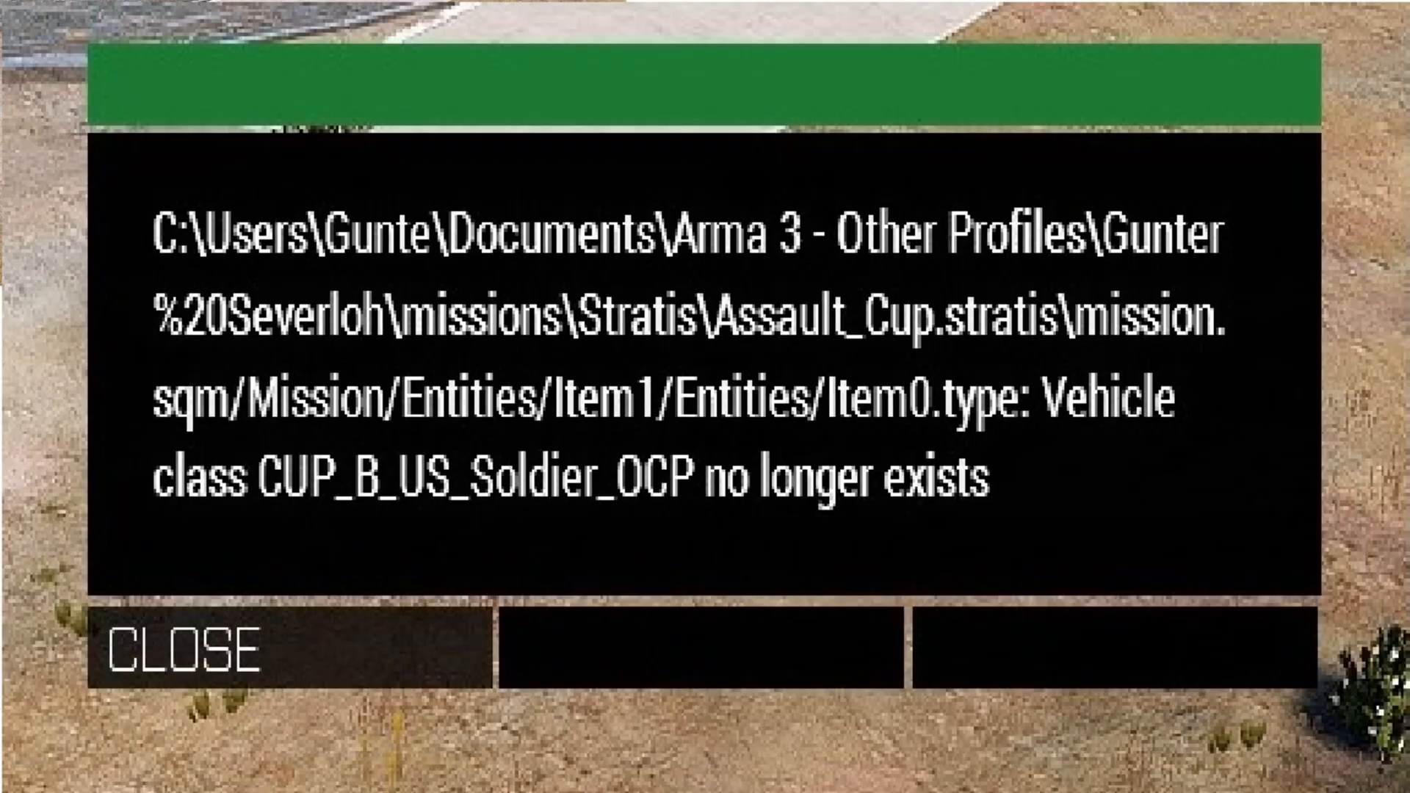
Dismiss the missing CUP vehicle class error and the Required Addons dialog, returning to the main menu.
{"action": "left_click", "coordinate": [184, 647]}
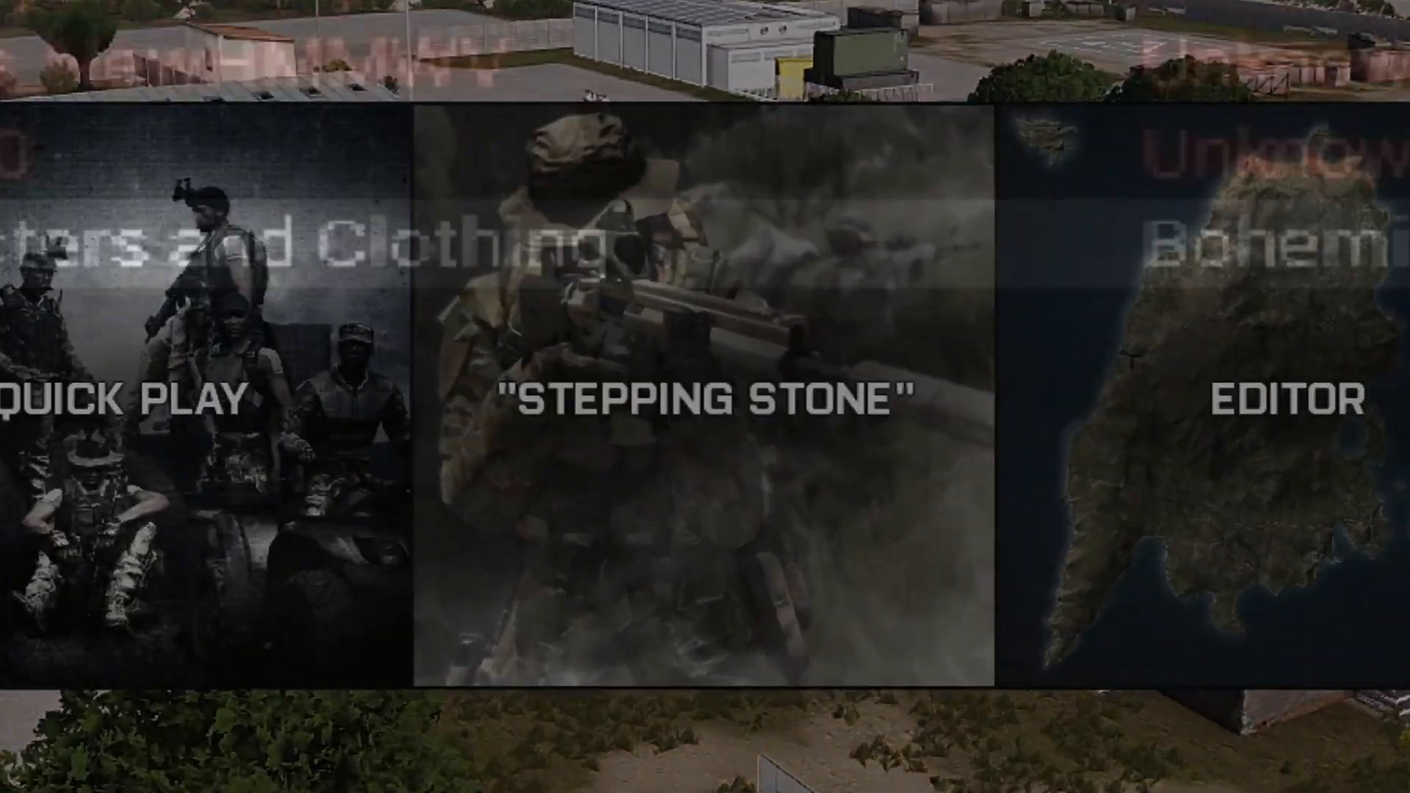
{"action": "left_click", "coordinate": [704, 398]}
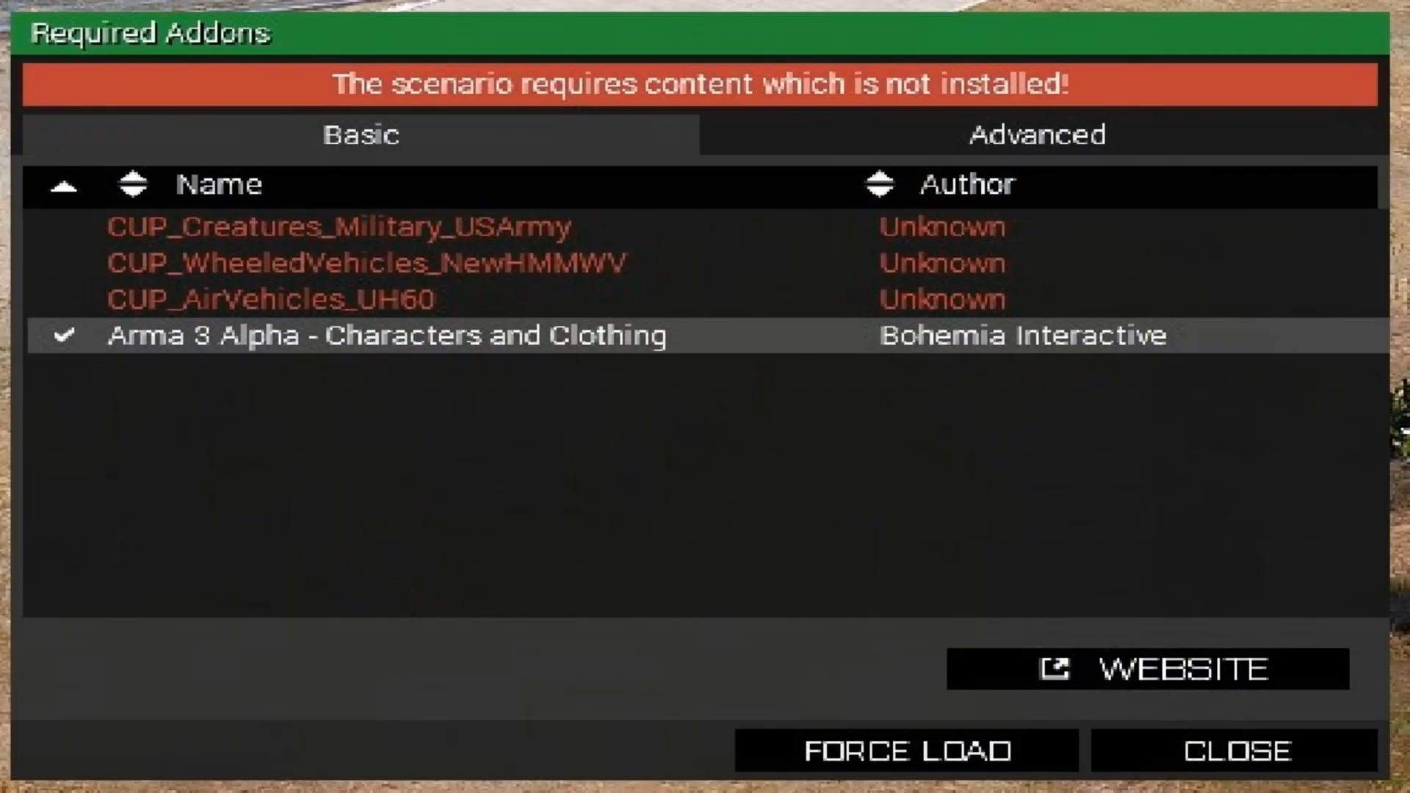
{"action": "left_click", "coordinate": [1227, 750]}
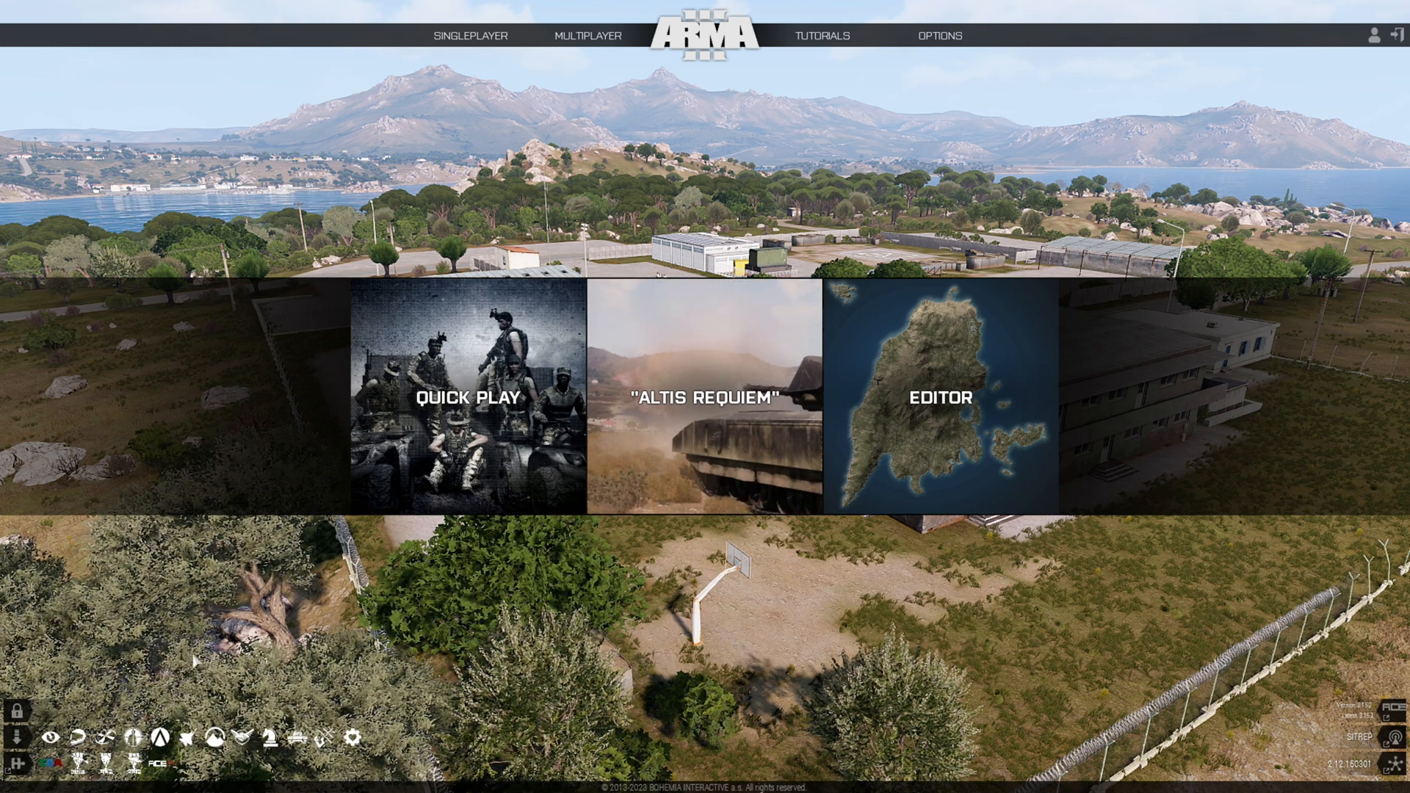
{"action": "mouse_move", "coordinate": [52, 761]}
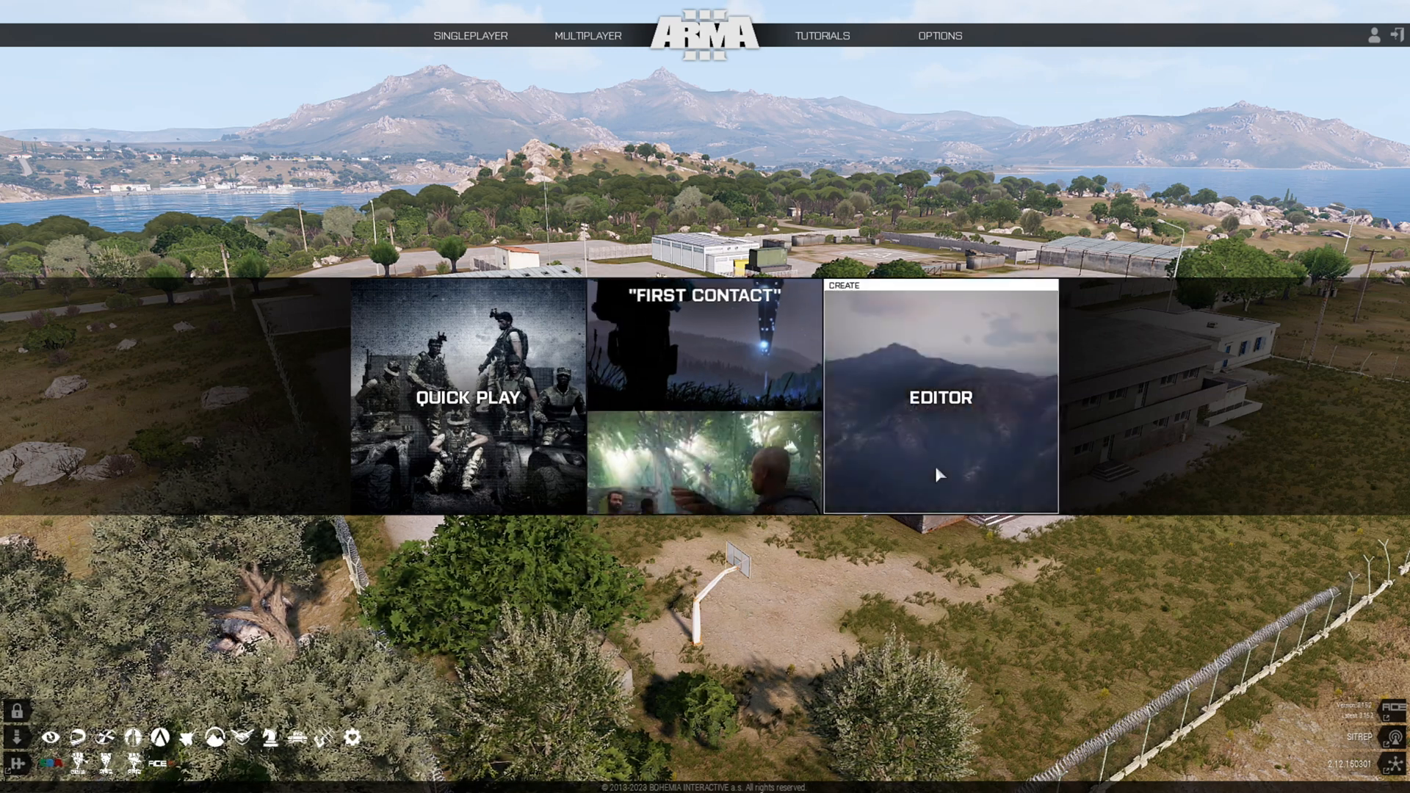
Launch the Eden scenario editor from the main menu's EDITOR tile.
{"action": "left_click", "coordinate": [940, 397]}
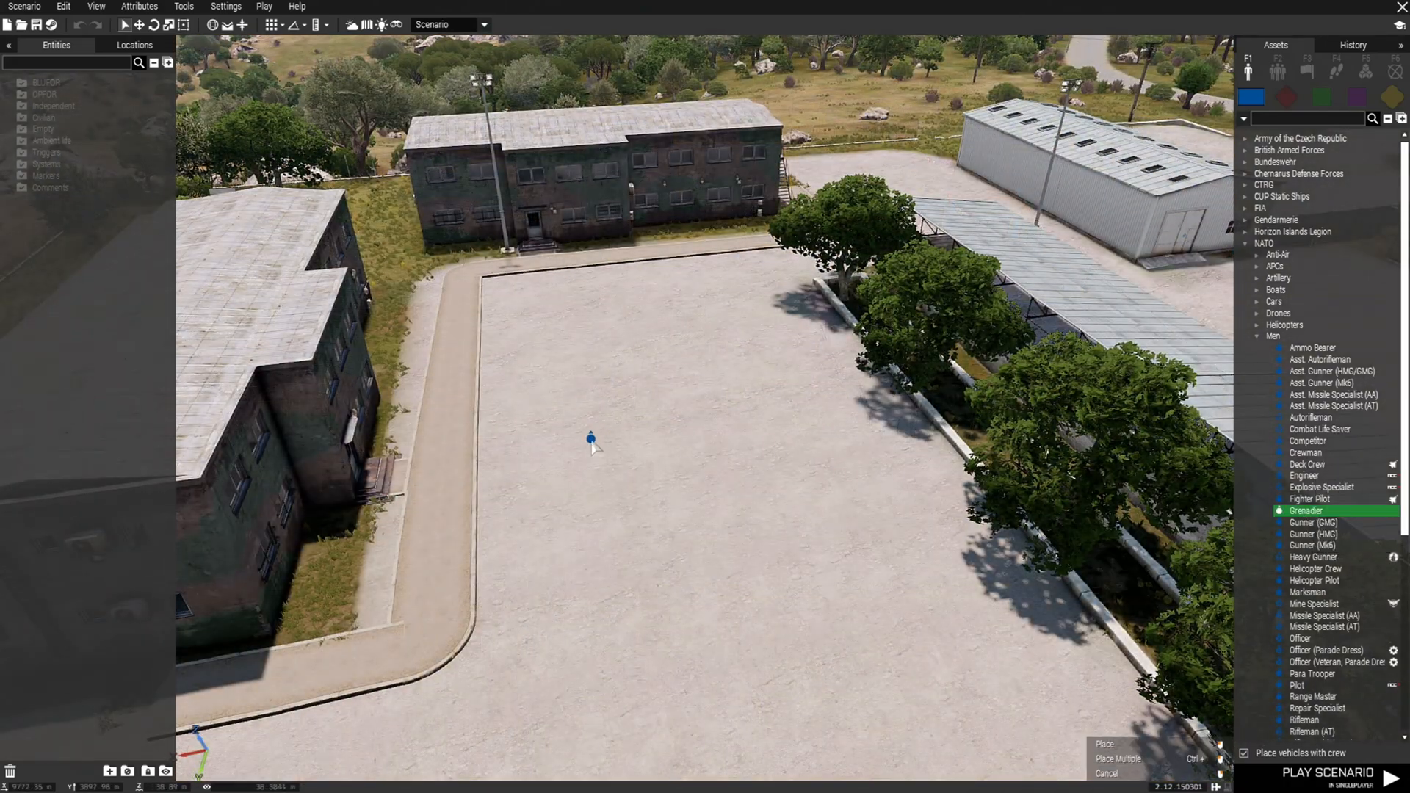
Place a US Army soldier and an M1025 (M2) on the parade ground and a UH-60M on the helipad.
{"action": "left_click", "coordinate": [590, 440]}
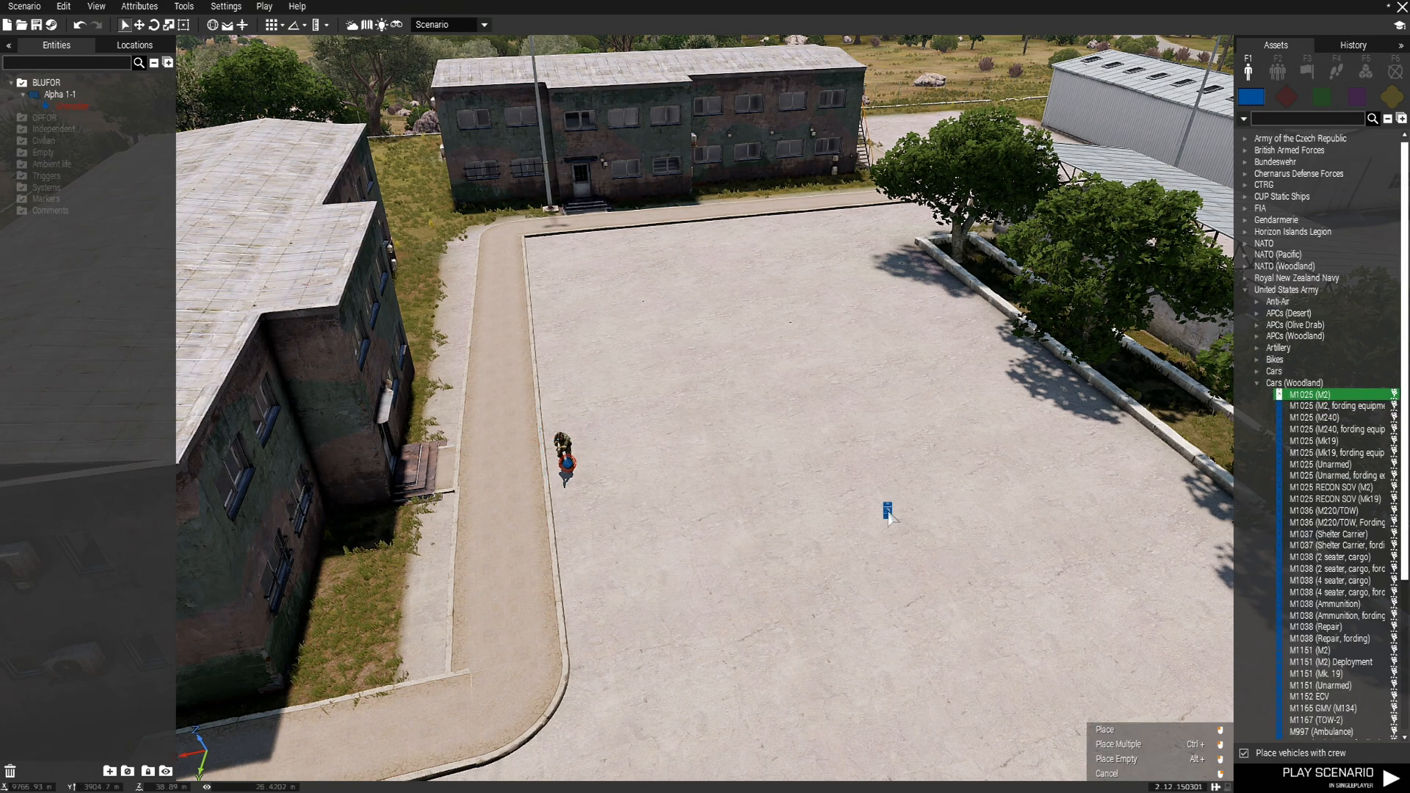
{"action": "left_click", "coordinate": [888, 513]}
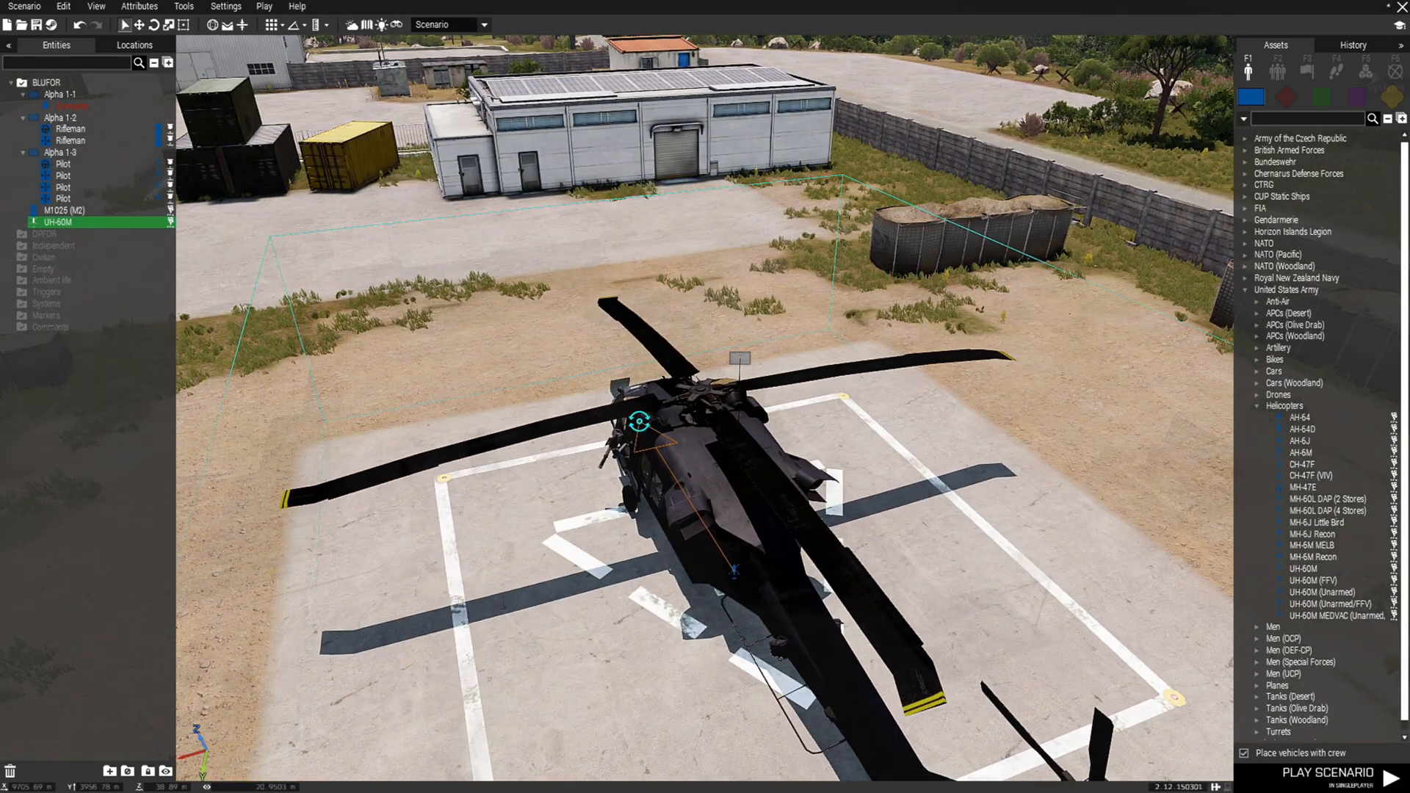
{"action": "left_click", "coordinate": [1365, 71]}
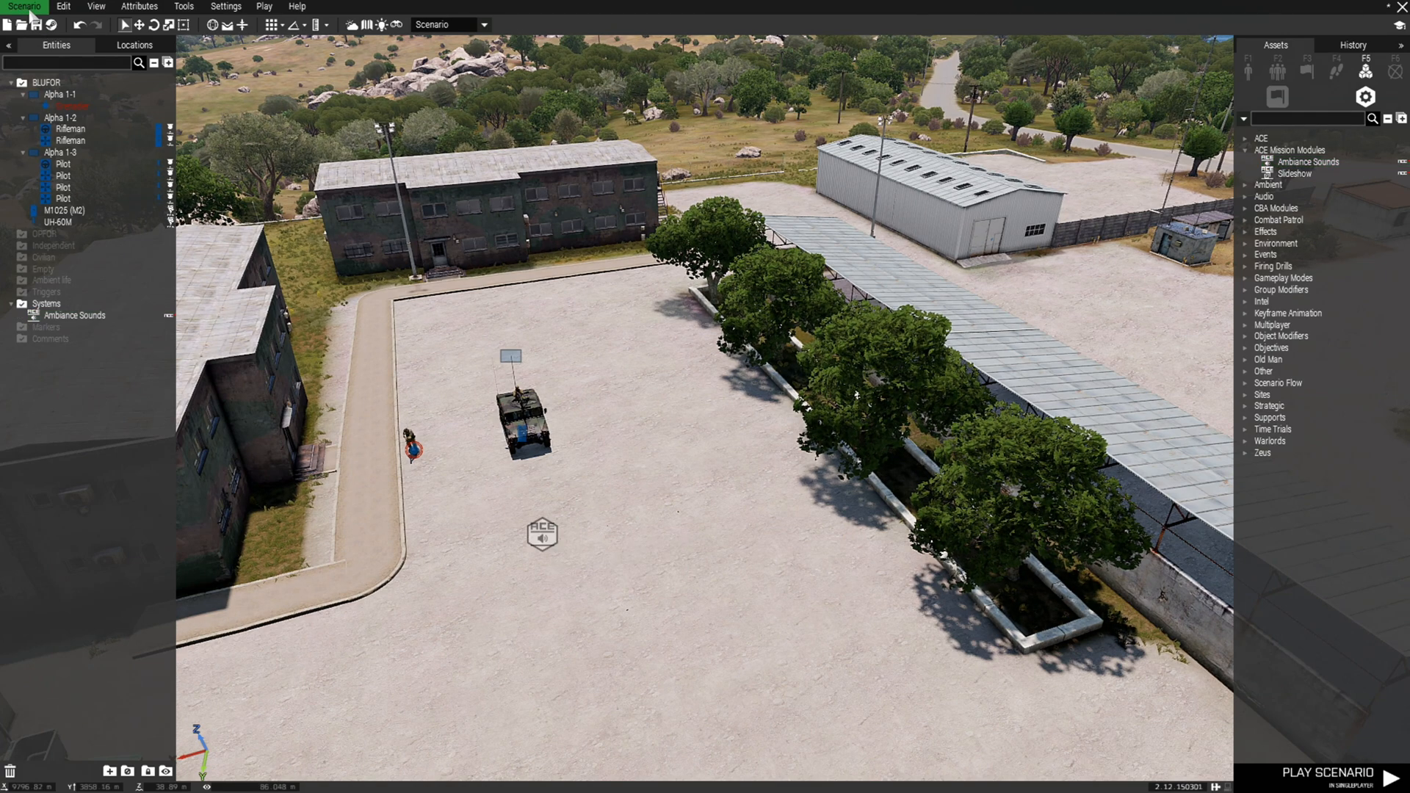
Save the scenario as CUP_Mission in the Malden missions folder via Scenario > Save As.
{"action": "left_click", "coordinate": [24, 7]}
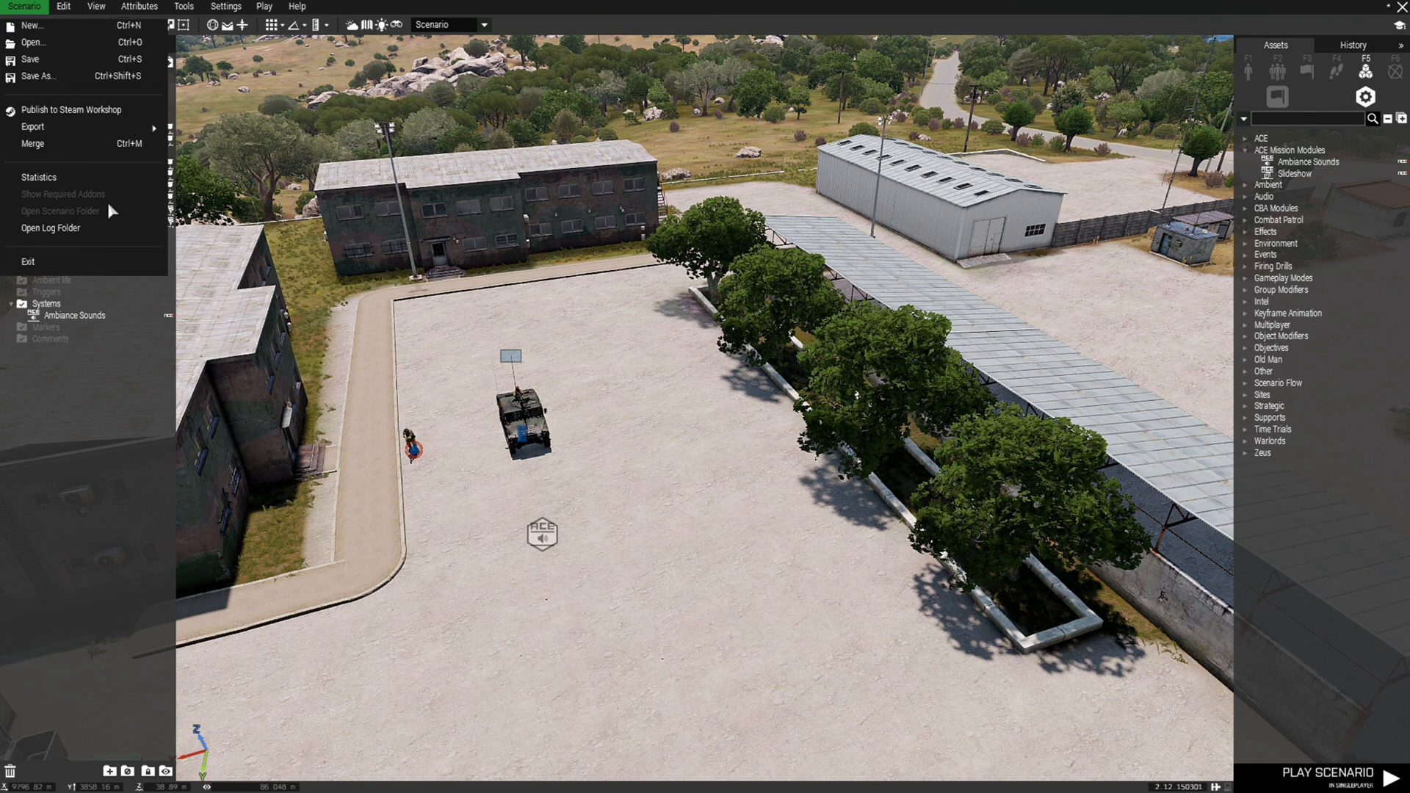
{"action": "mouse_move", "coordinate": [319, 325]}
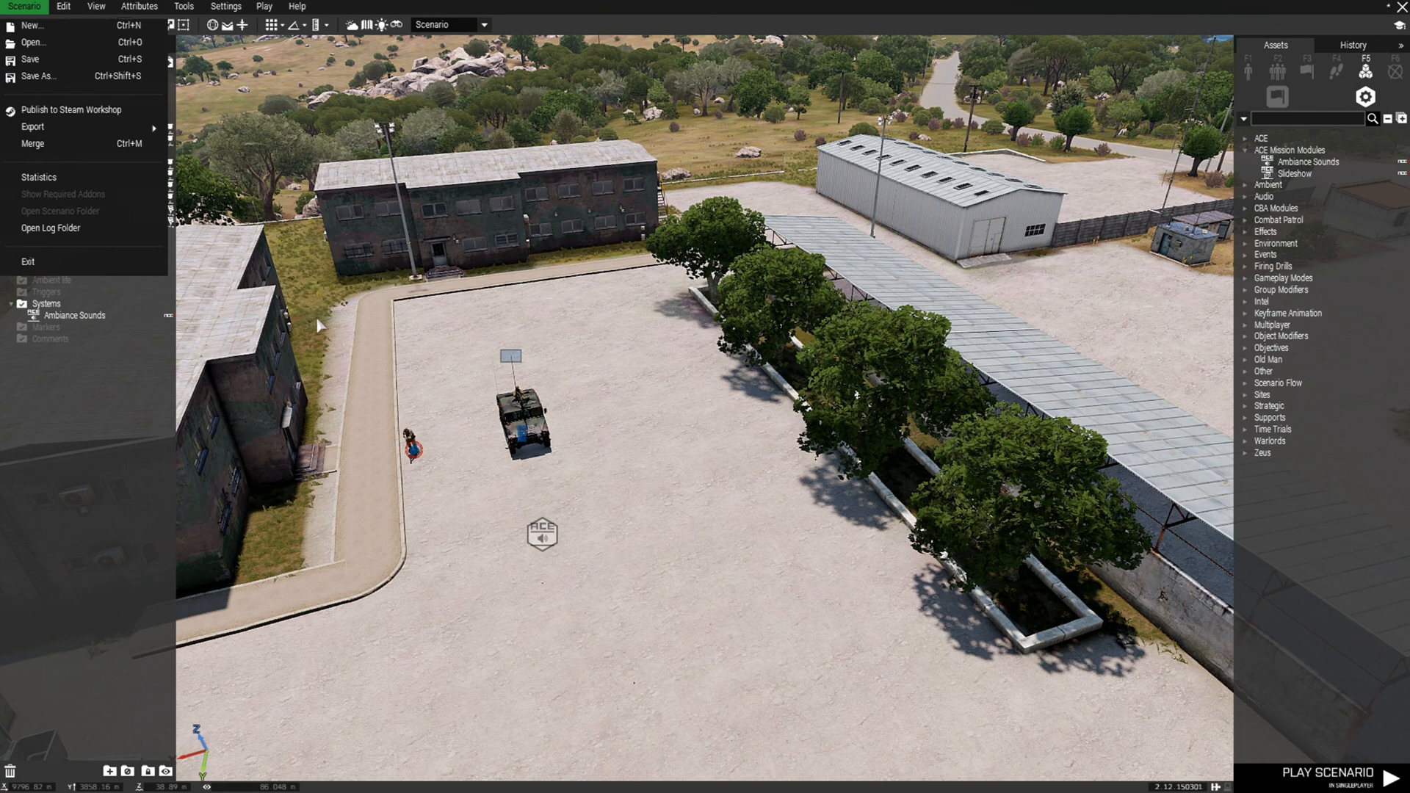
{"action": "left_click", "coordinate": [39, 76]}
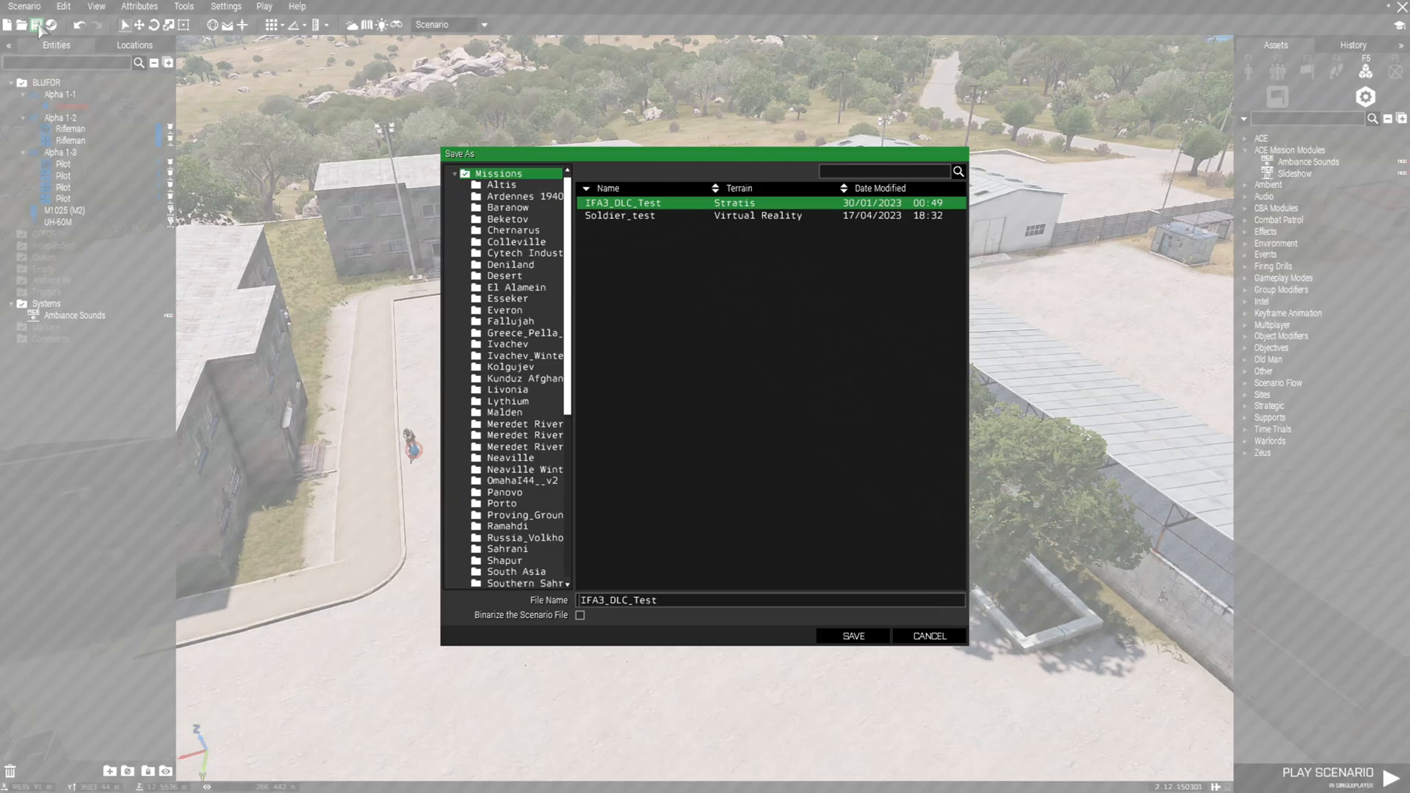
{"action": "left_click", "coordinate": [504, 412]}
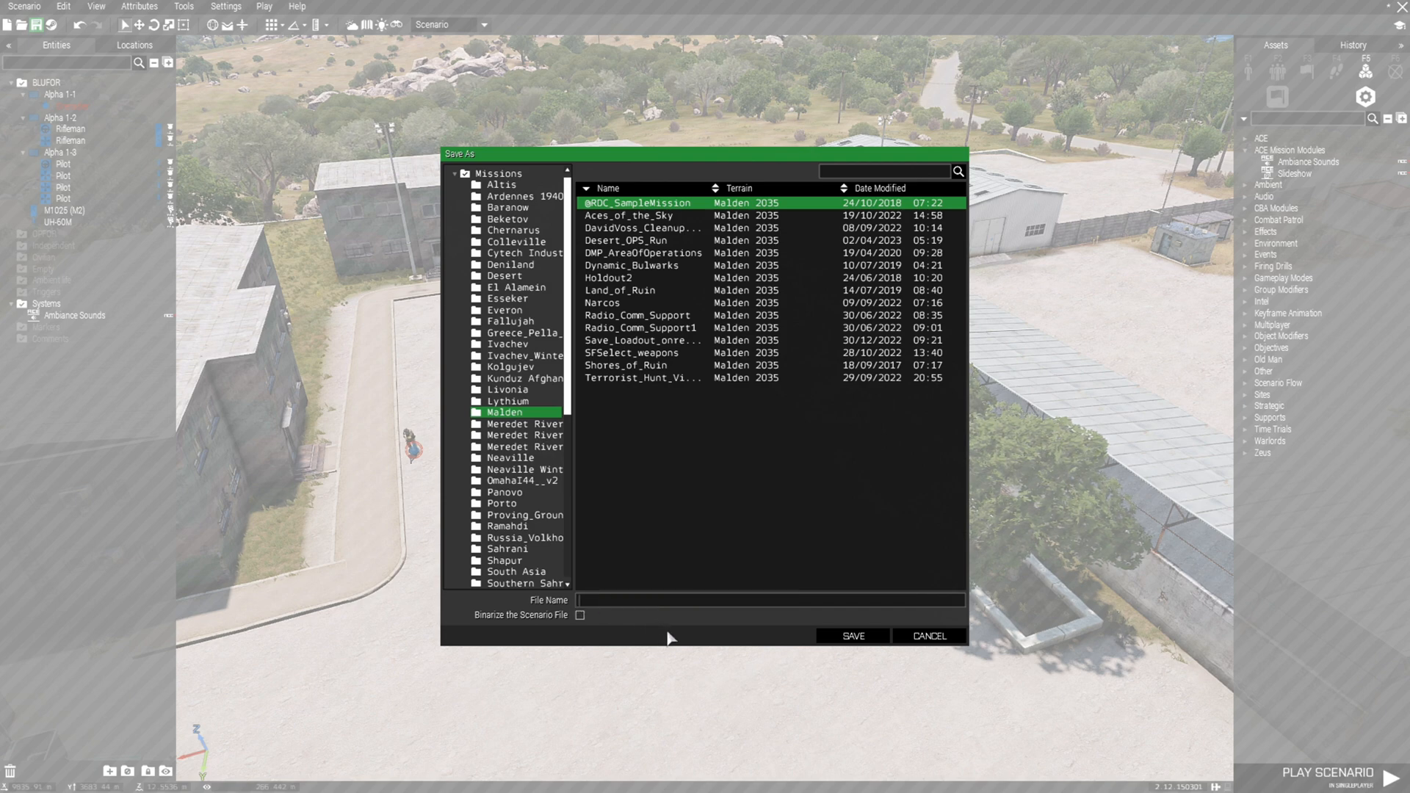
{"action": "type", "text": "CUP_Miss"}
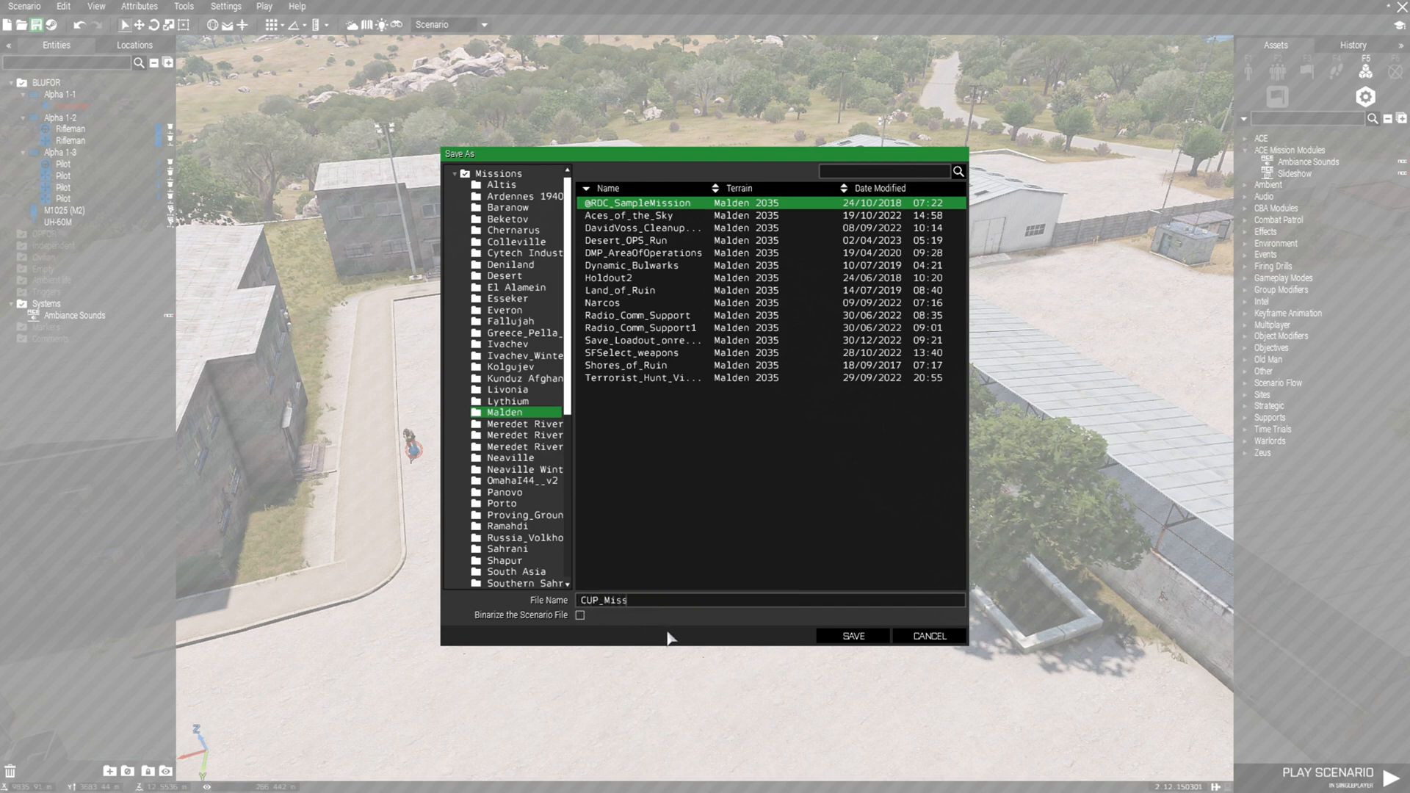
{"action": "left_click", "coordinate": [849, 636]}
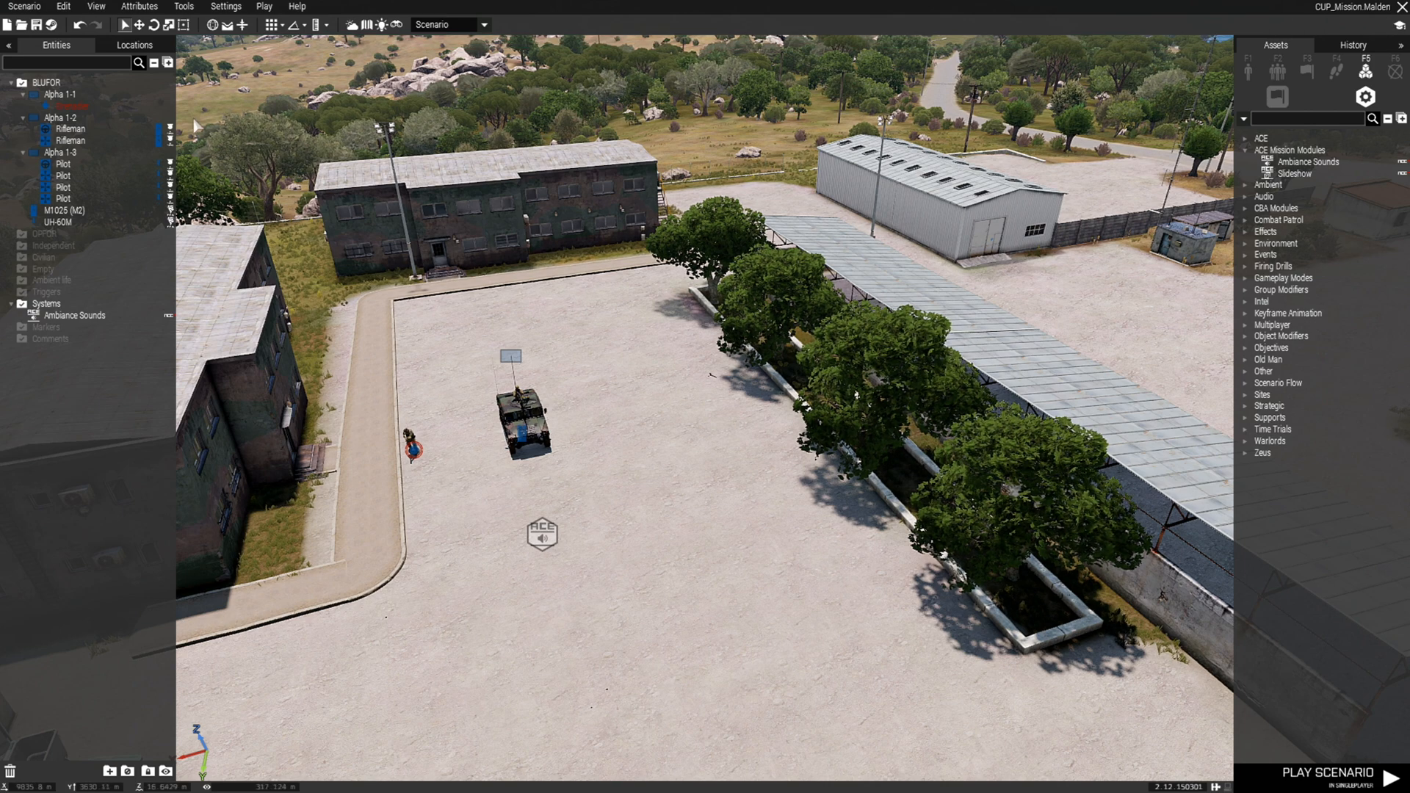
{"action": "left_click", "coordinate": [25, 6]}
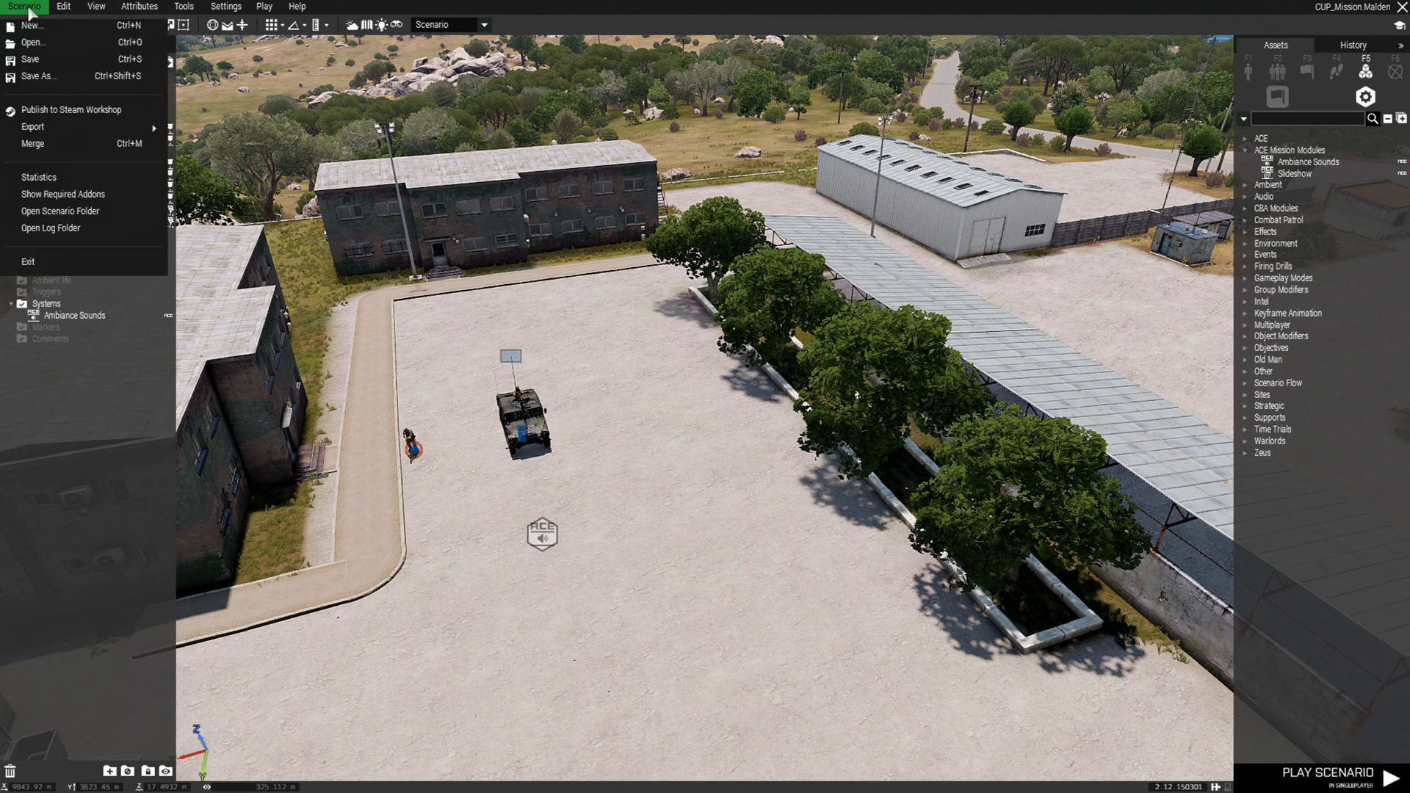
{"action": "mouse_move", "coordinate": [62, 194]}
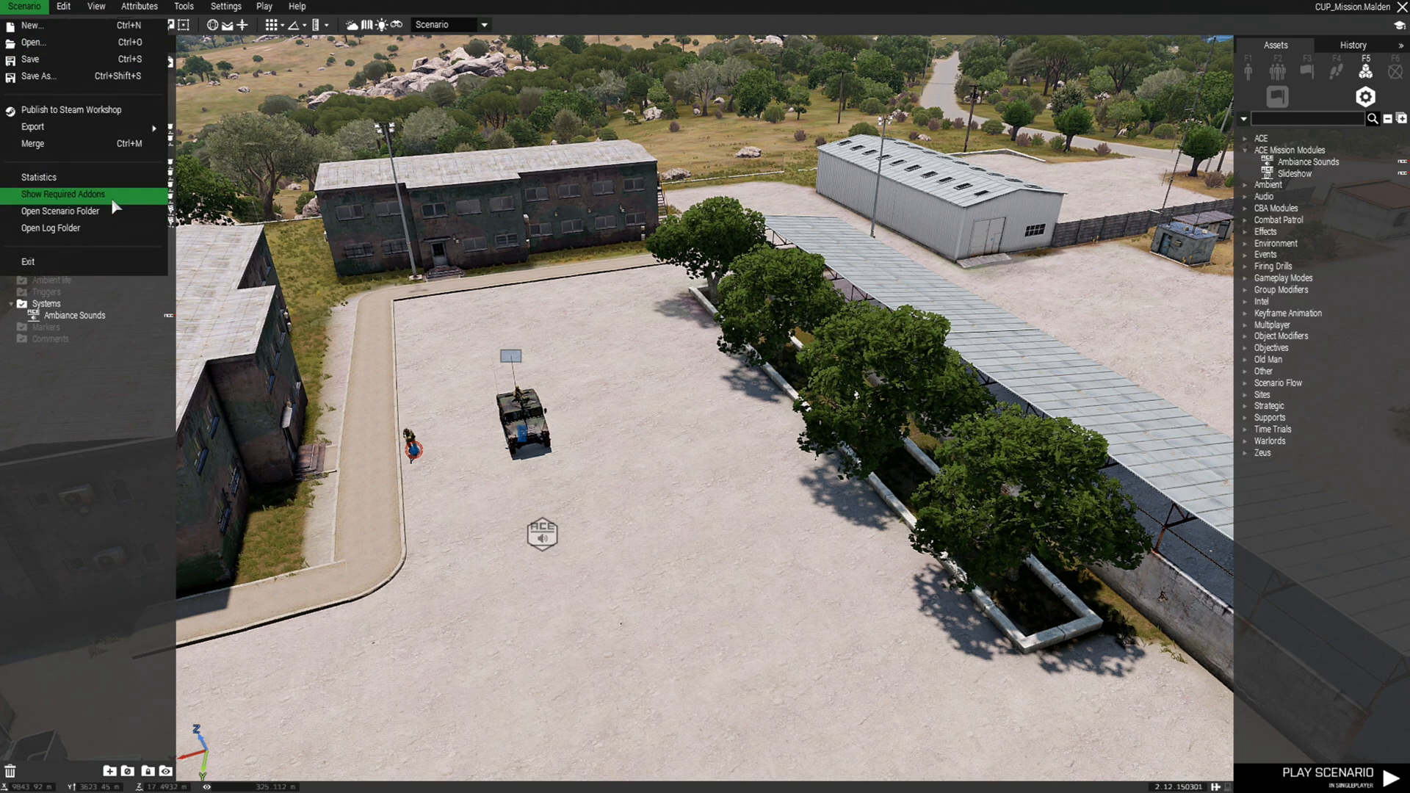
{"action": "mouse_move", "coordinate": [61, 210]}
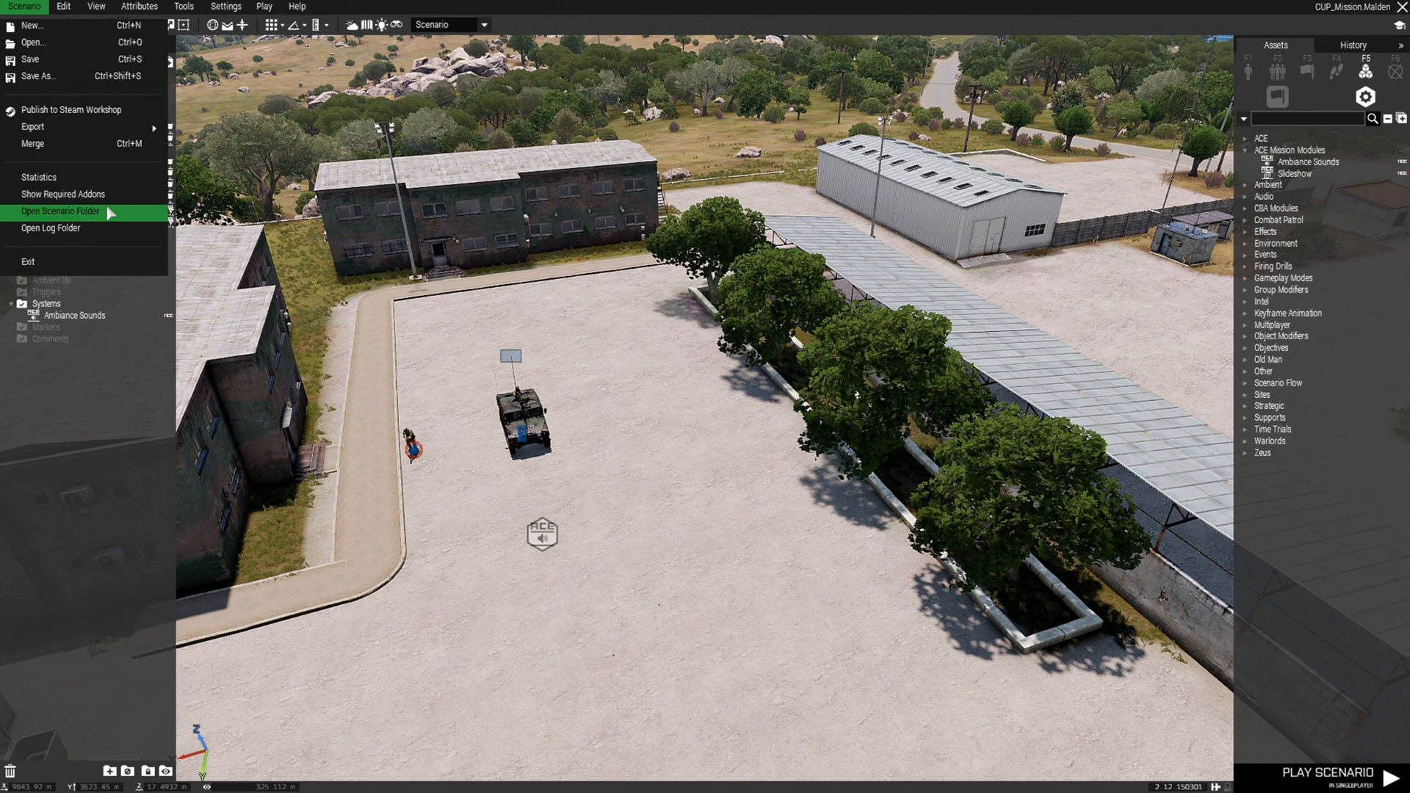
{"action": "mouse_move", "coordinate": [63, 194]}
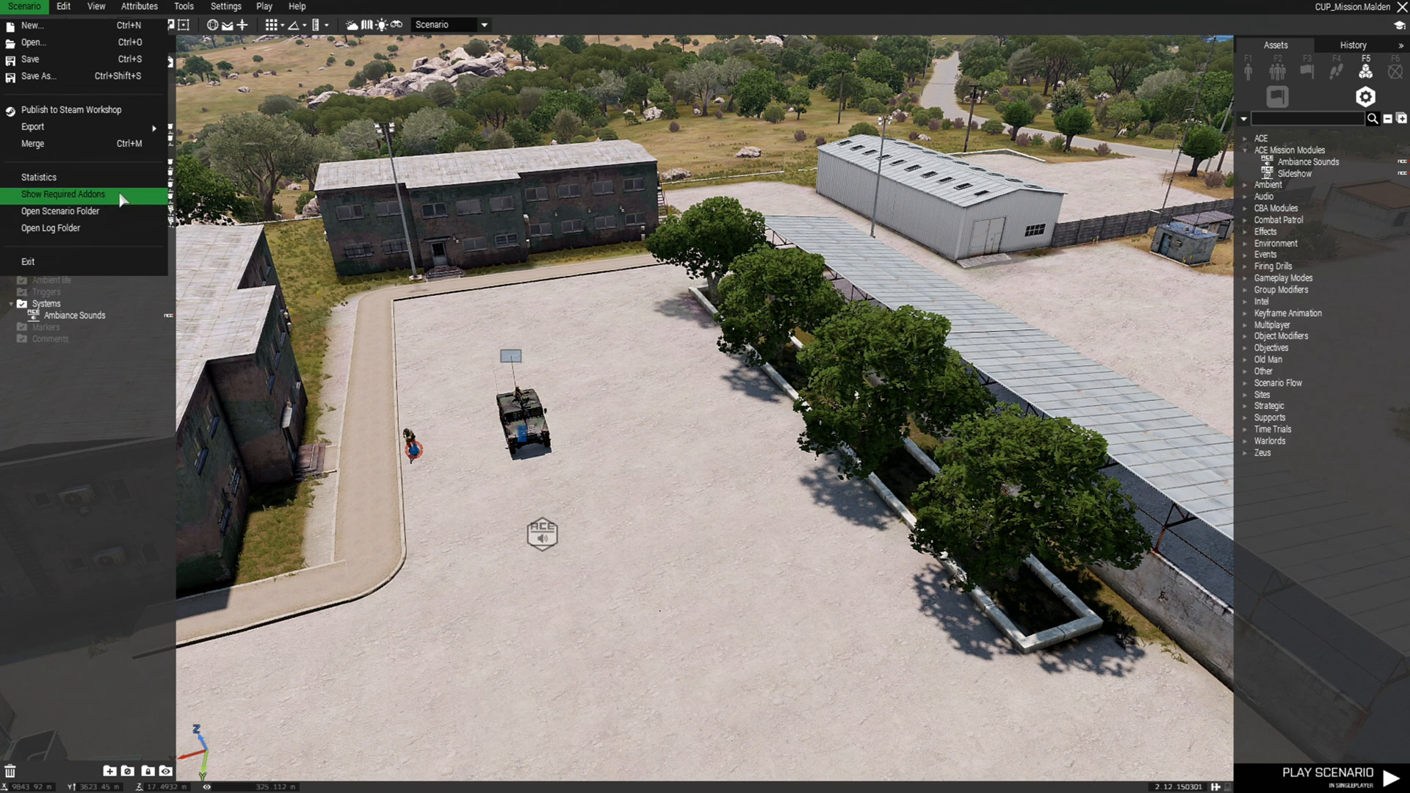
{"action": "left_click", "coordinate": [61, 194]}
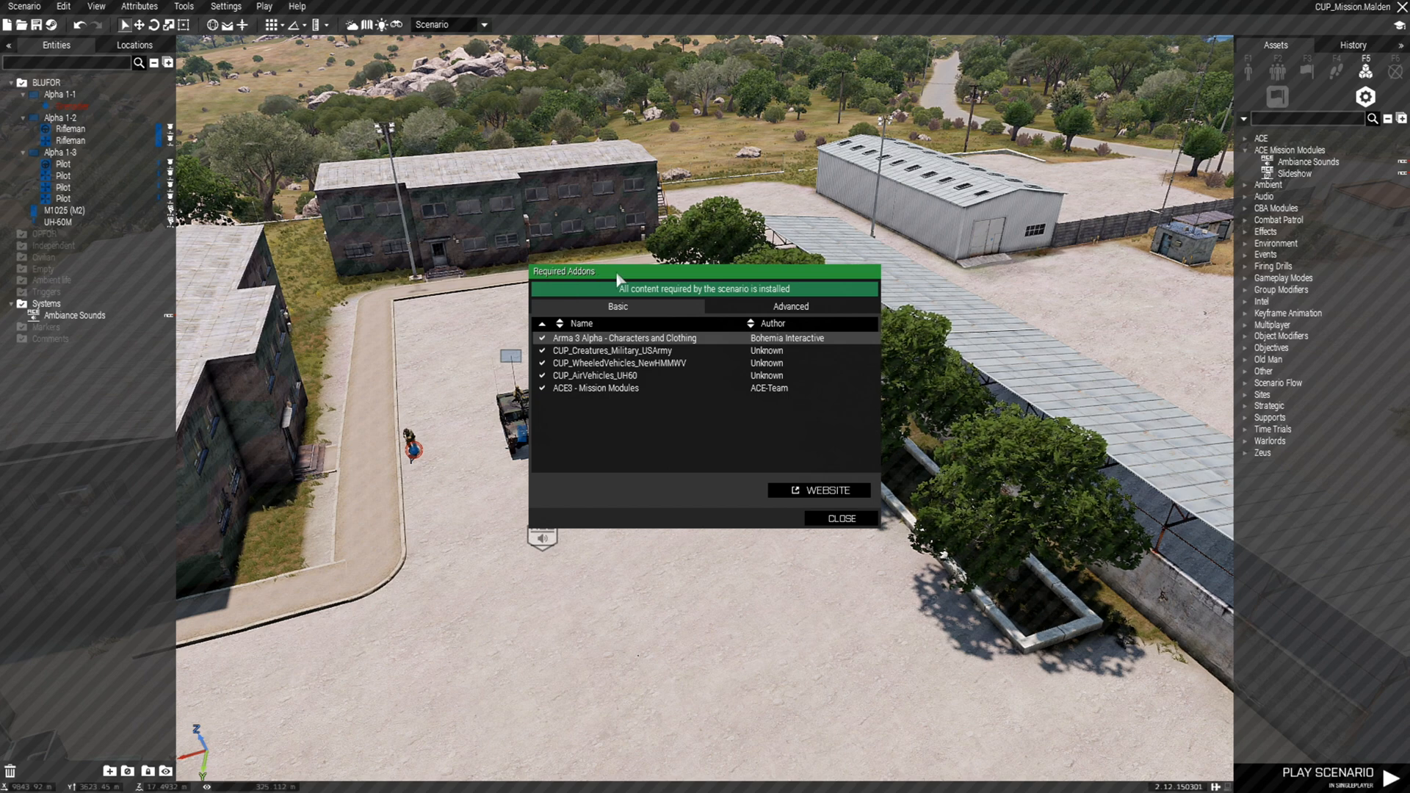
{"action": "mouse_move", "coordinate": [708, 423]}
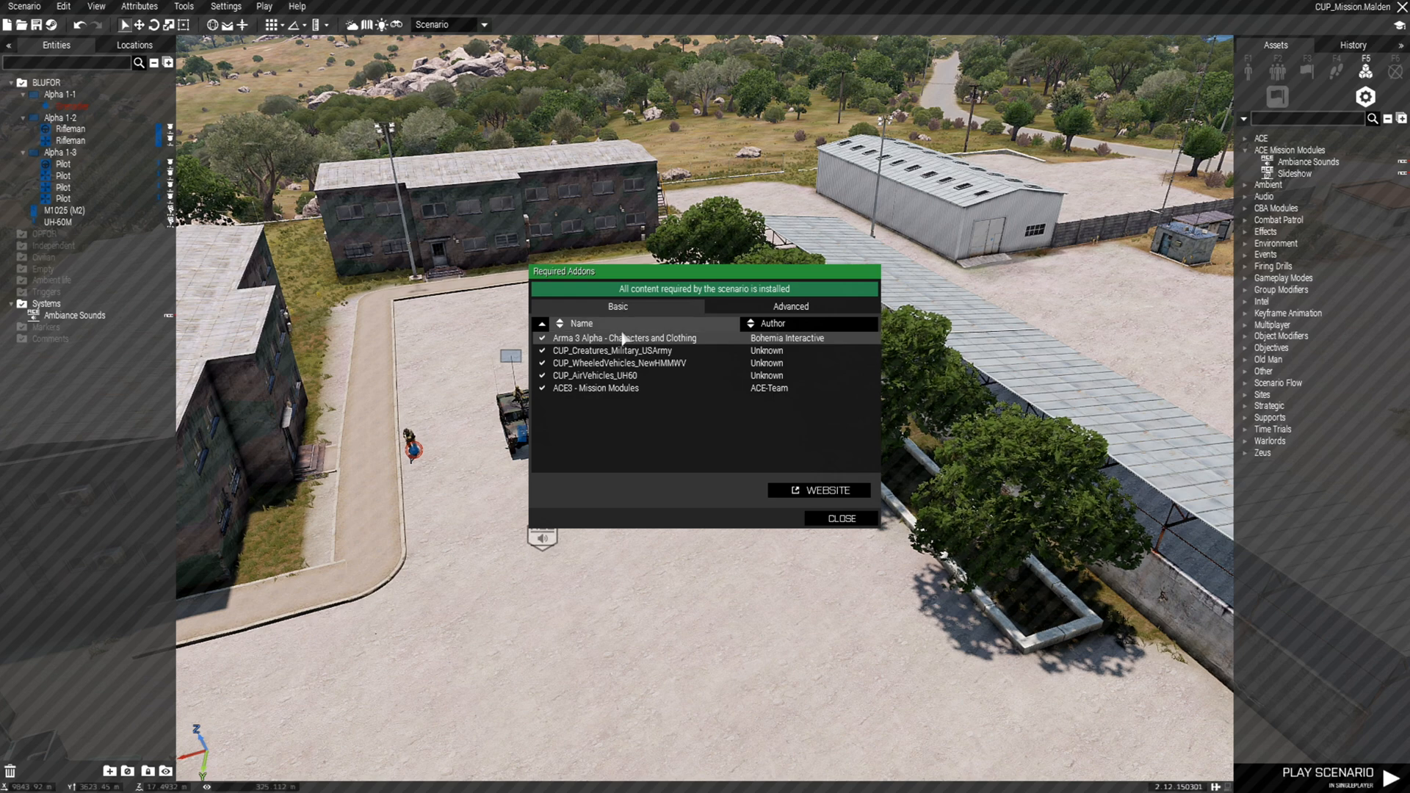
{"action": "mouse_move", "coordinate": [620, 351]}
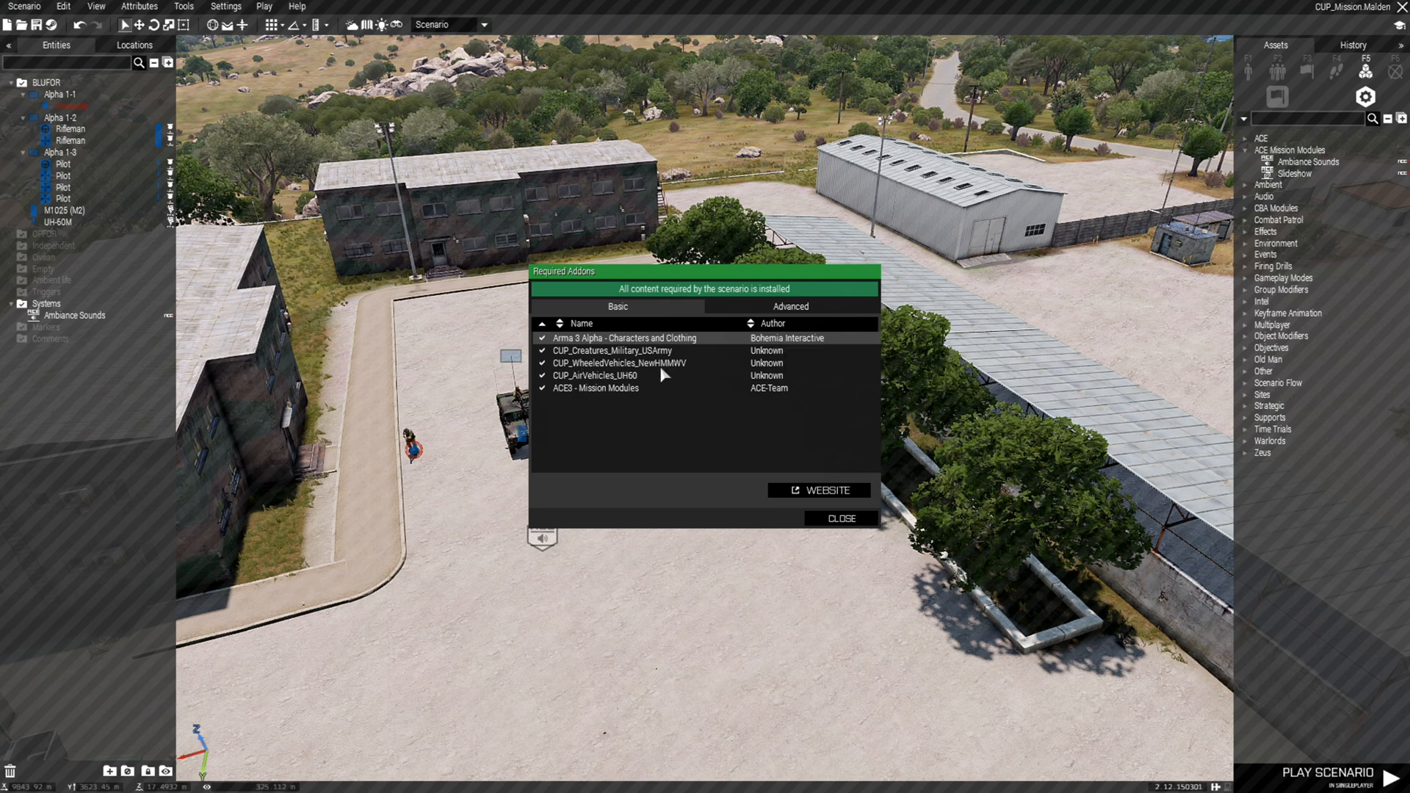
{"action": "mouse_move", "coordinate": [585, 387]}
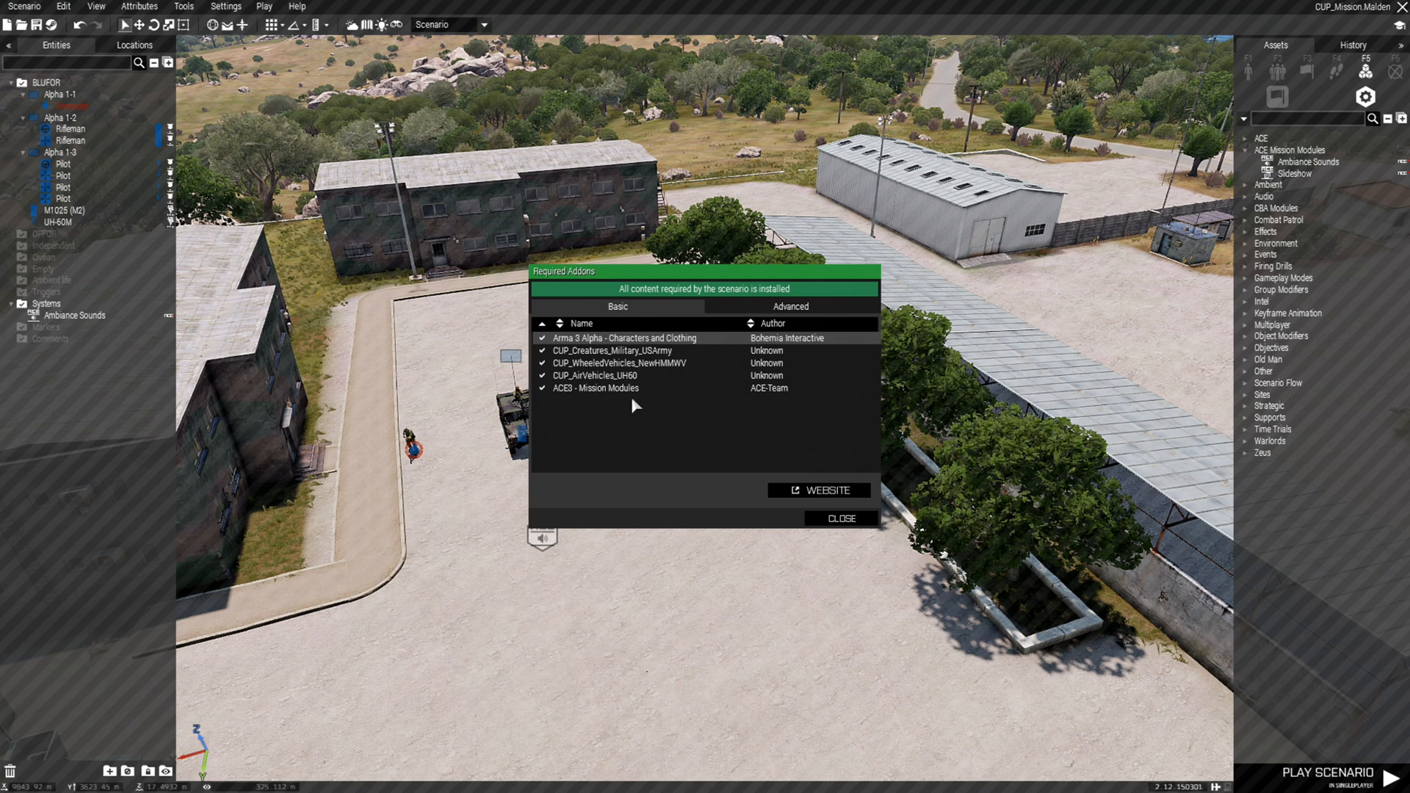
{"action": "left_click", "coordinate": [790, 305]}
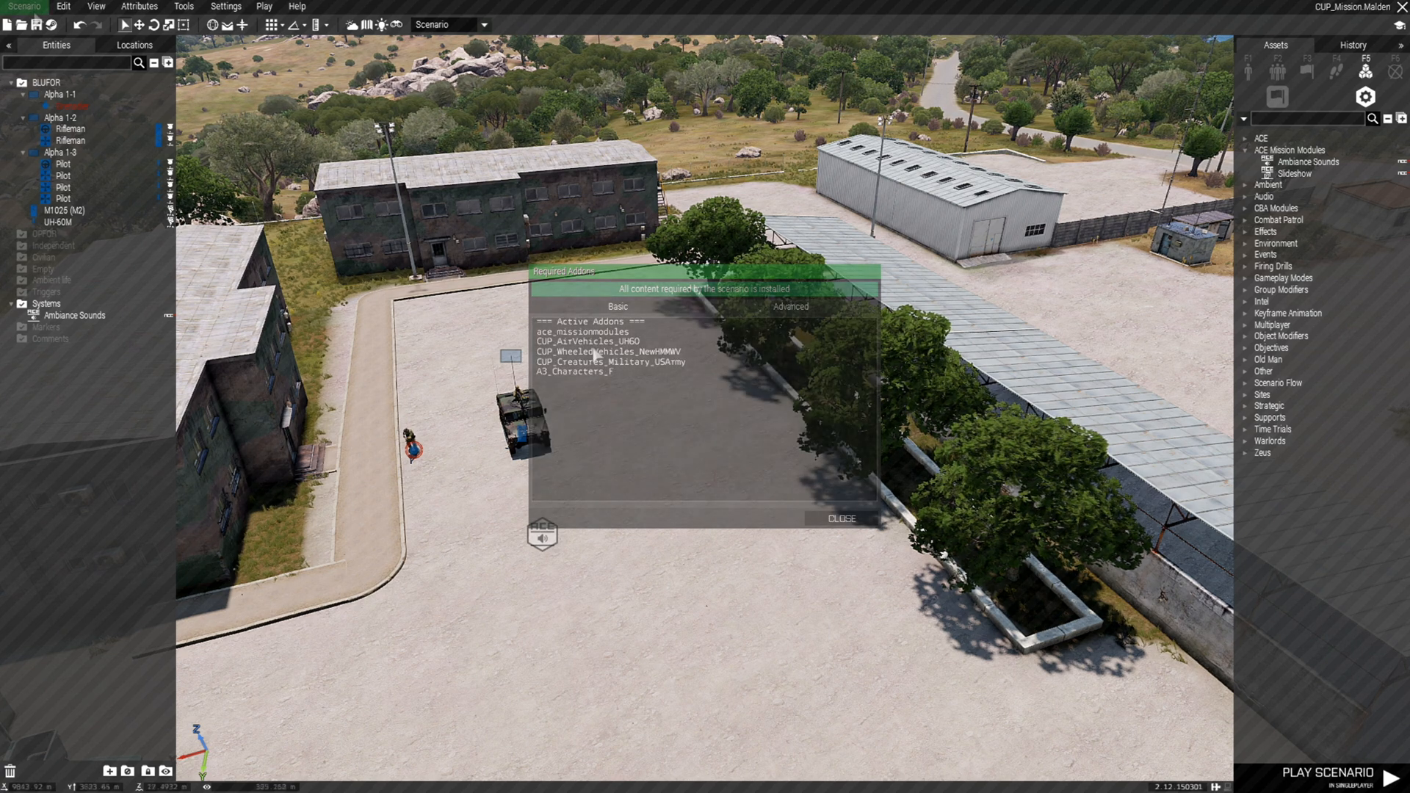
{"action": "left_click", "coordinate": [24, 7]}
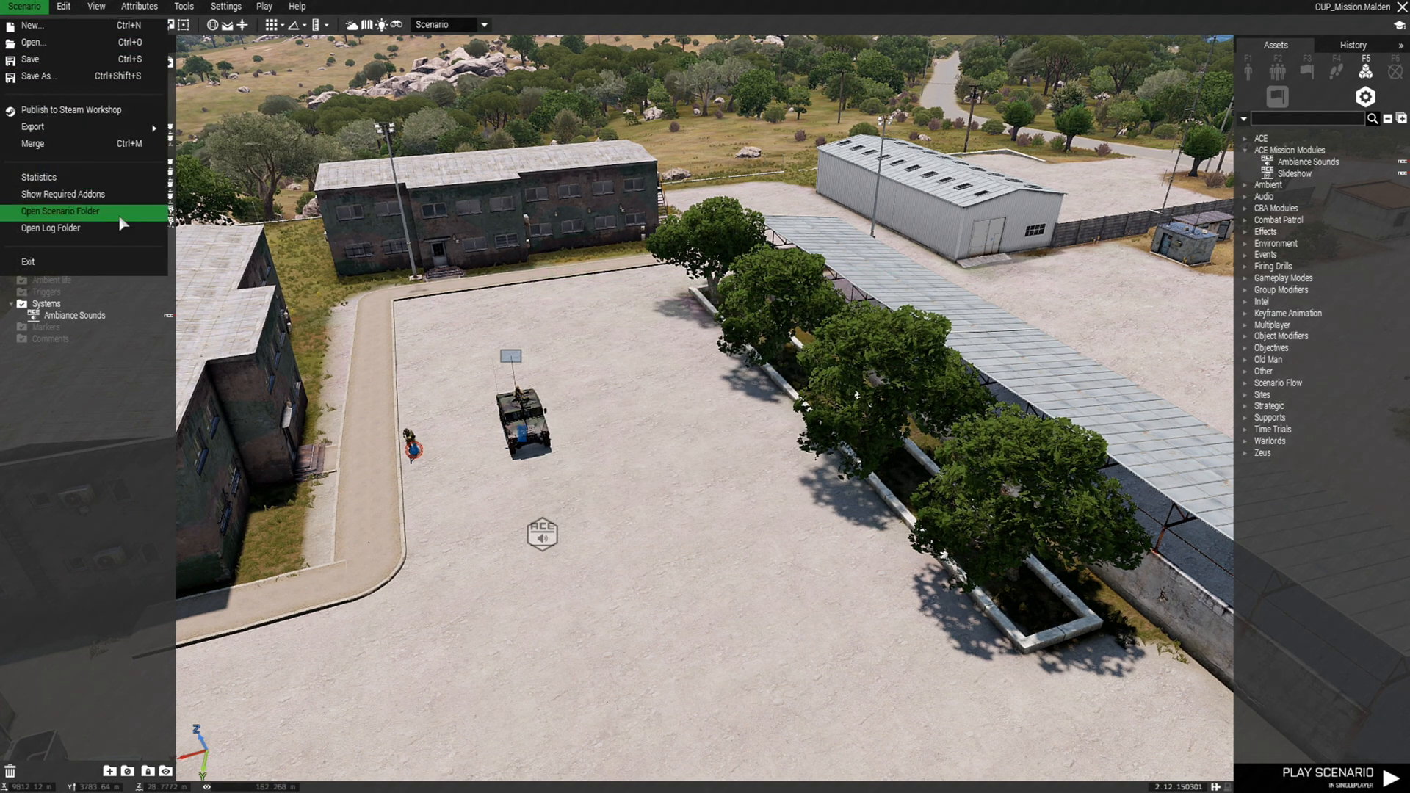
Show the CUP_Mission.Malden folder in File Explorer via Open Scenario Folder.
{"action": "left_click", "coordinate": [60, 210]}
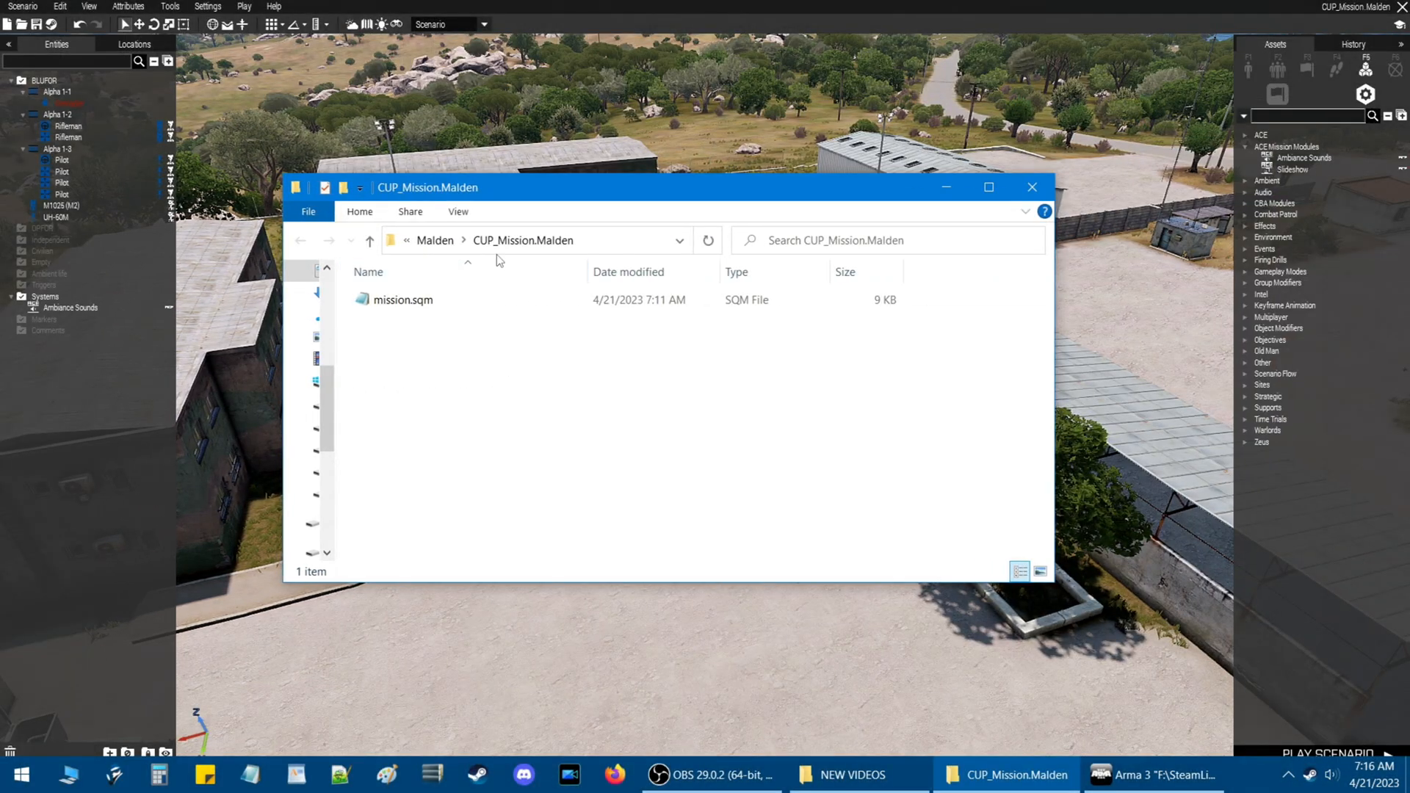
{"action": "mouse_move", "coordinate": [400, 316]}
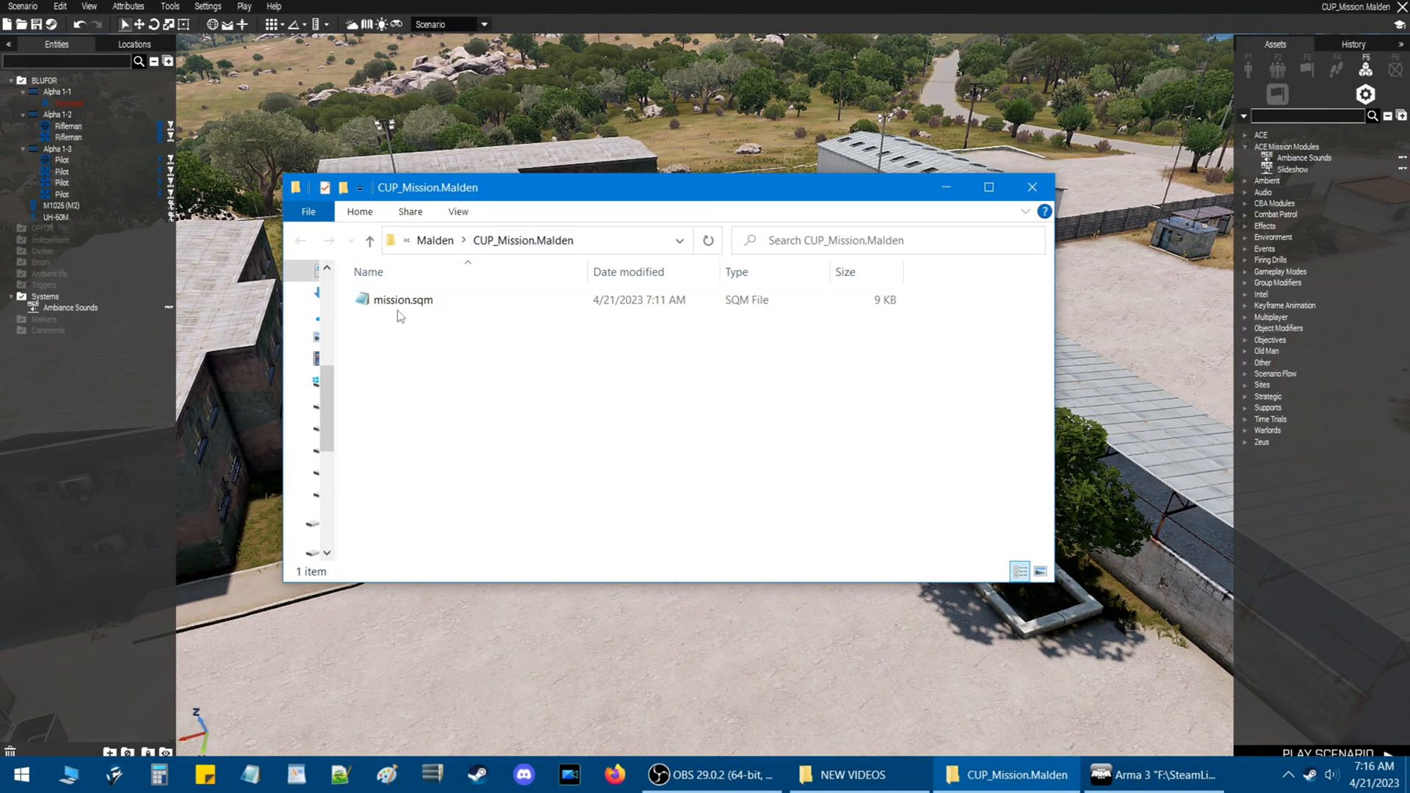
{"action": "mouse_move", "coordinate": [402, 300]}
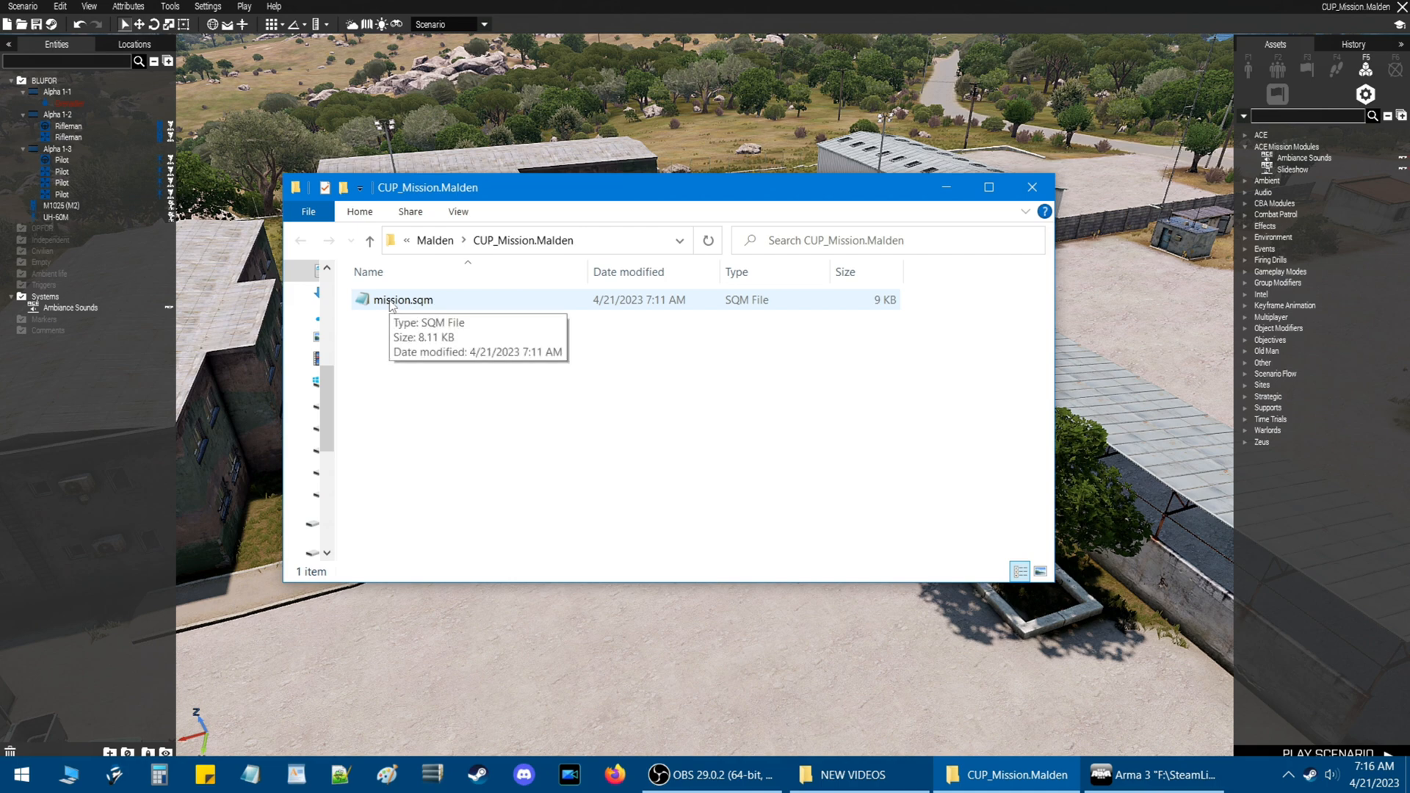
View mission.sqm in Notepad and highlight its five addons[] entries, then deselect them.
{"action": "double_click", "coordinate": [403, 299]}
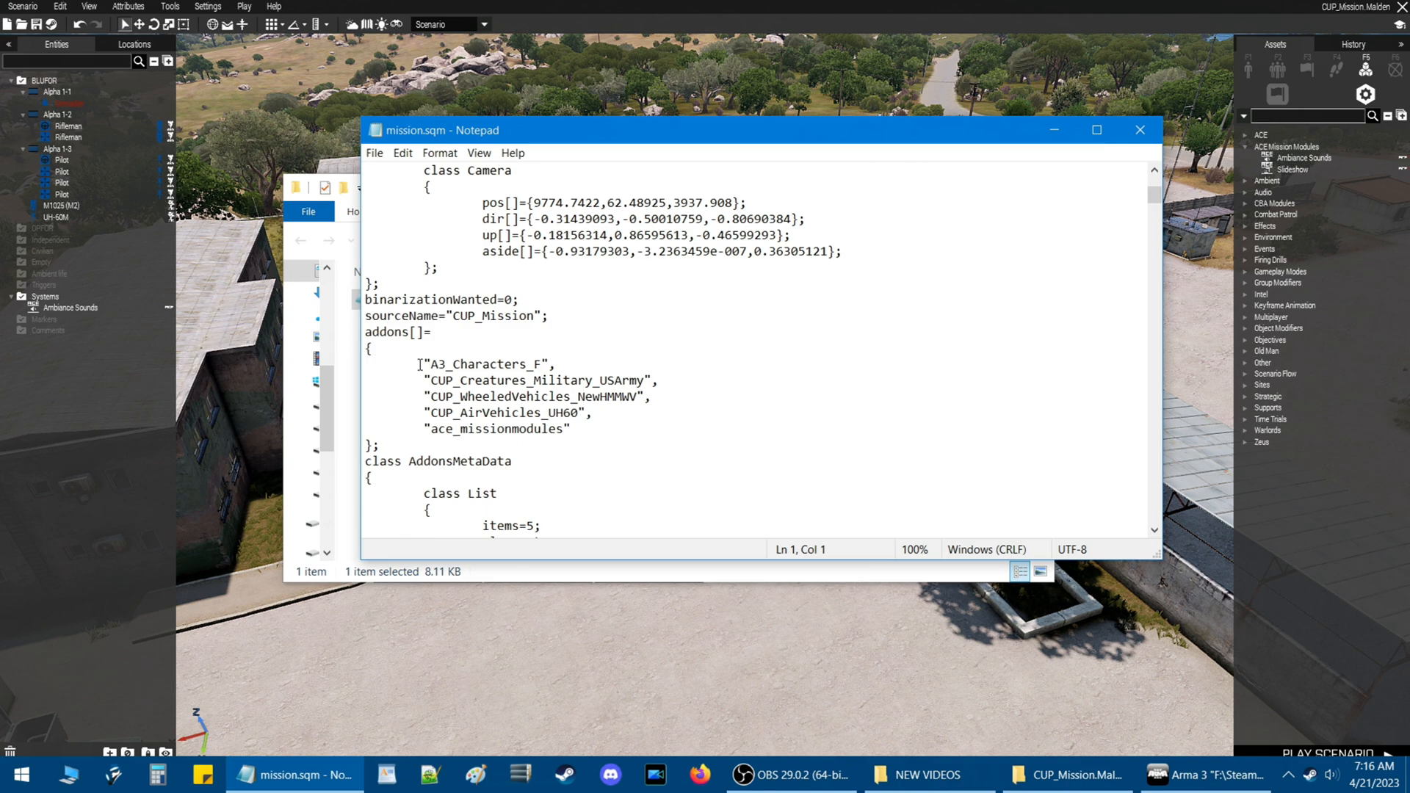
{"action": "left_click_drag", "start_coordinate": [416, 364], "coordinate": [600, 429]}
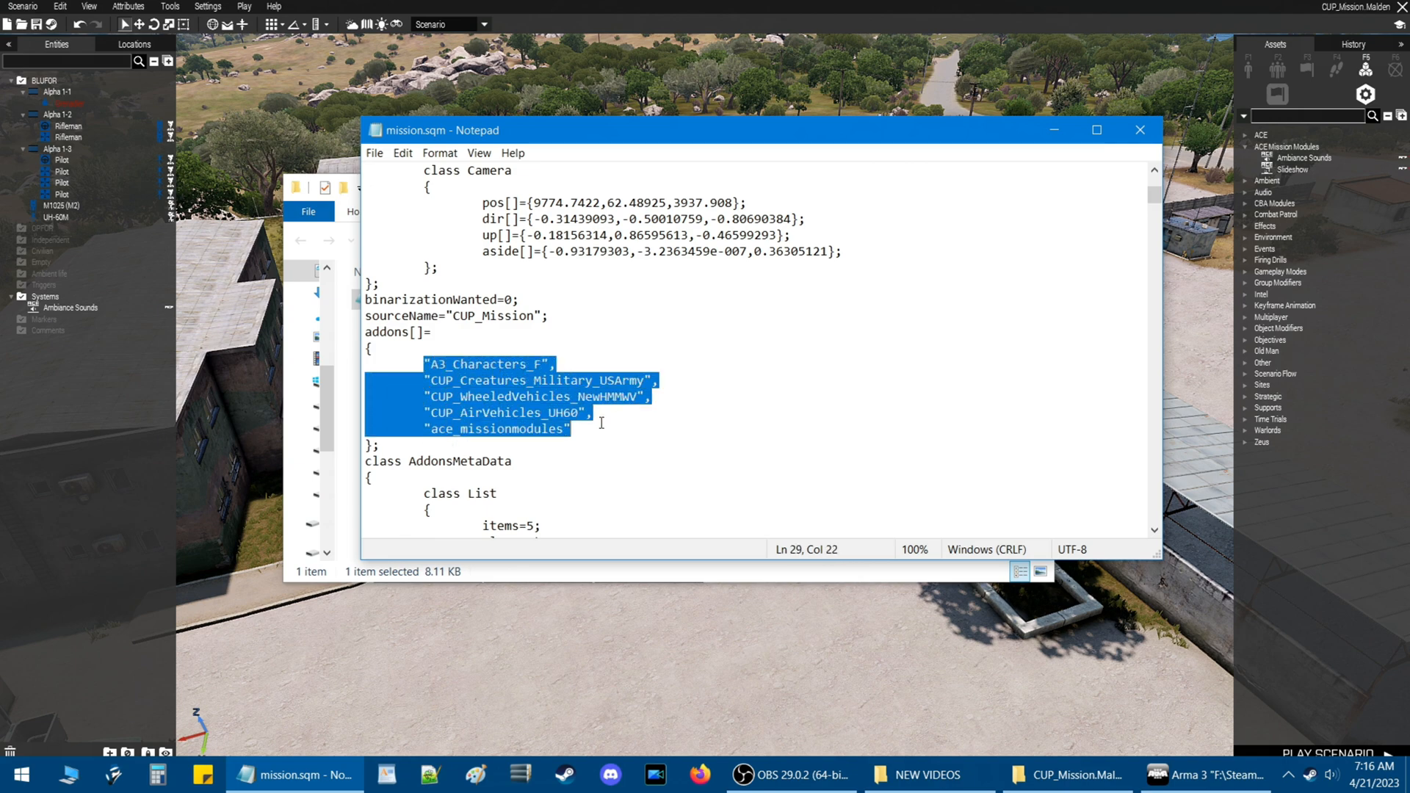
{"action": "left_click", "coordinate": [381, 444]}
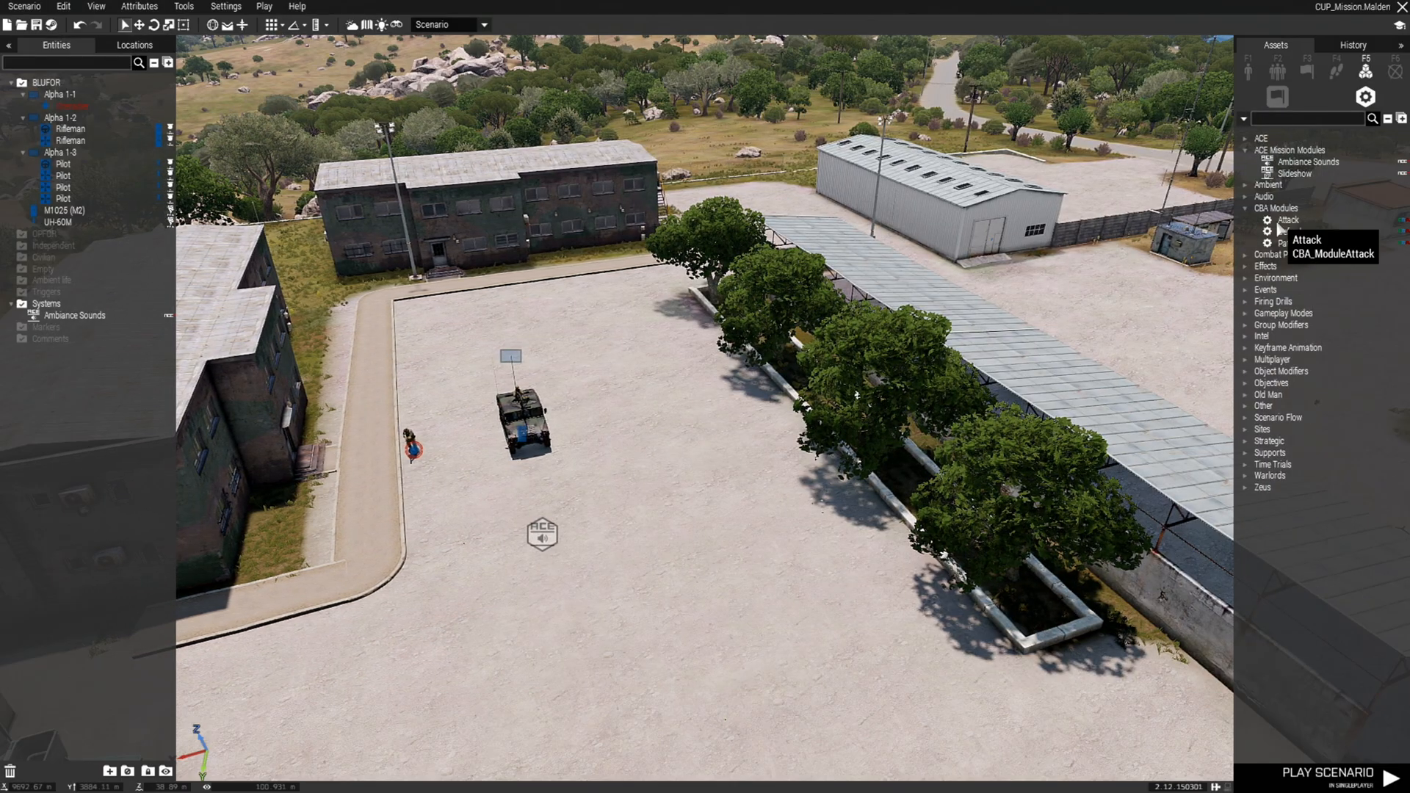
Place a CBA Attack module, save, and review the required addons list now including CBA Modules.
{"action": "left_click", "coordinate": [1289, 220]}
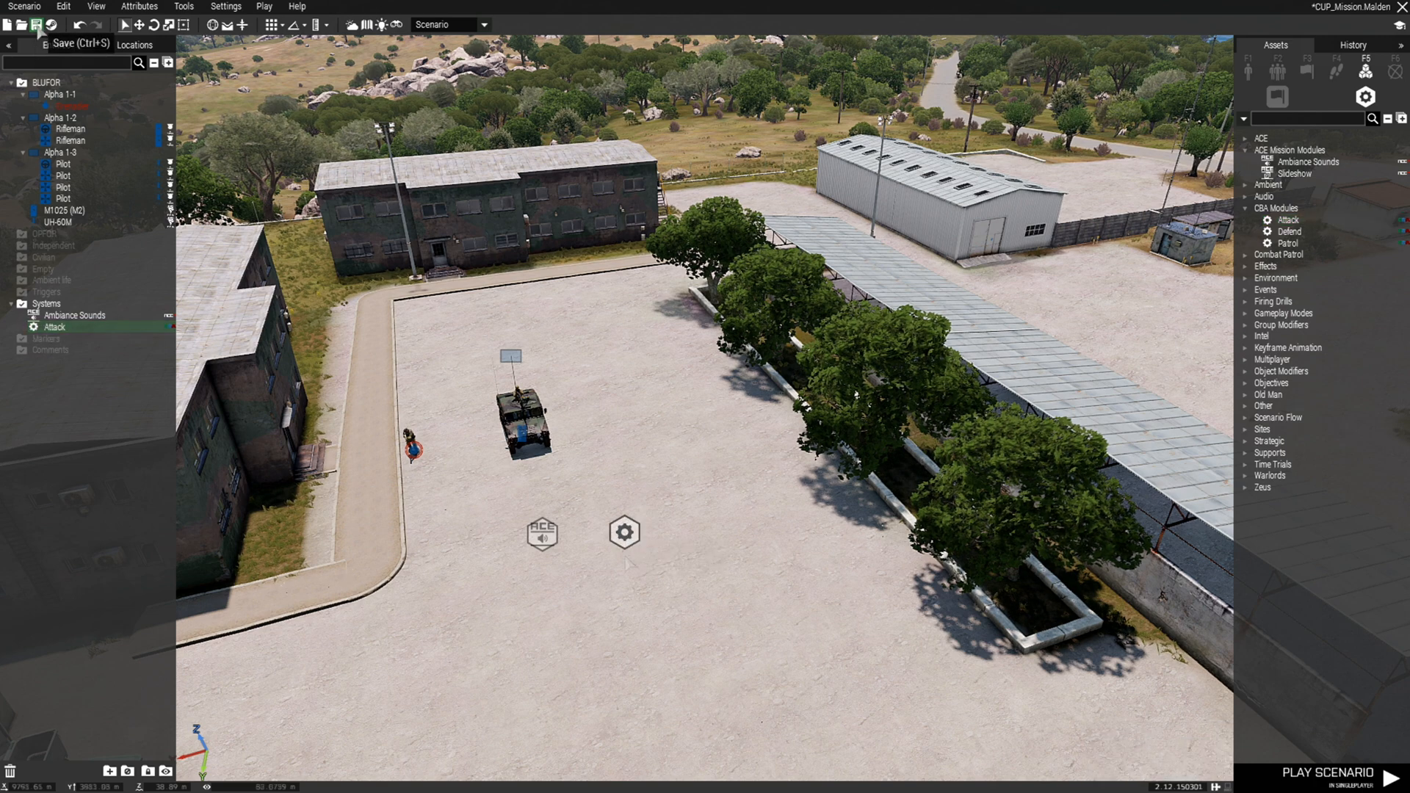
{"action": "left_click", "coordinate": [25, 7]}
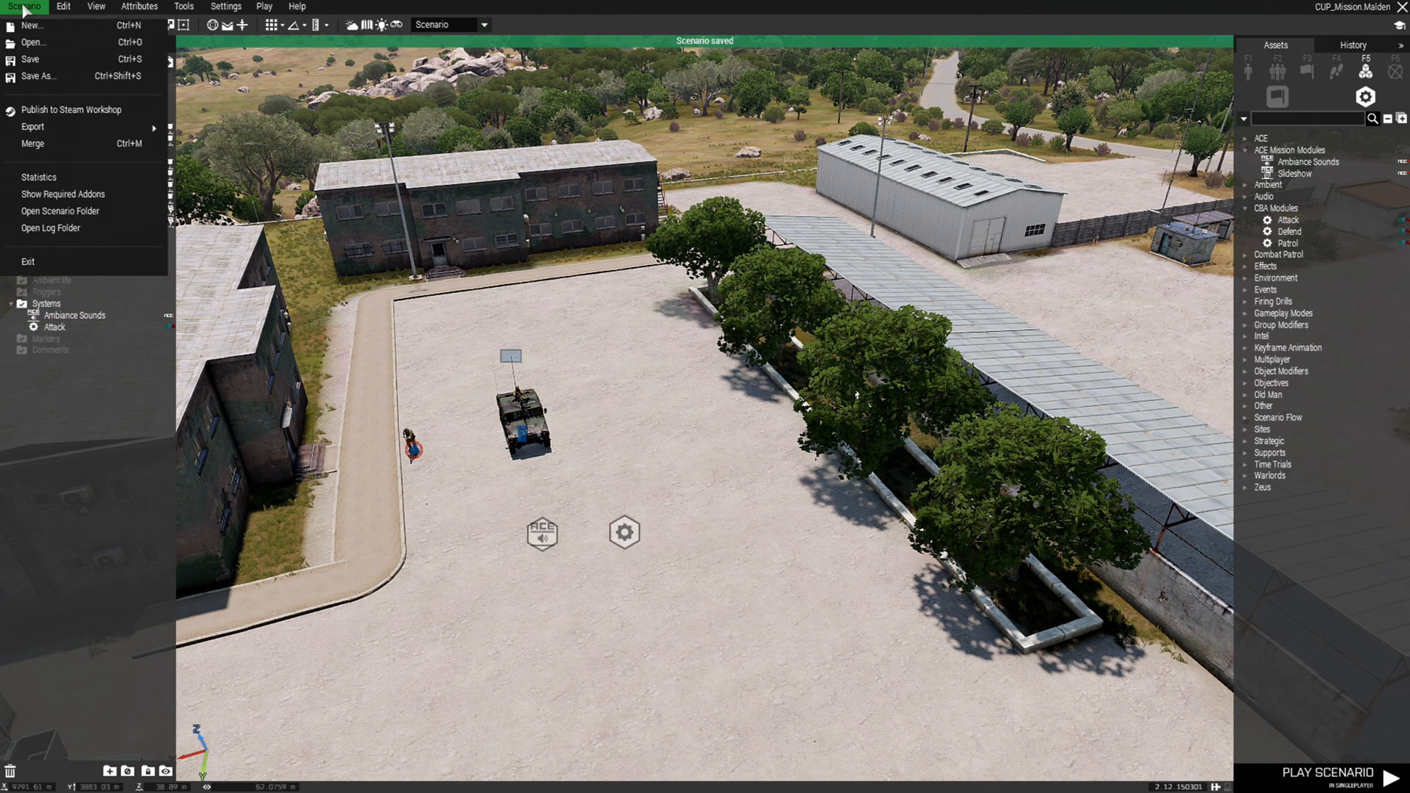
{"action": "mouse_move", "coordinate": [62, 194]}
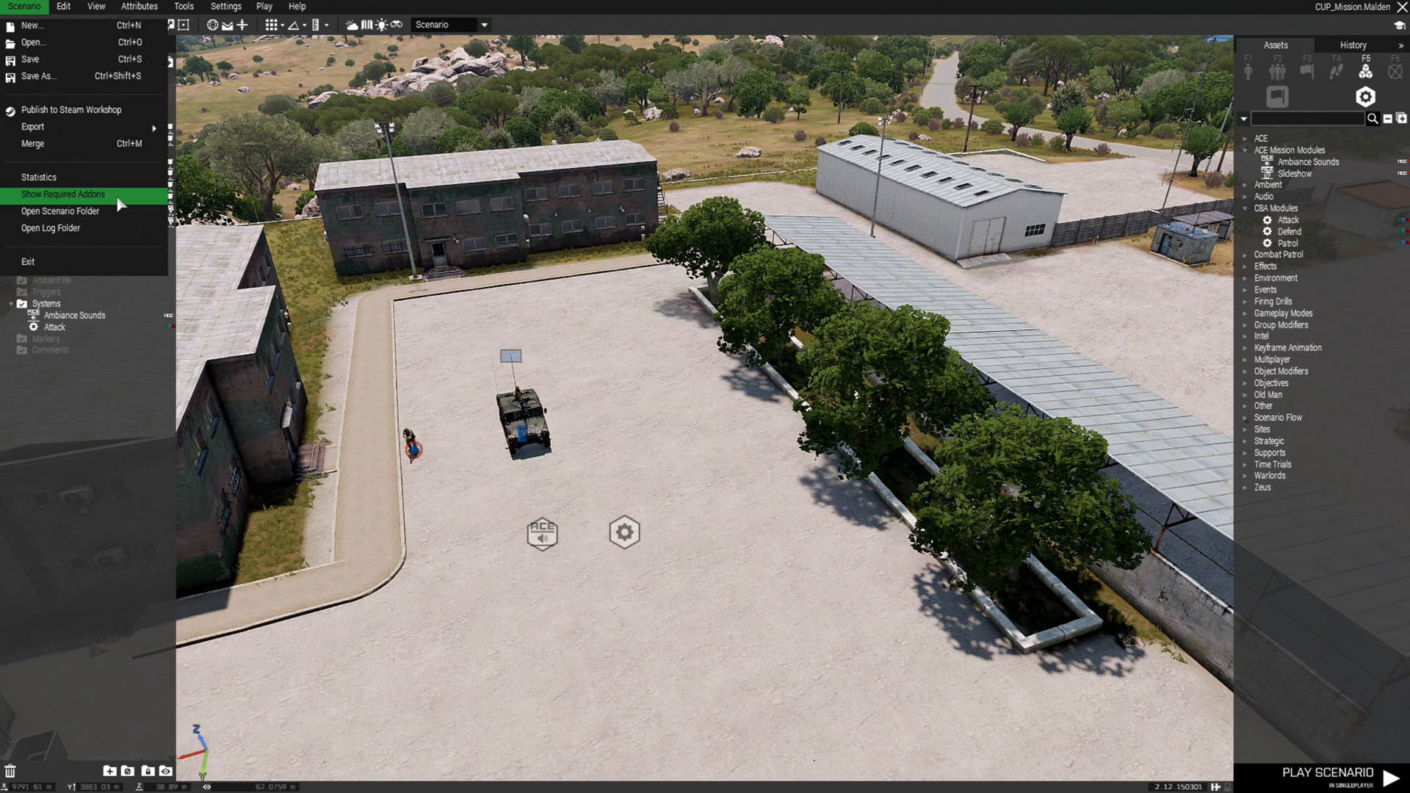
{"action": "left_click", "coordinate": [62, 194]}
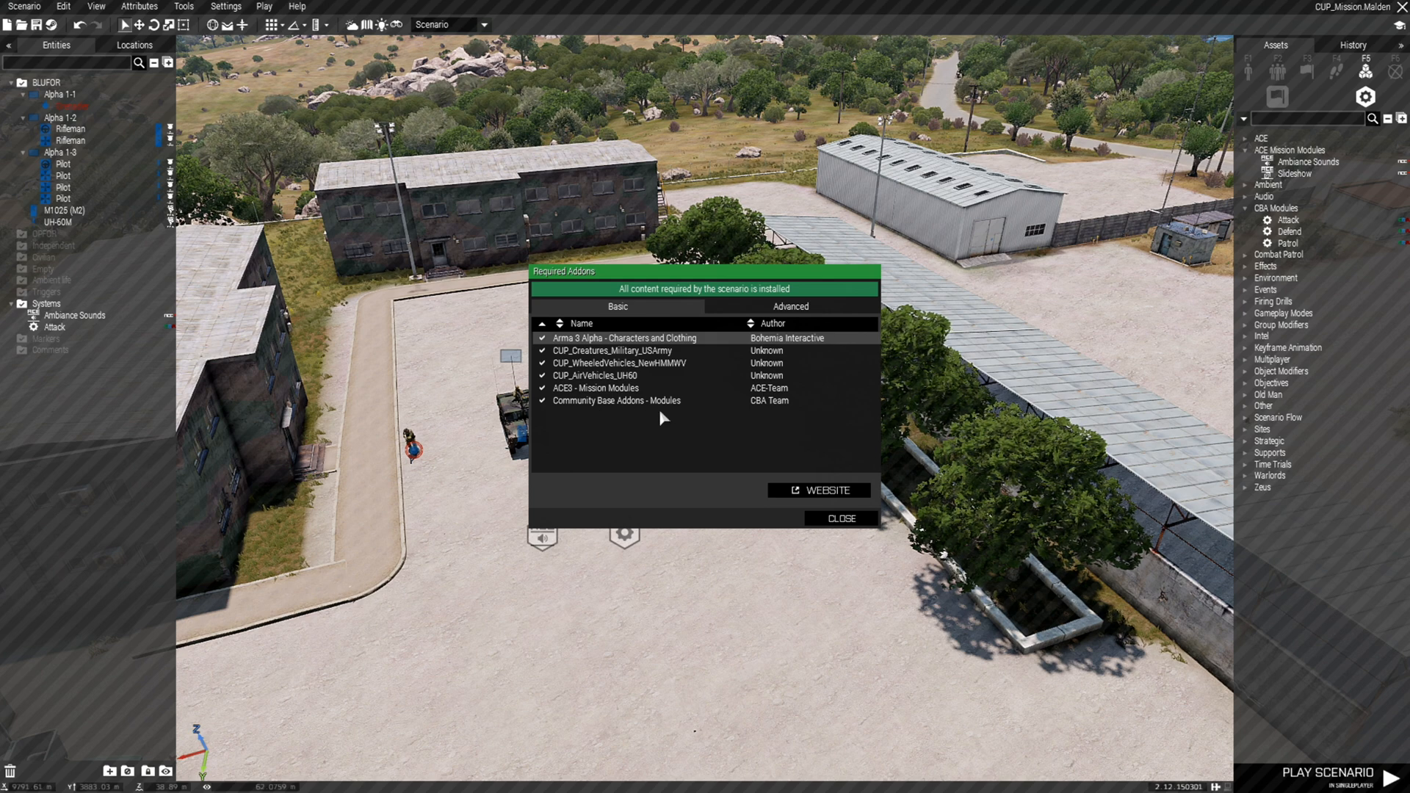
{"action": "mouse_move", "coordinate": [773, 414]}
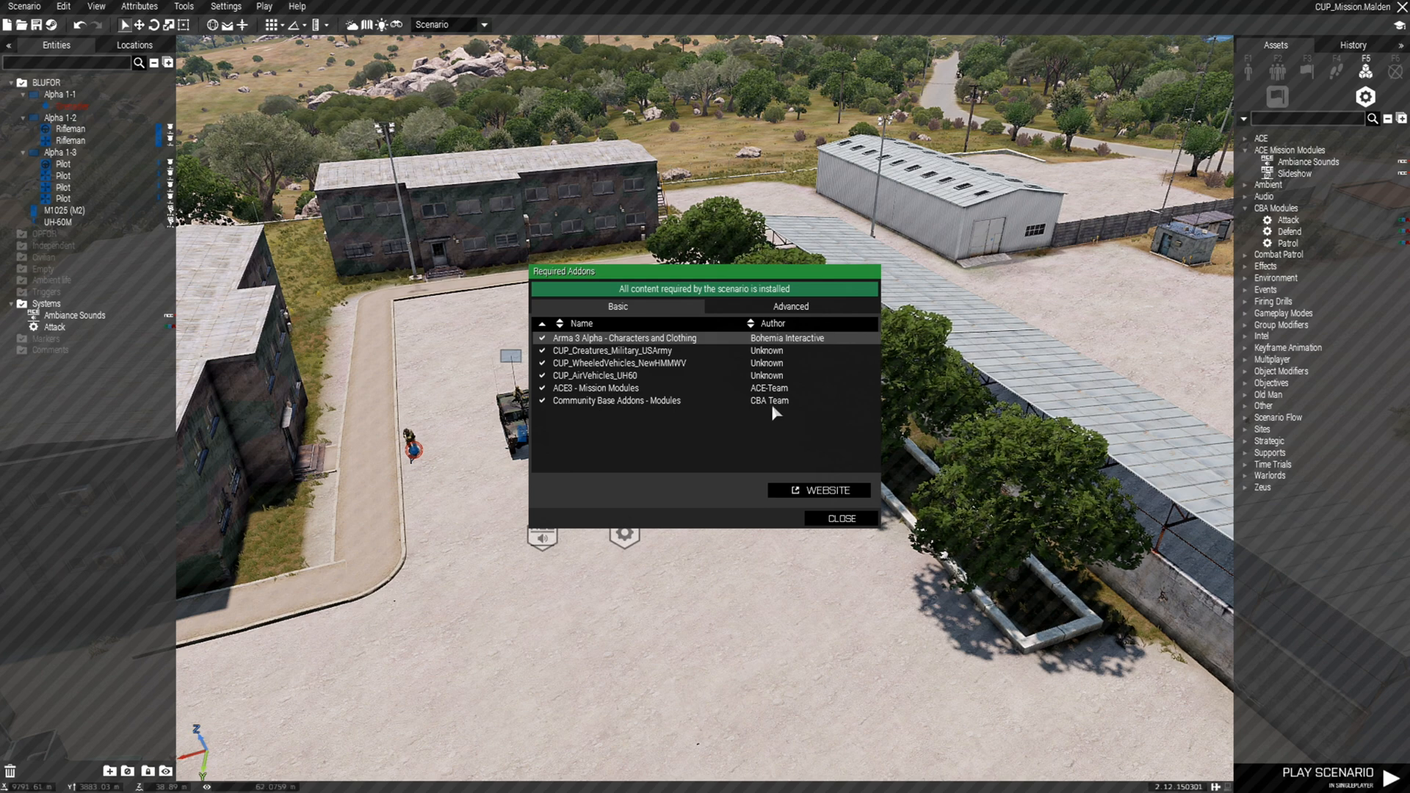
{"action": "left_click", "coordinate": [789, 306]}
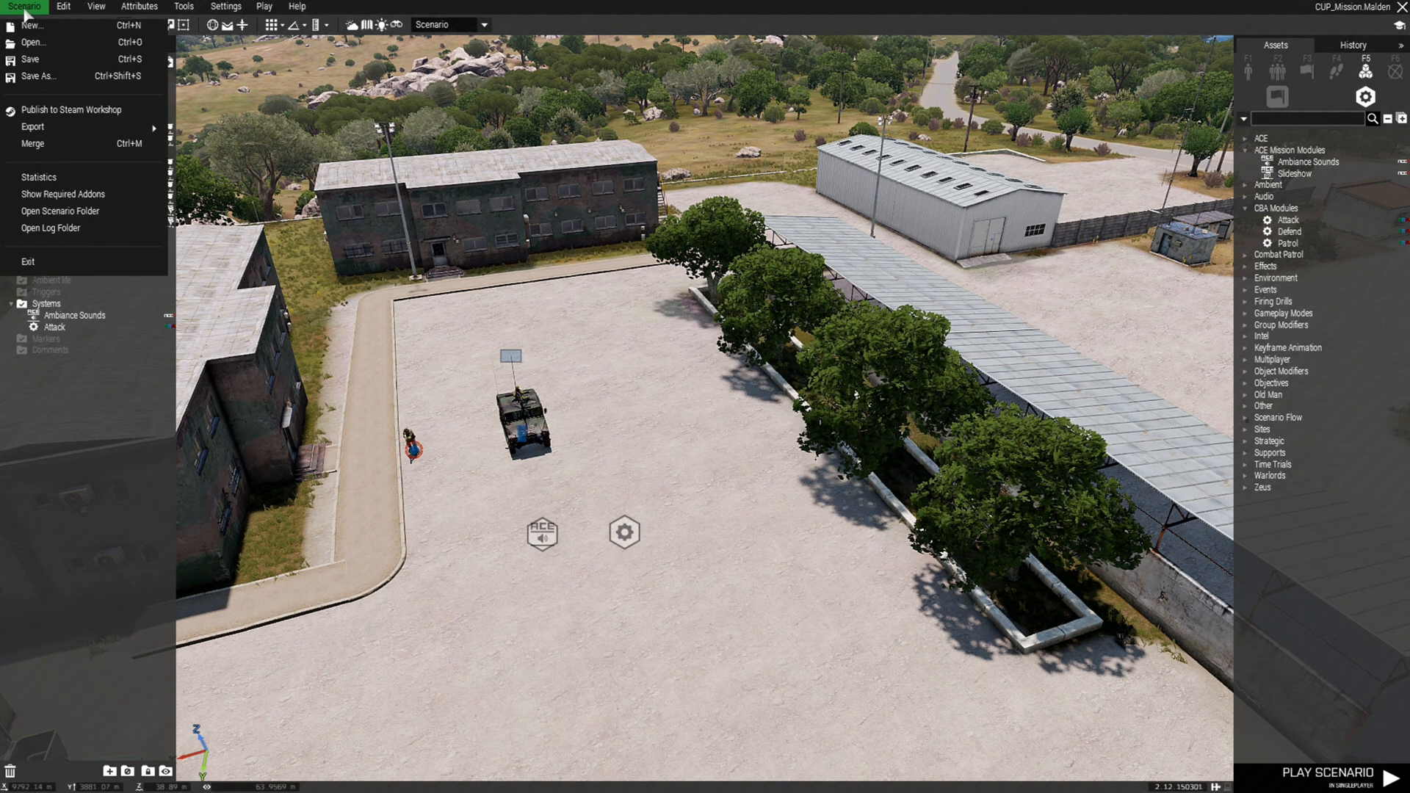
{"action": "mouse_move", "coordinate": [61, 211]}
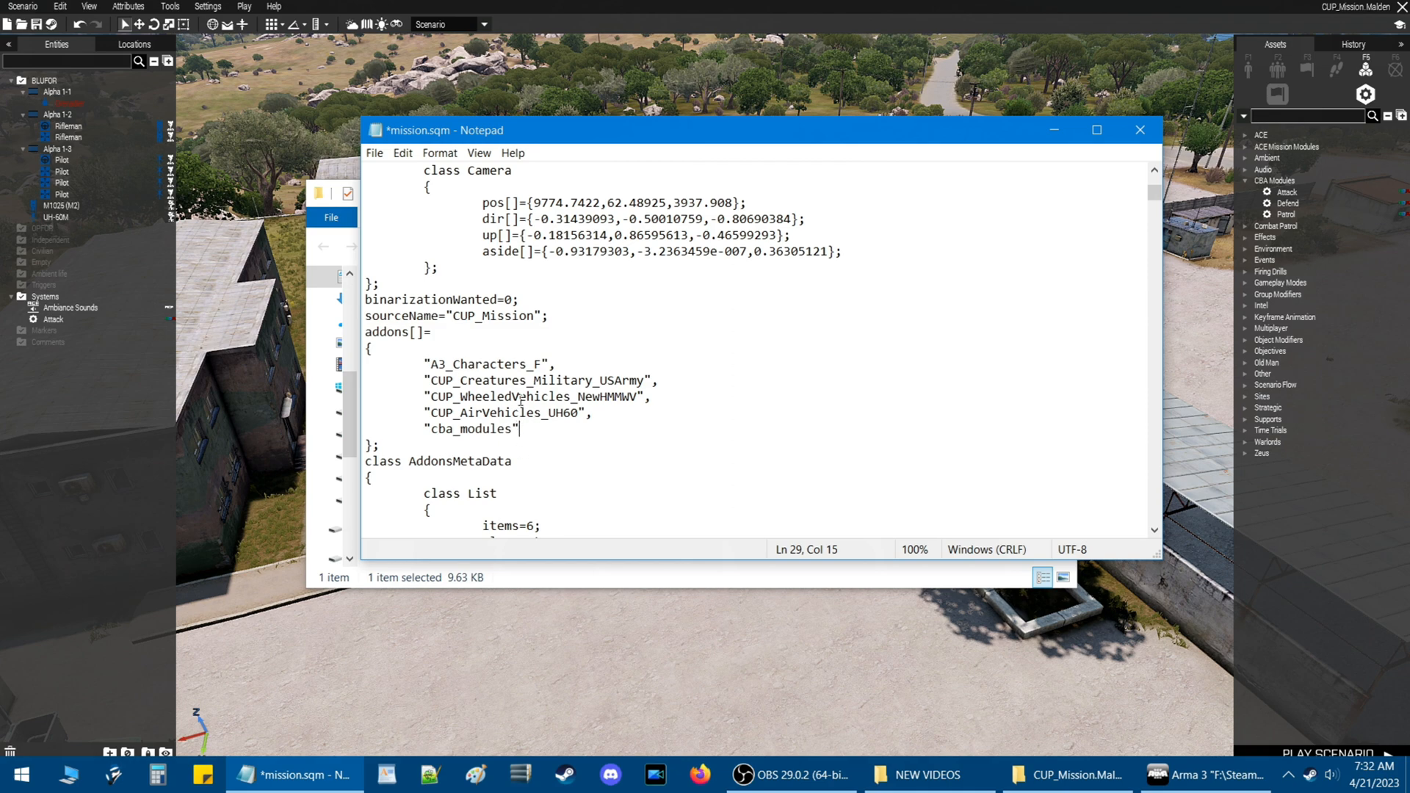
Save mission.sqm with ace_missionmodules removed from addons[], then return to the editor's Scenario menu.
{"action": "left_click", "coordinate": [373, 152]}
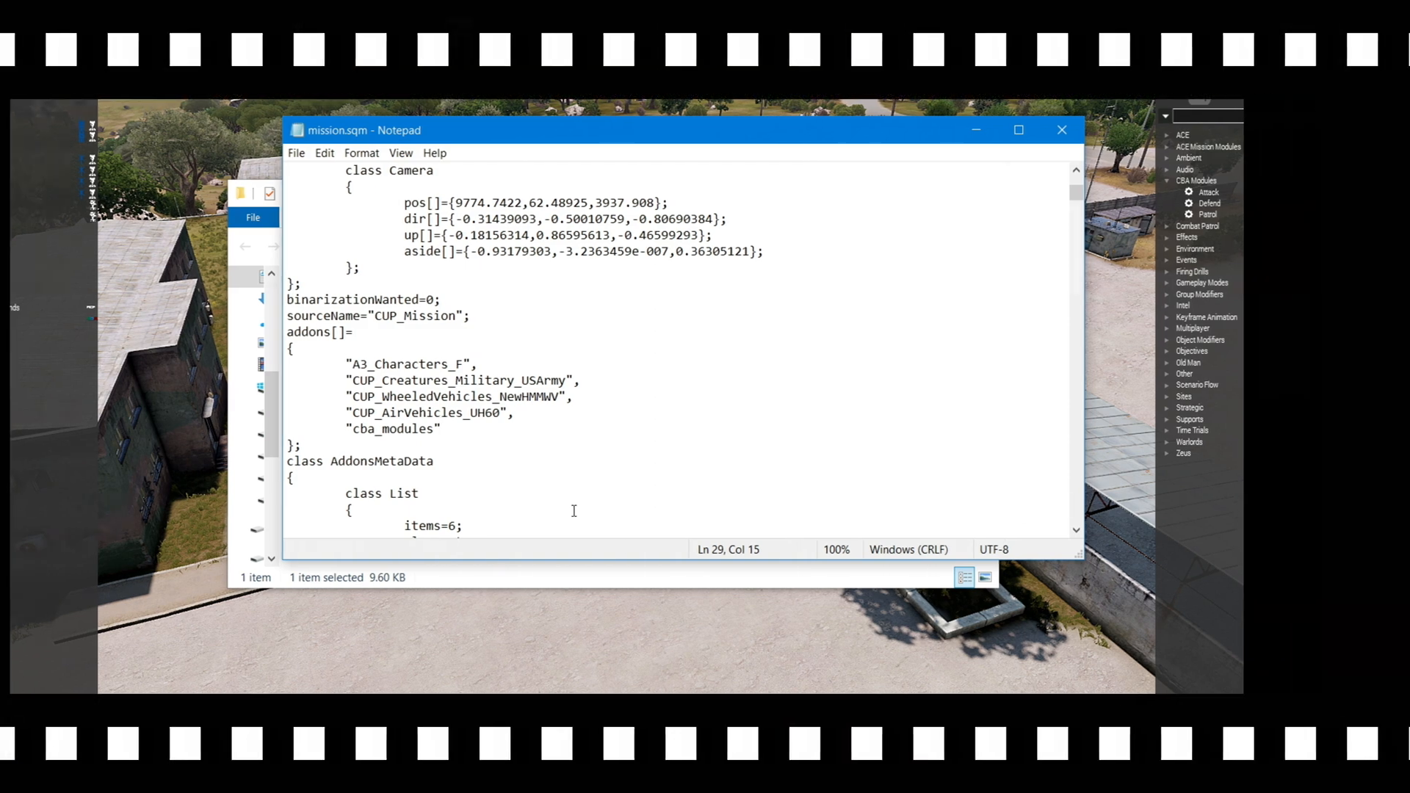
{"action": "left_click", "coordinate": [24, 7]}
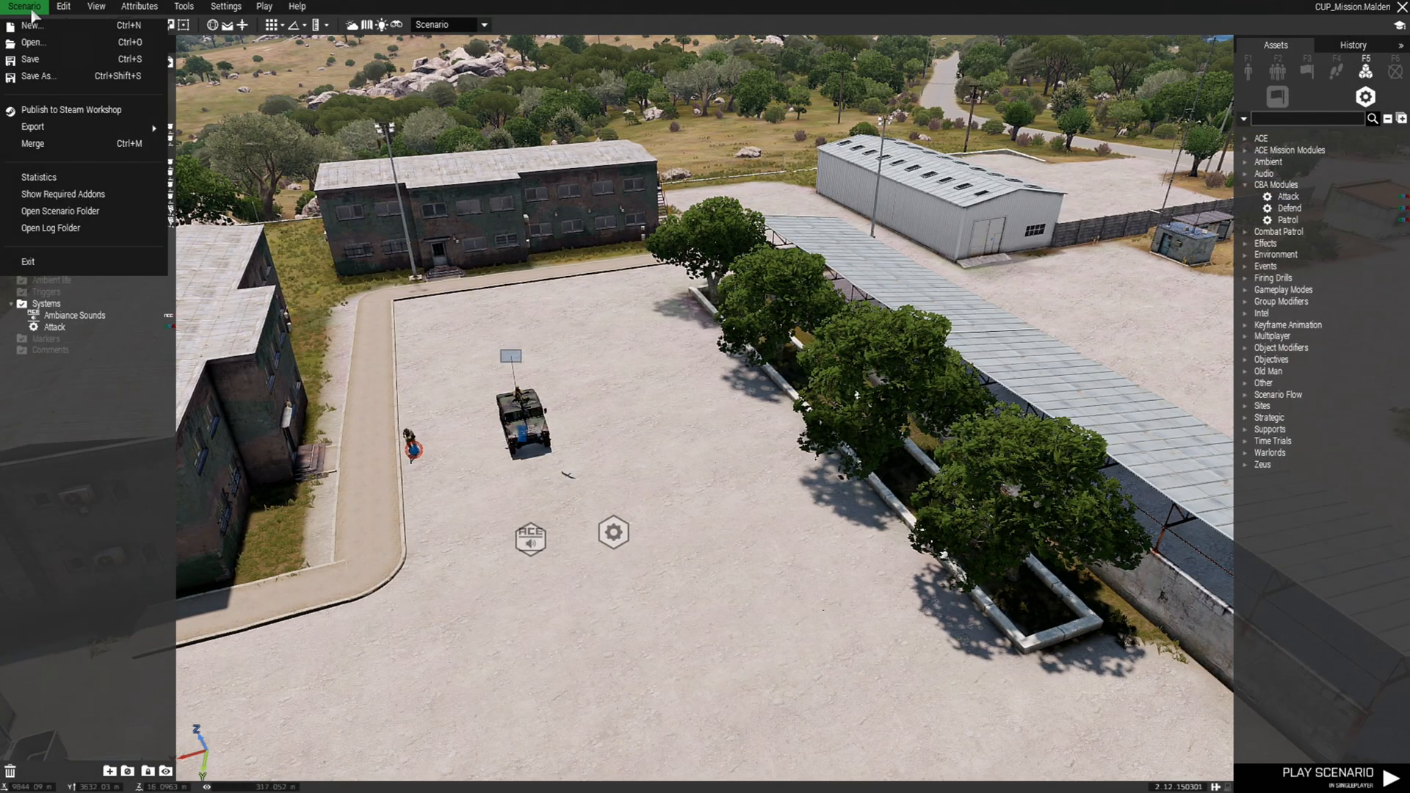
{"action": "left_click", "coordinate": [62, 193]}
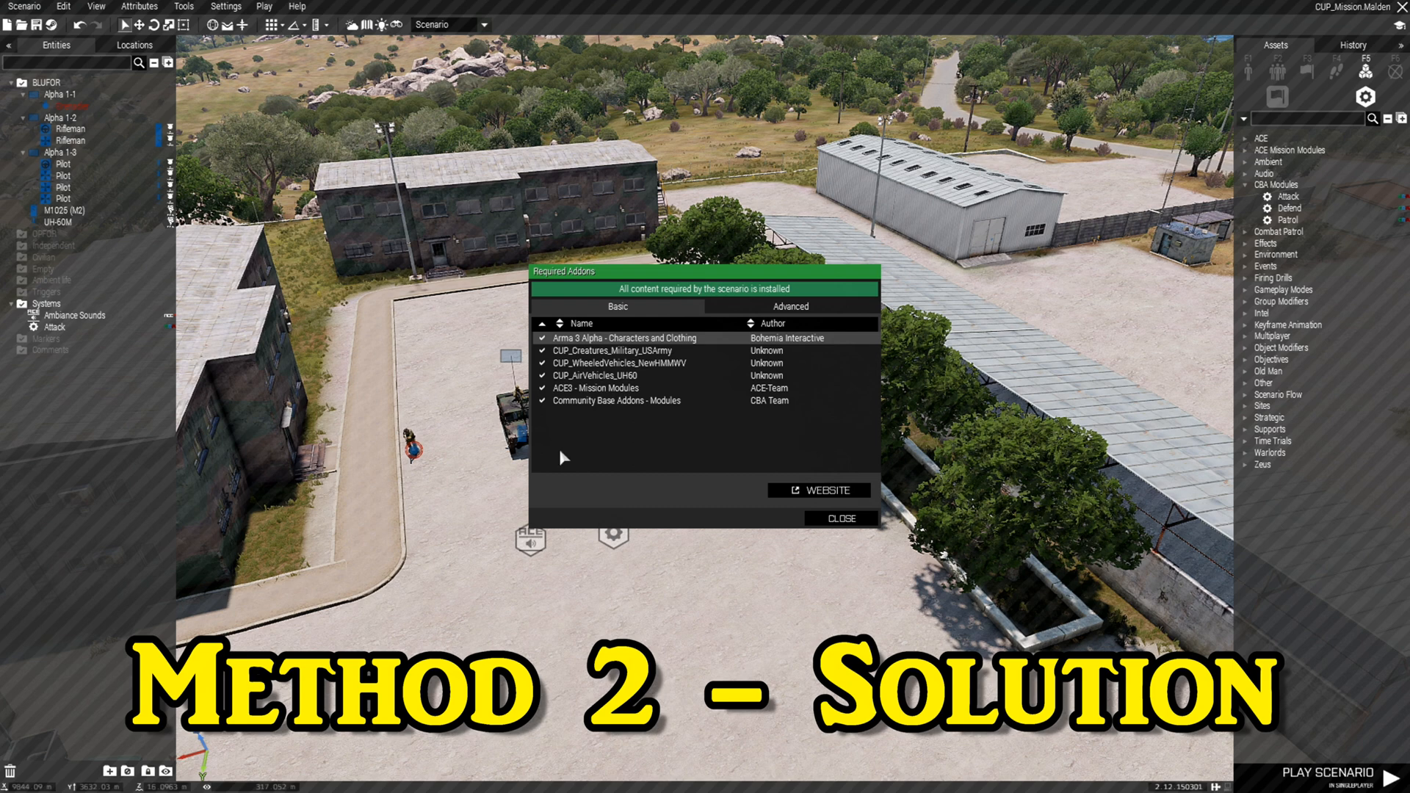
{"action": "mouse_move", "coordinate": [602, 400]}
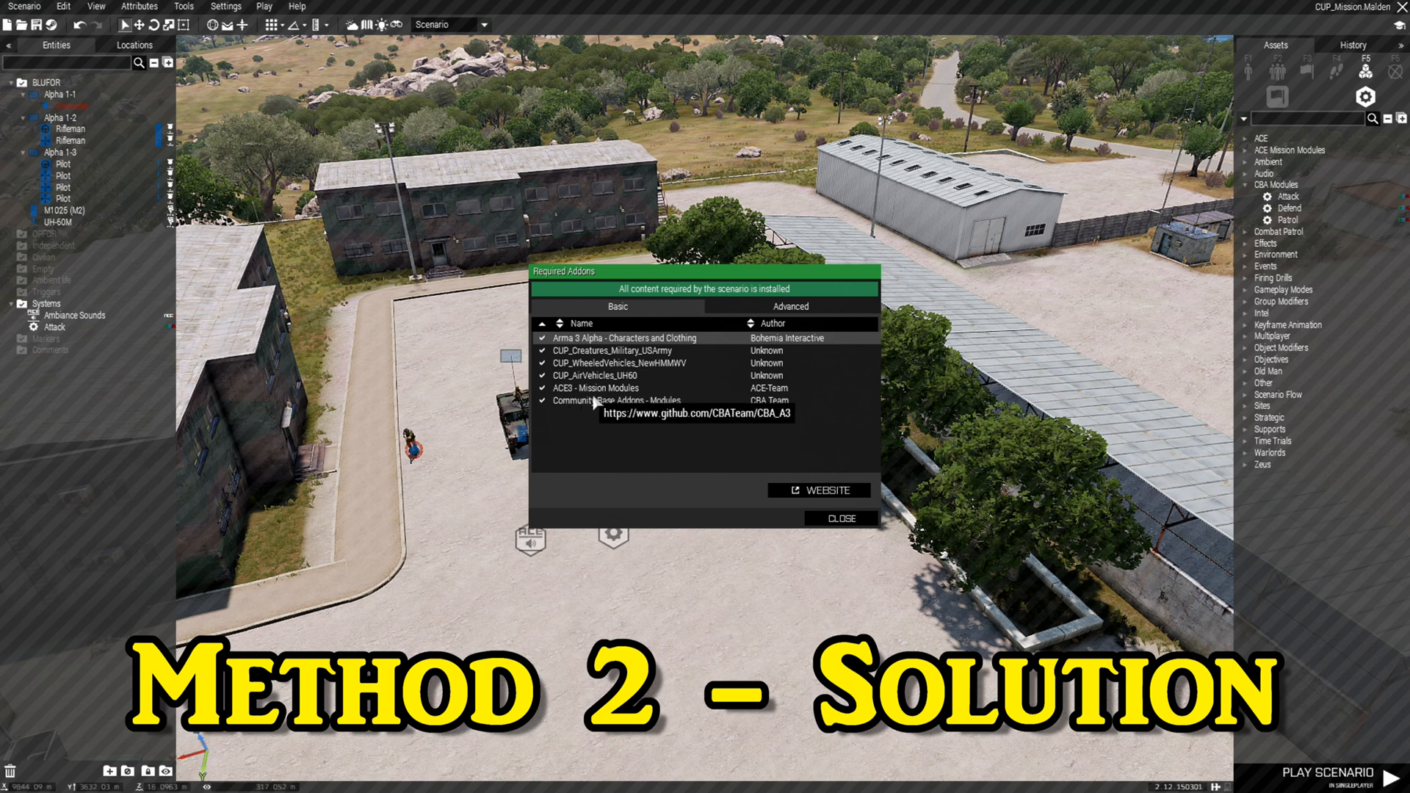
{"action": "left_click", "coordinate": [839, 517]}
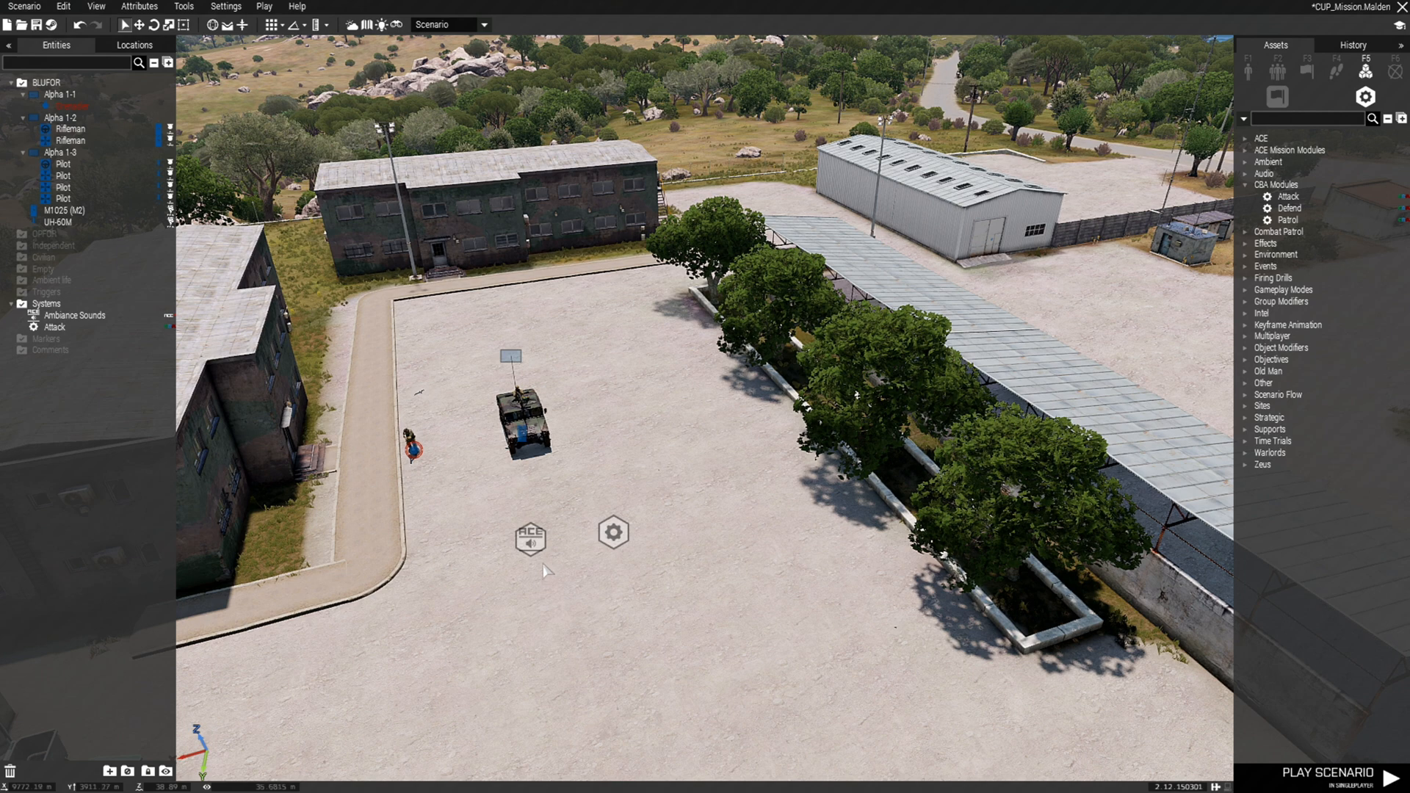
{"action": "mouse_move", "coordinate": [573, 596]}
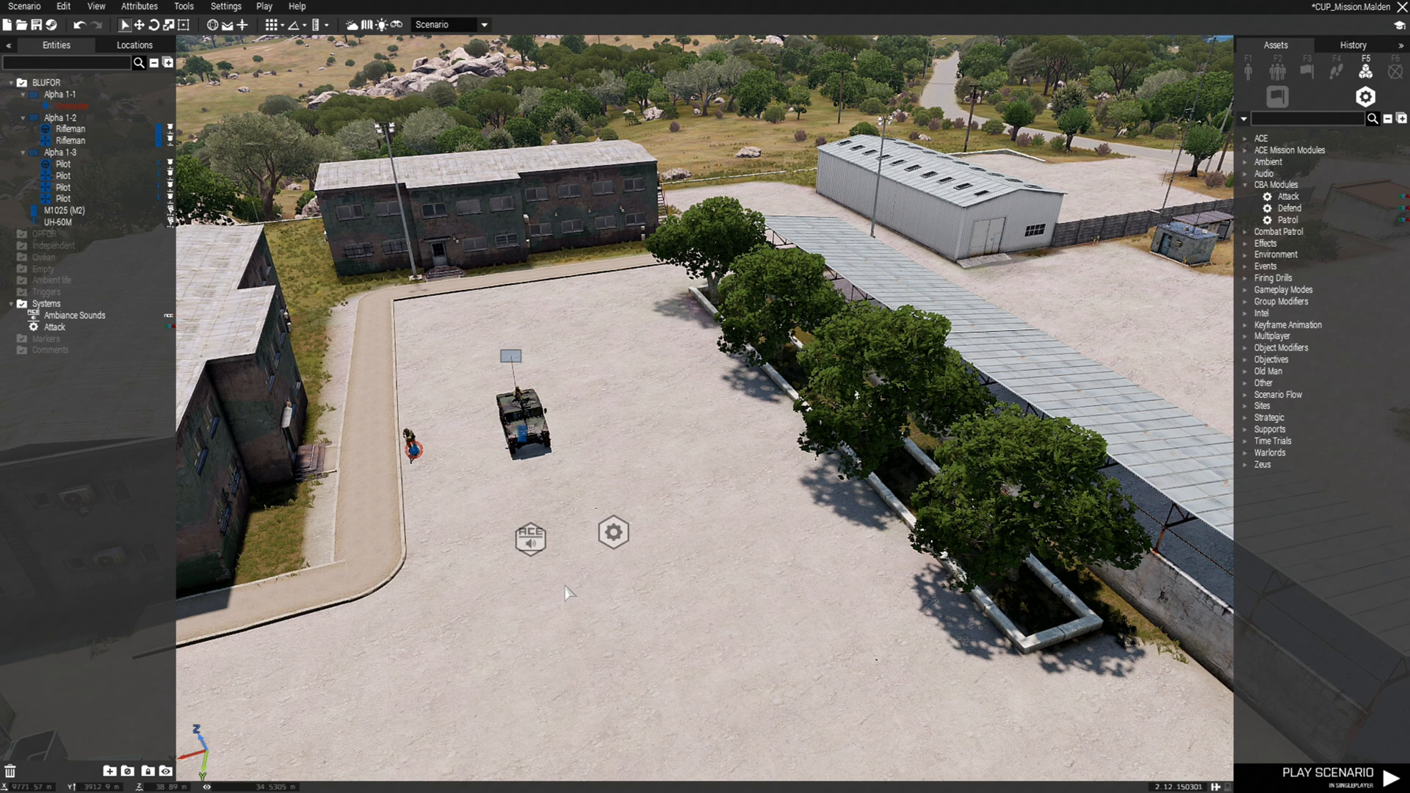
Delete the ACE Ambiance Sounds module, save, and confirm ACE3 is gone from the required addons list.
{"action": "left_click", "coordinate": [73, 315]}
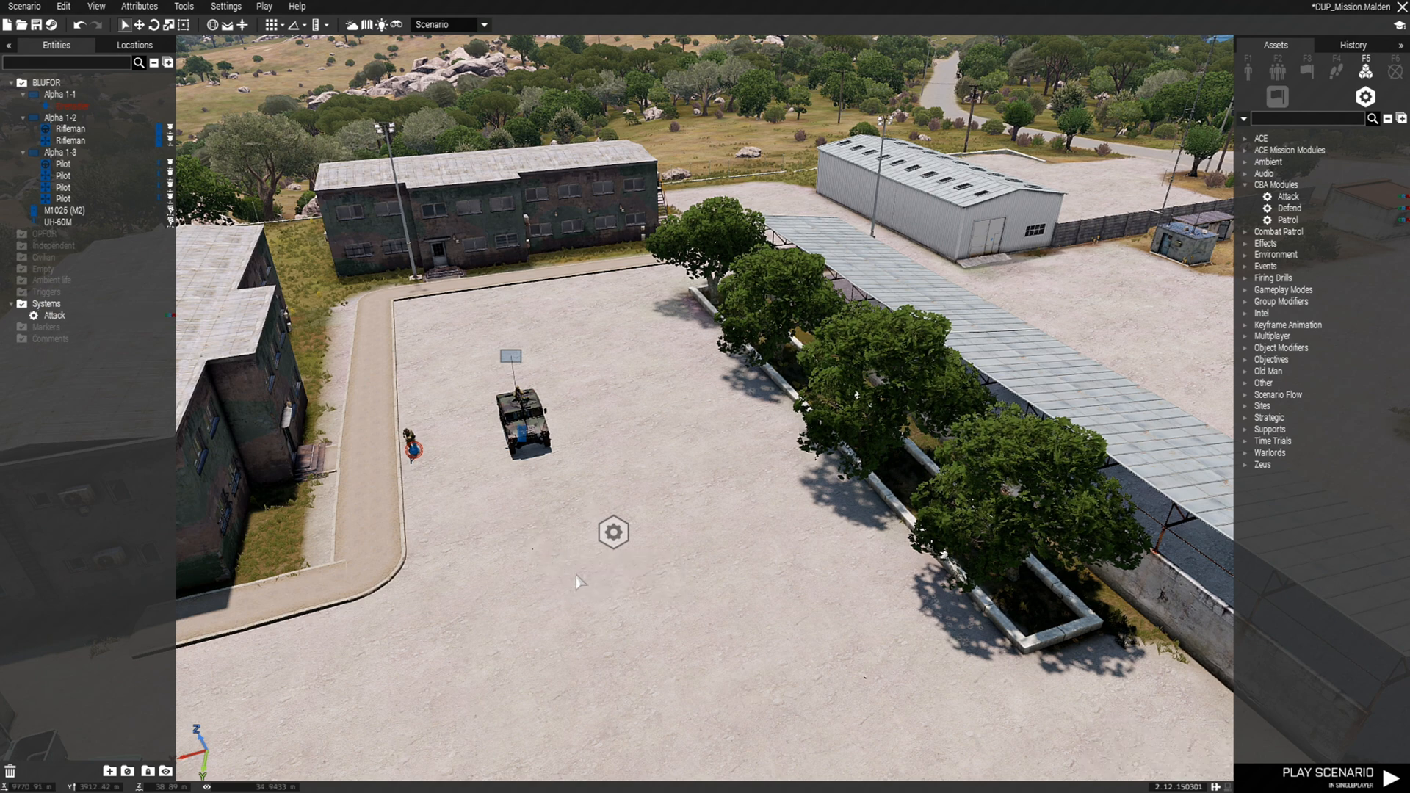
{"action": "left_click", "coordinate": [39, 25]}
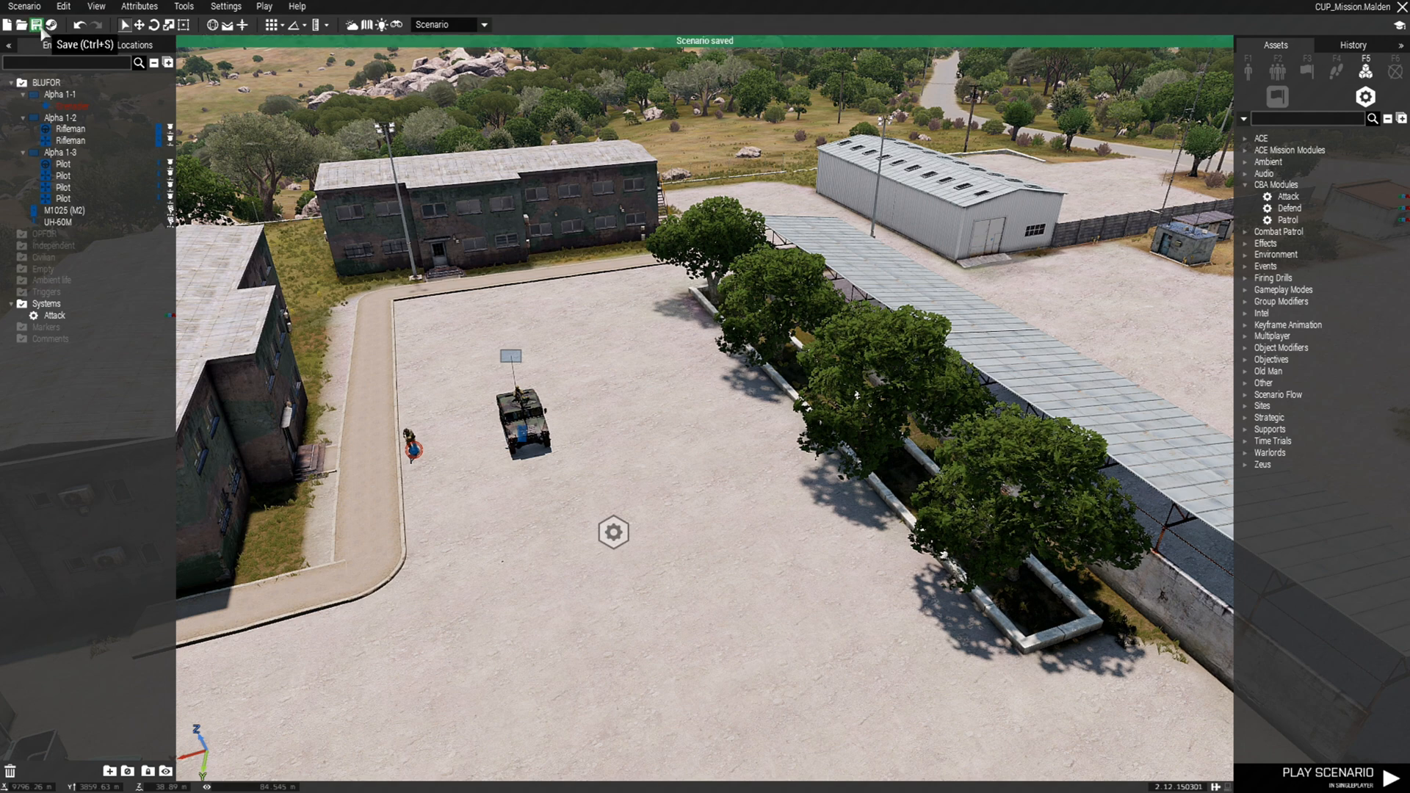
{"action": "left_click", "coordinate": [24, 6]}
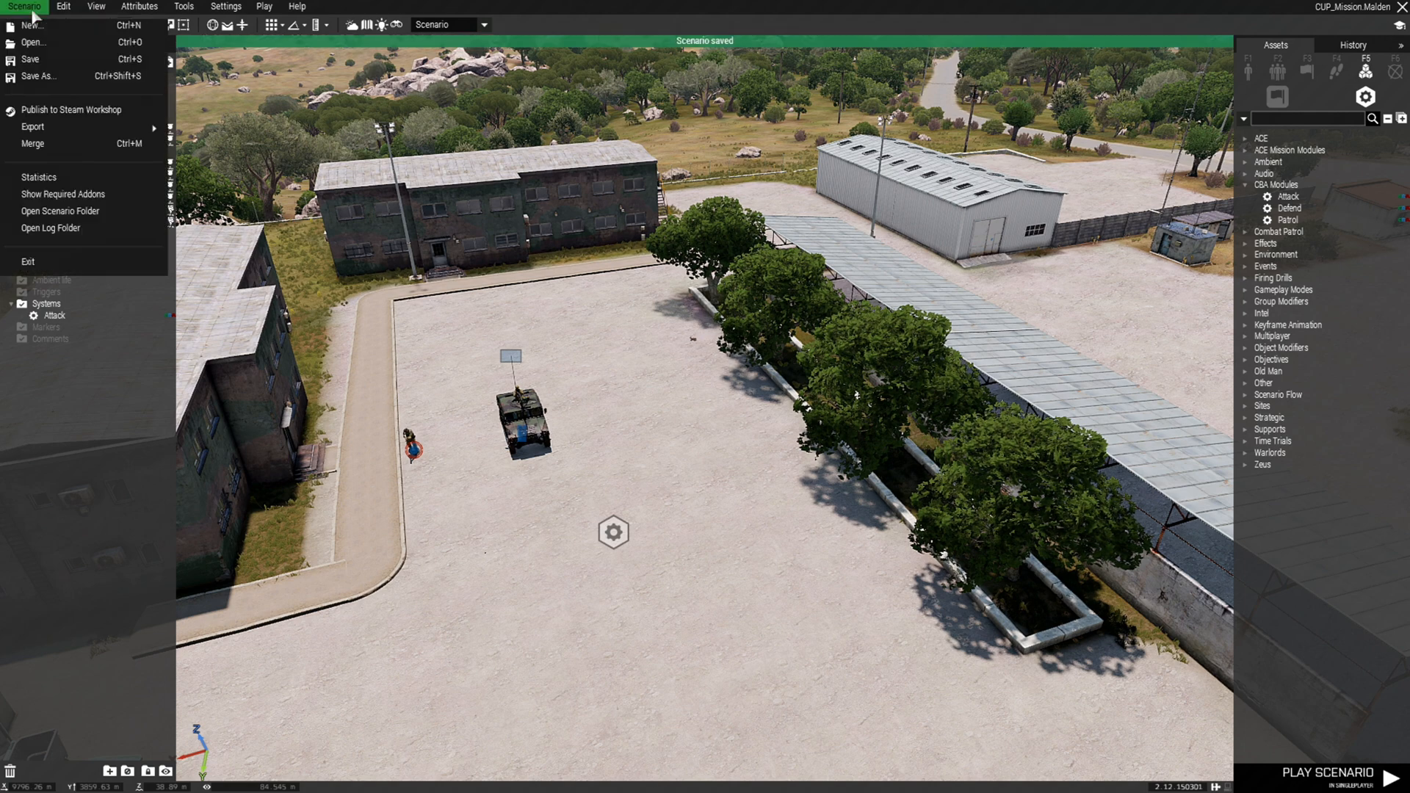
{"action": "left_click", "coordinate": [62, 194]}
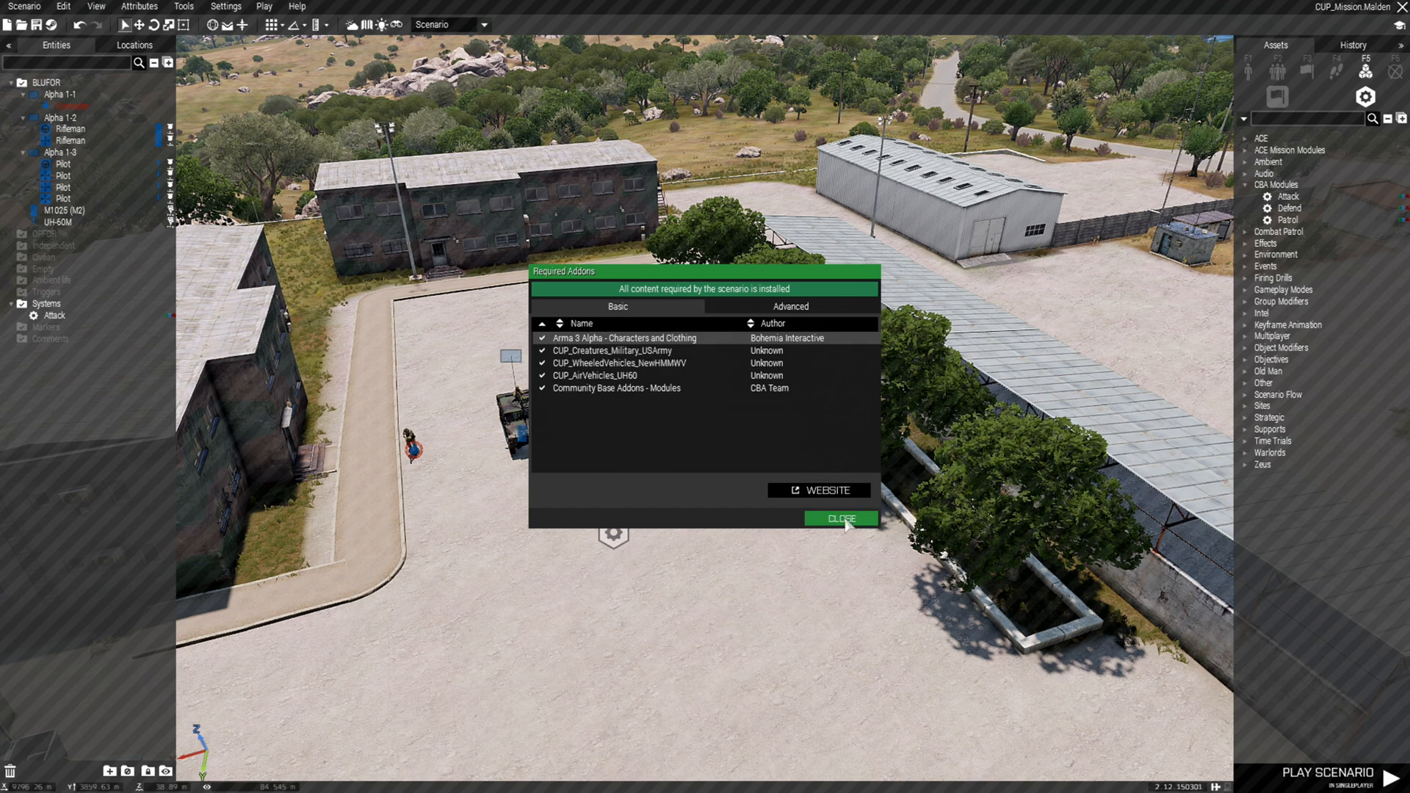
{"action": "left_click", "coordinate": [838, 520]}
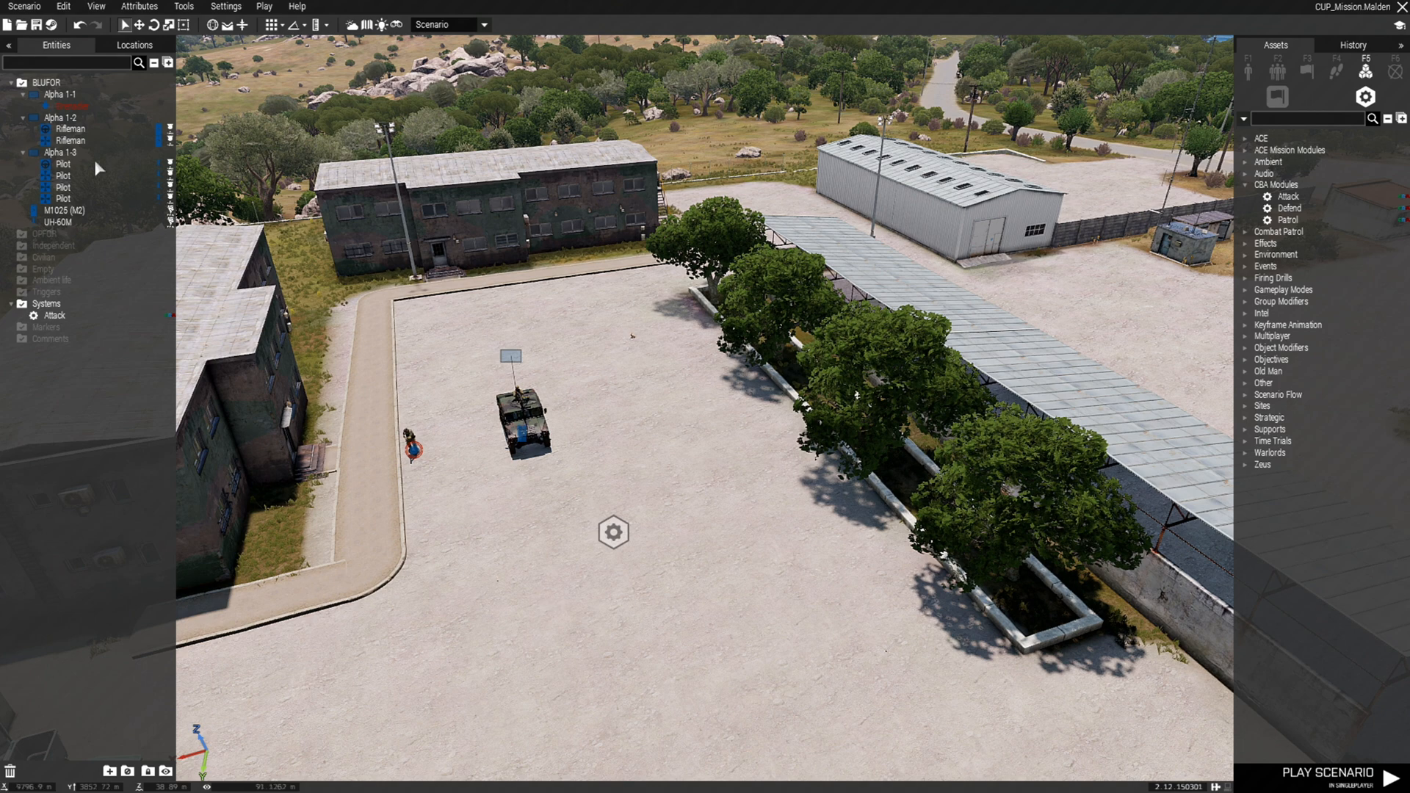
Reopen mission.sqm from the scenario folder to confirm addons[] ends with cba_modules.
{"action": "left_click", "coordinate": [24, 7]}
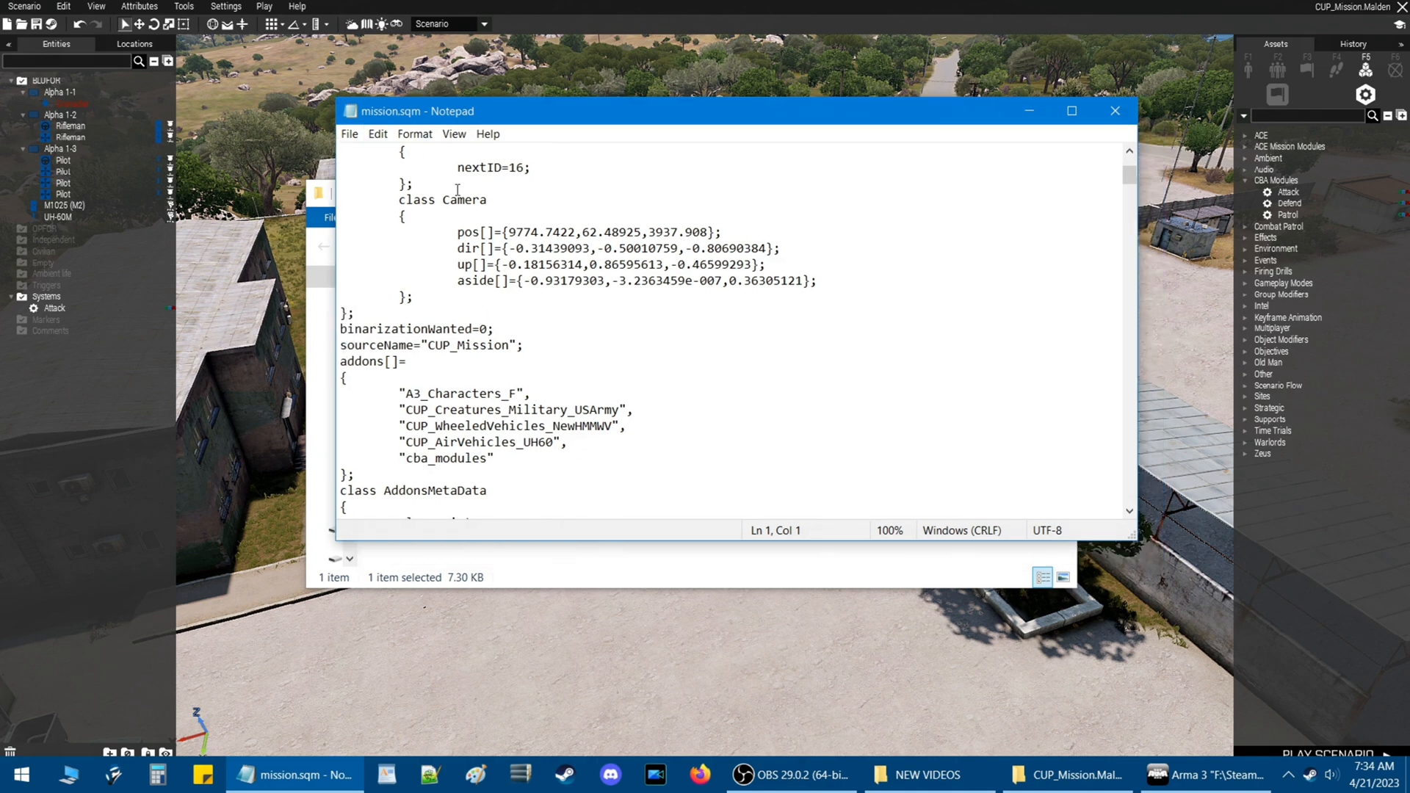
{"action": "mouse_move", "coordinate": [785, 180]}
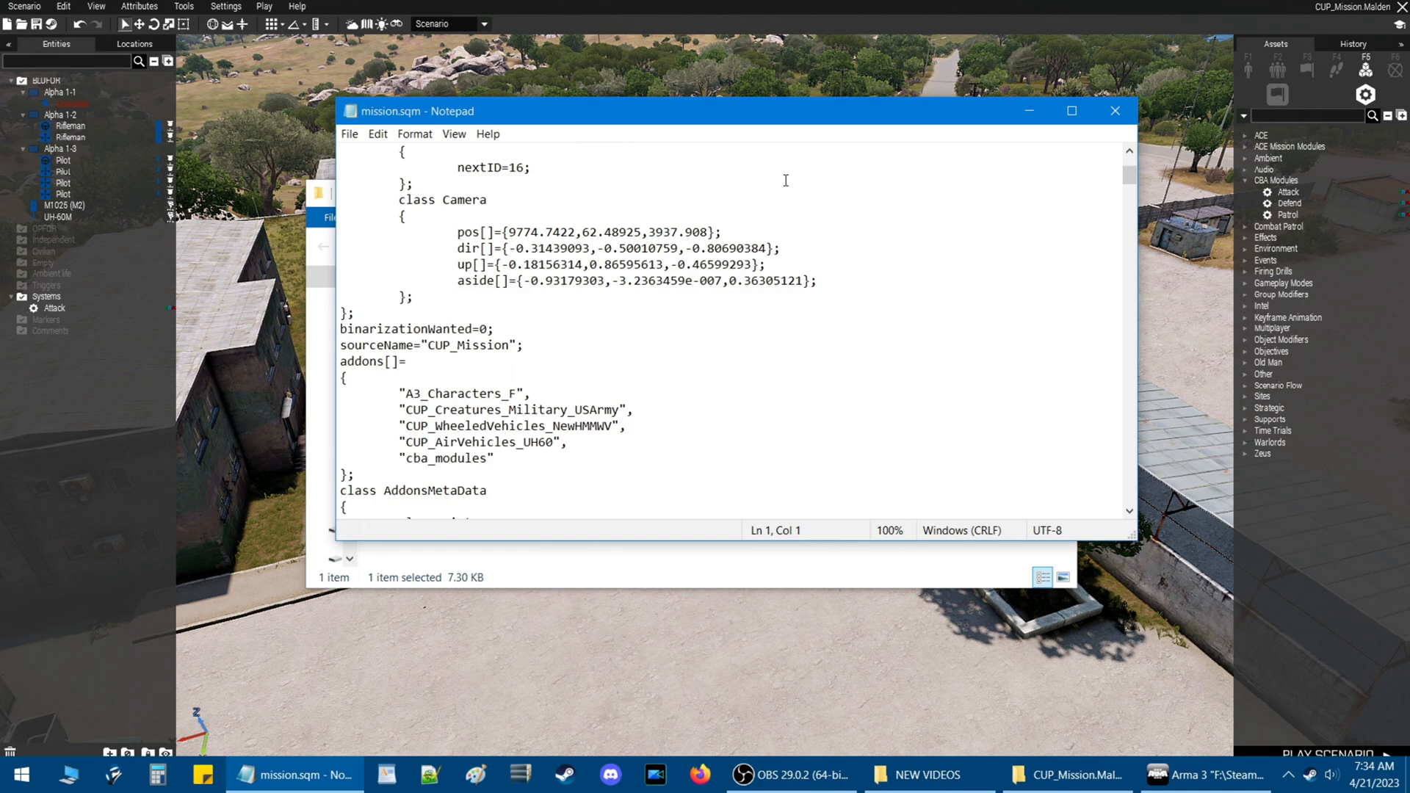
{"action": "left_click", "coordinate": [1013, 774]}
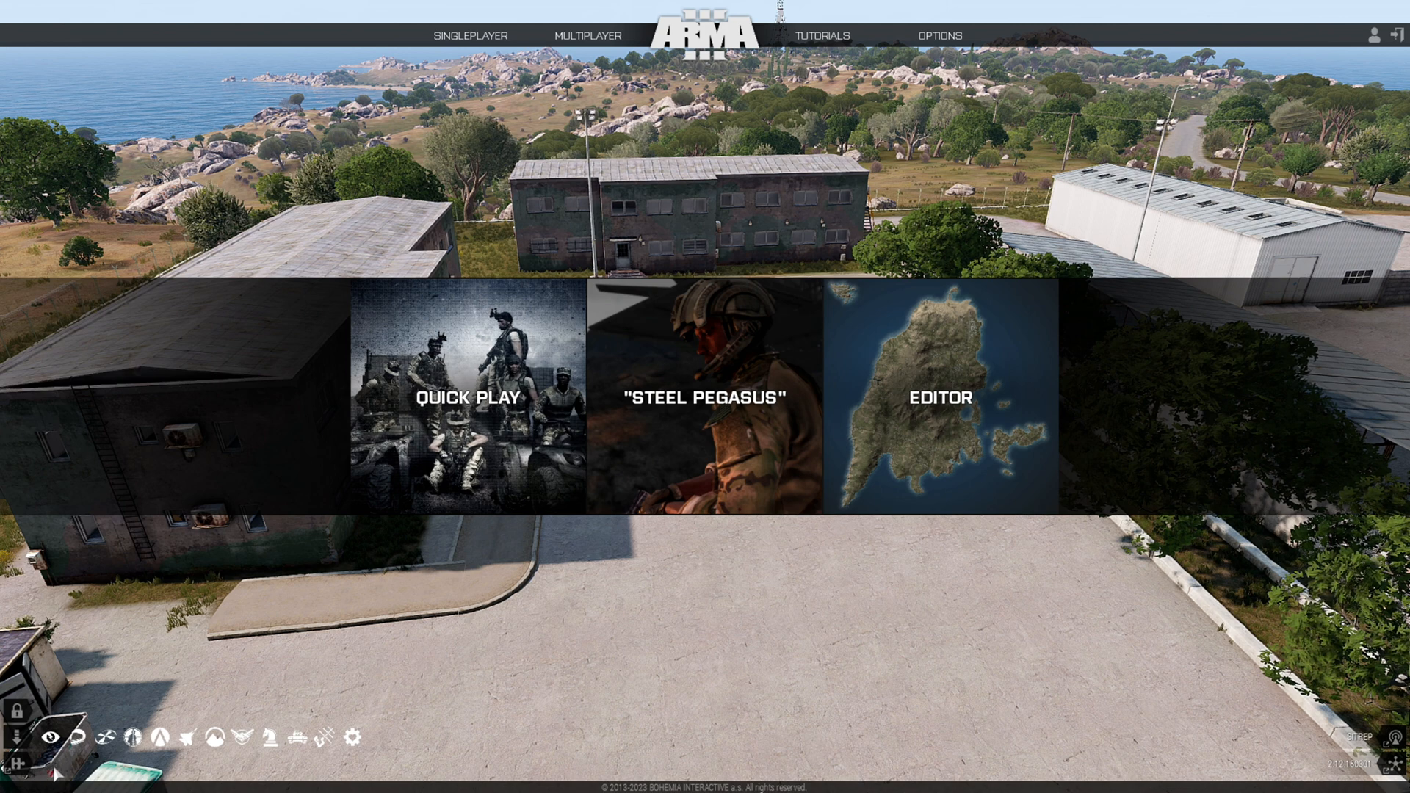
{"action": "mouse_move", "coordinate": [704, 404]}
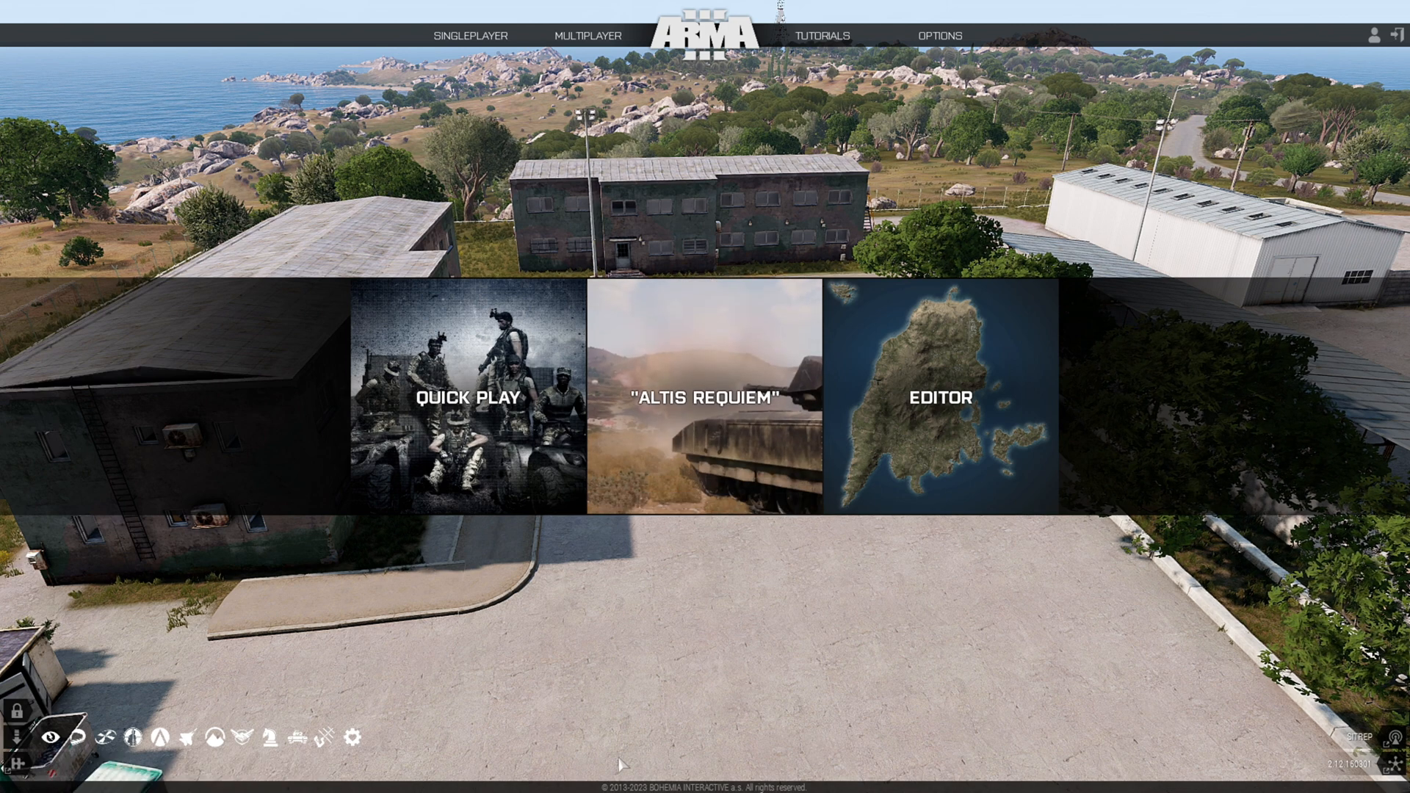
Launch the Eden Editor from the Arma 3 main menu.
{"action": "left_click", "coordinate": [942, 401]}
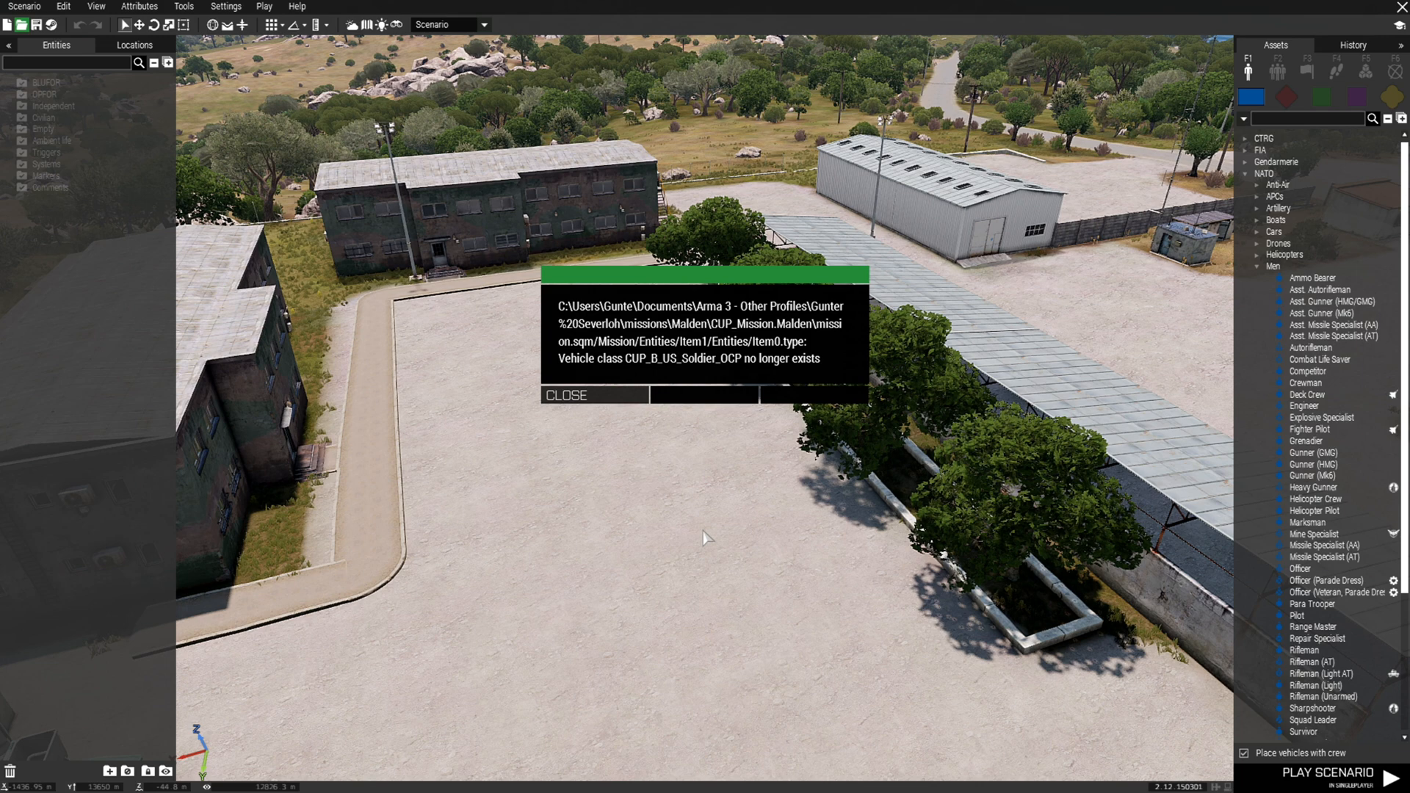
{"action": "mouse_move", "coordinate": [722, 431]}
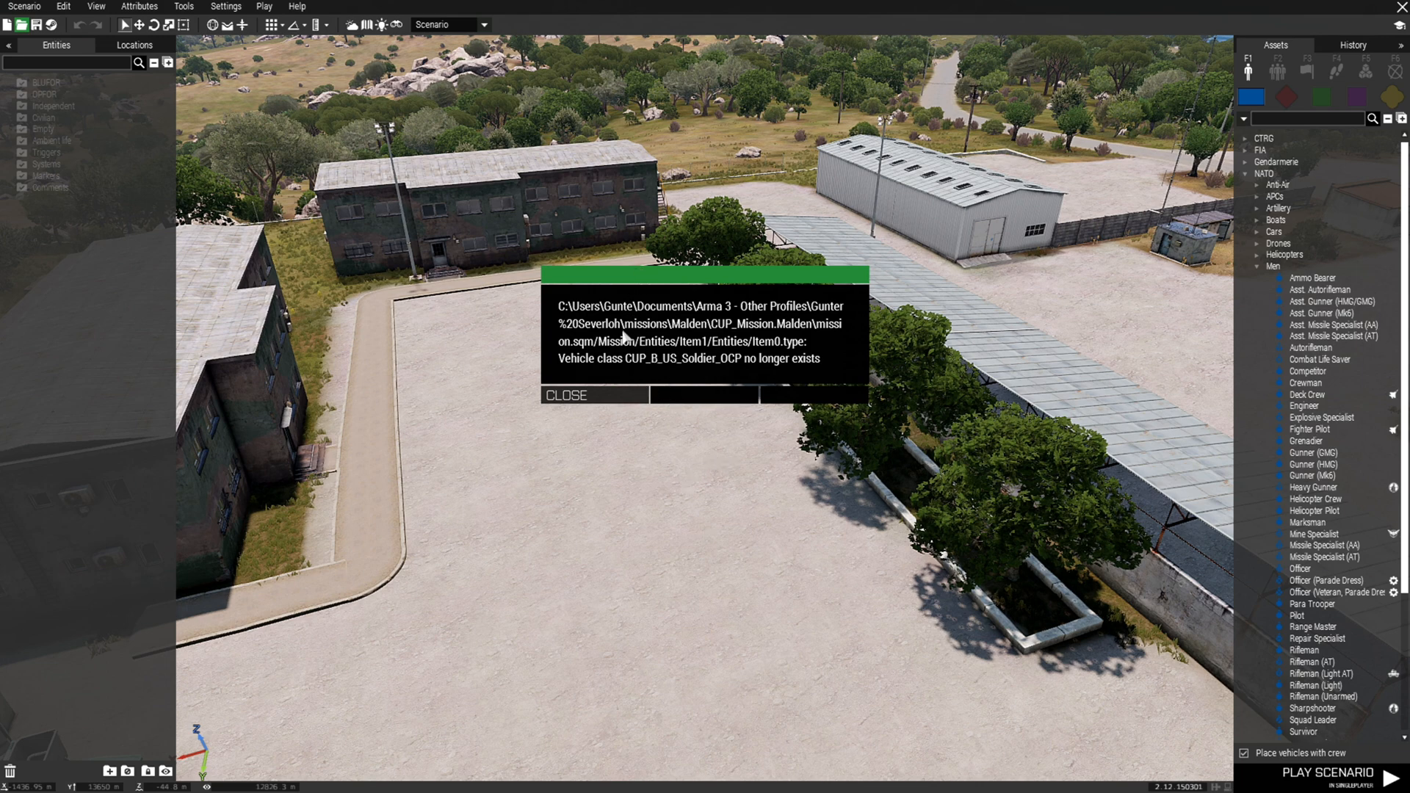
{"action": "mouse_move", "coordinate": [832, 346]}
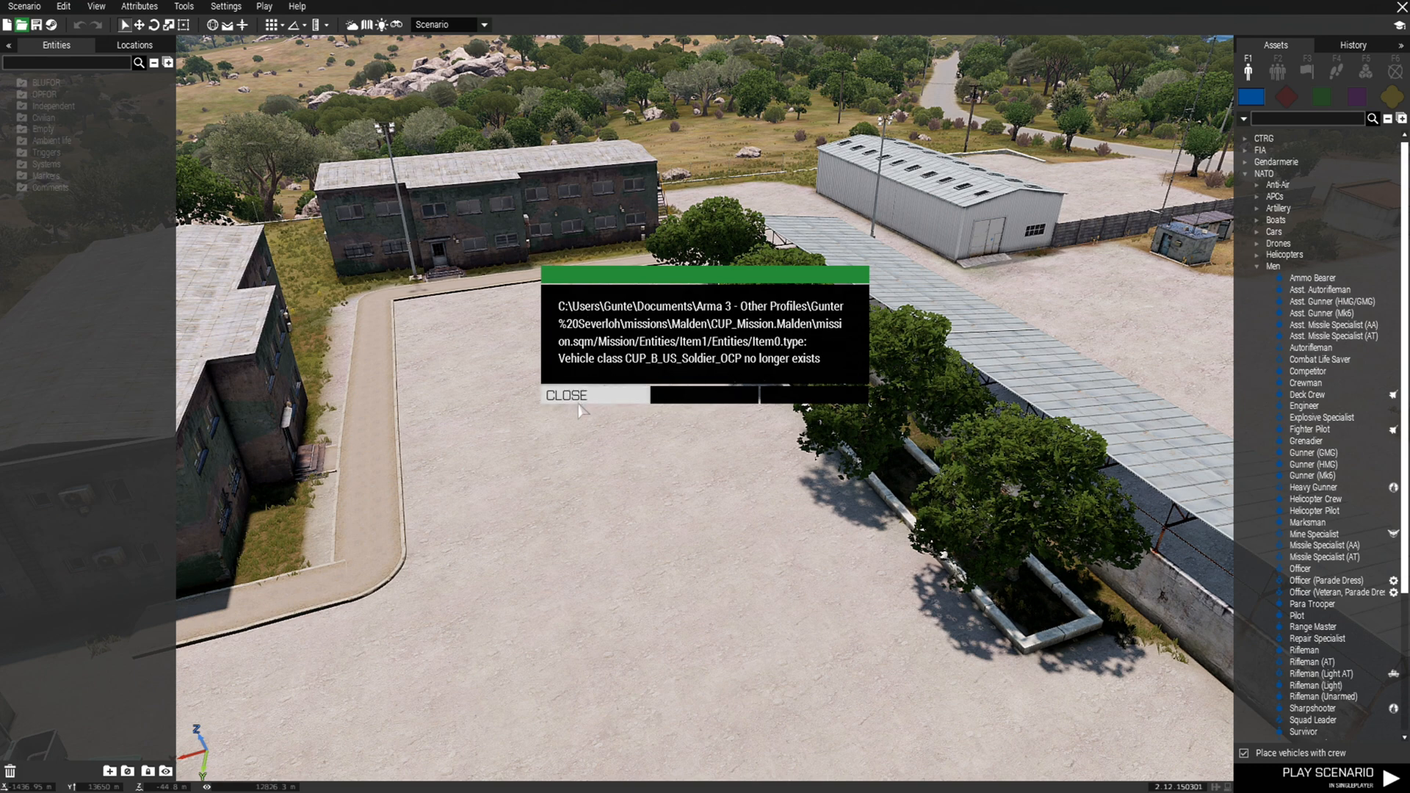
Dismiss the CUP_B_US_Soldier_OCP missing class warning to reach the Required Addons report.
{"action": "left_click", "coordinate": [565, 395]}
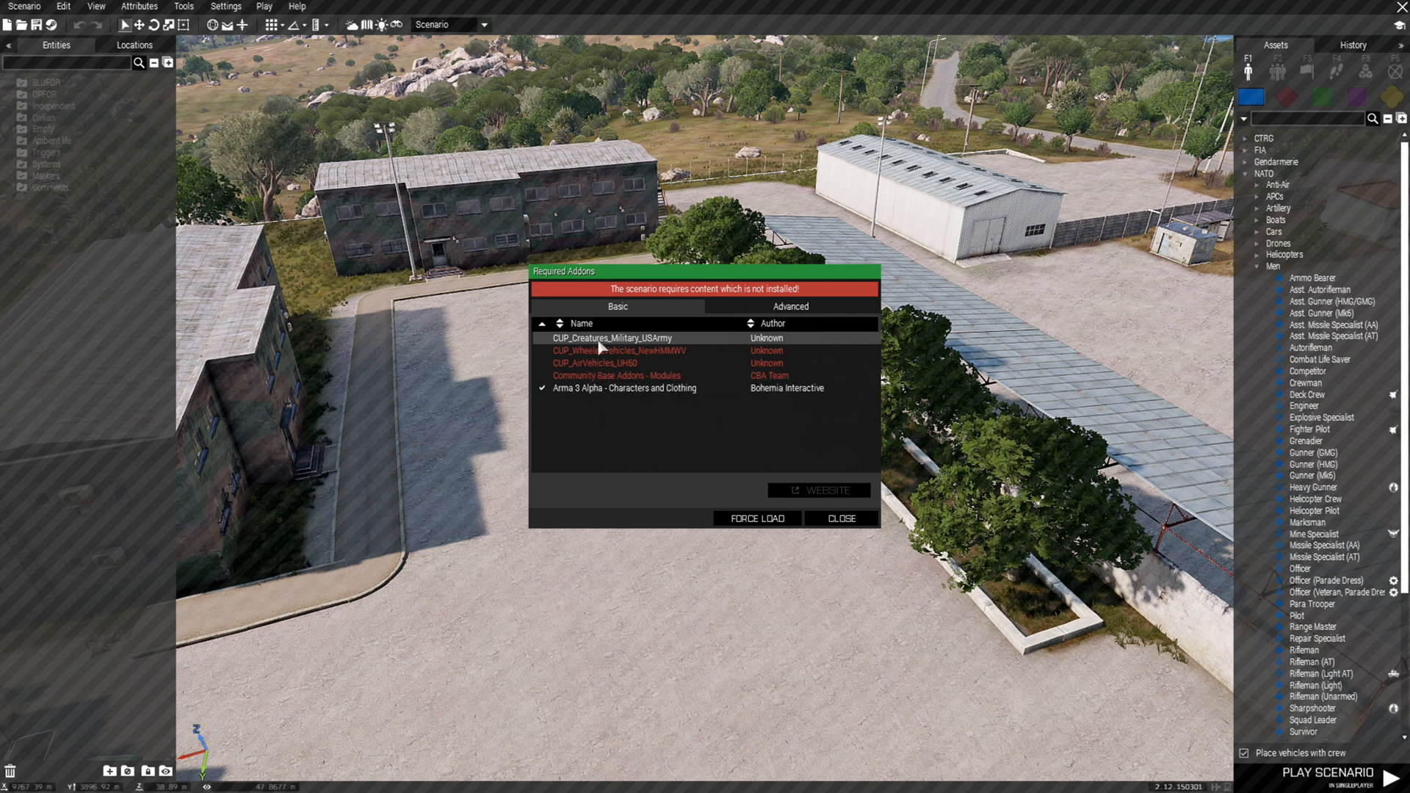
{"action": "mouse_move", "coordinate": [661, 410]}
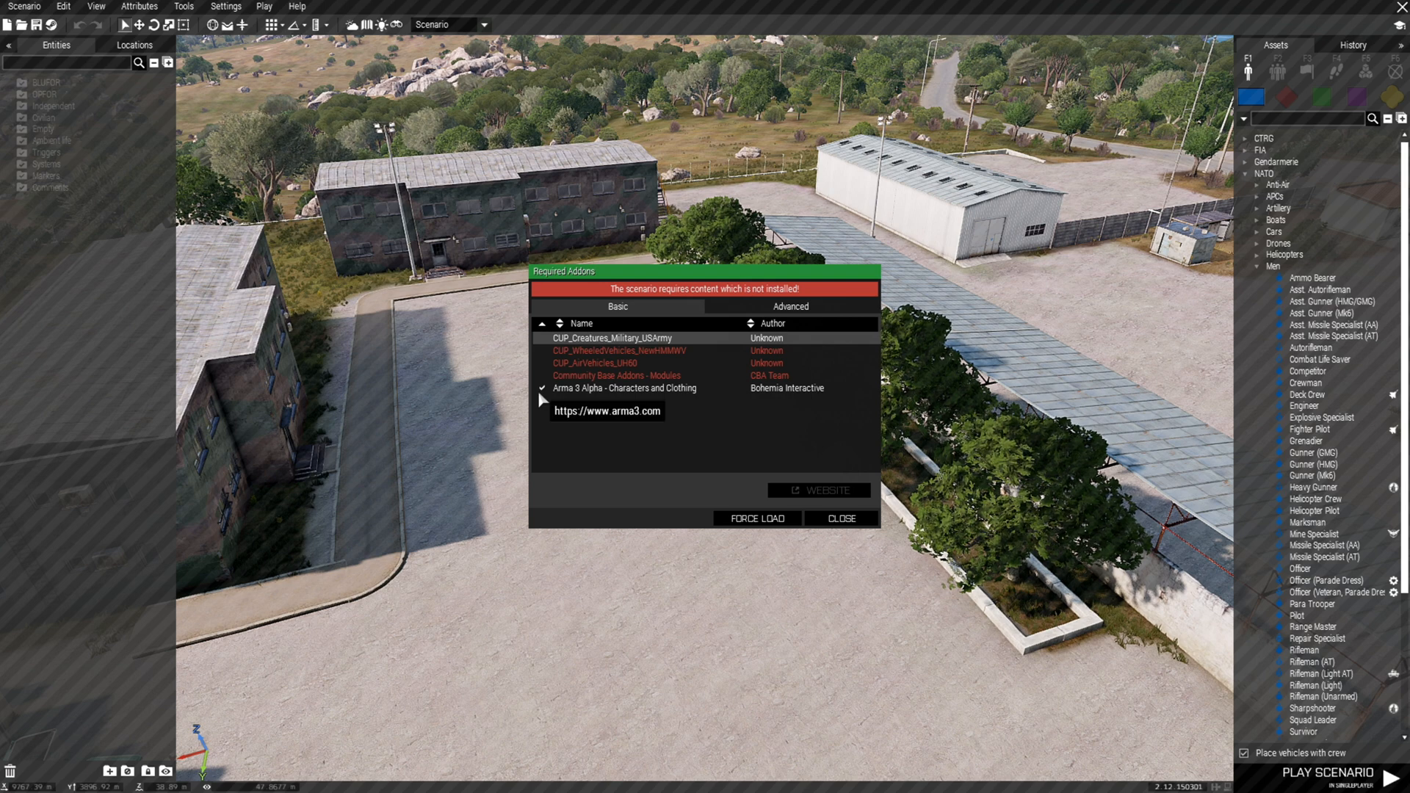
{"action": "mouse_move", "coordinate": [638, 406]}
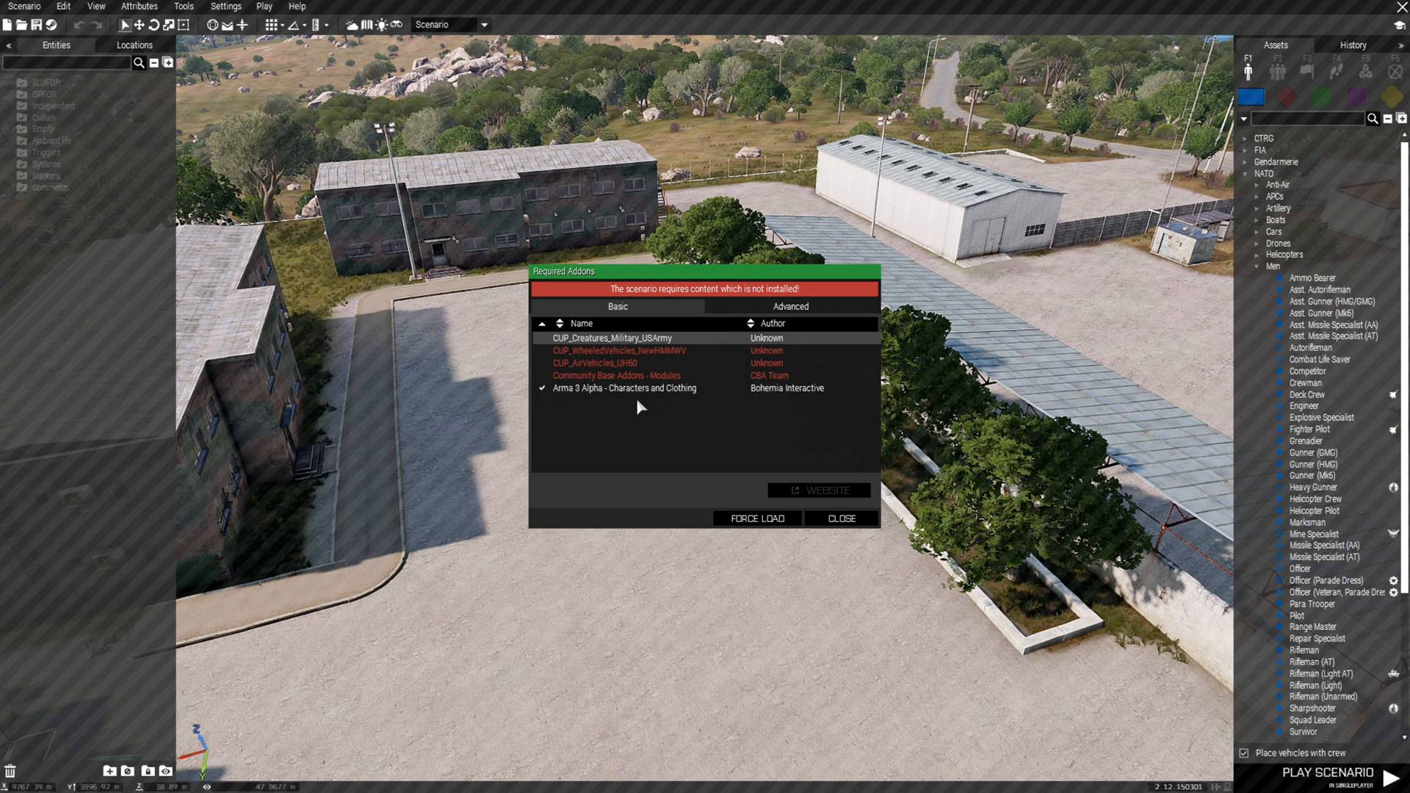
{"action": "mouse_move", "coordinate": [590, 402]}
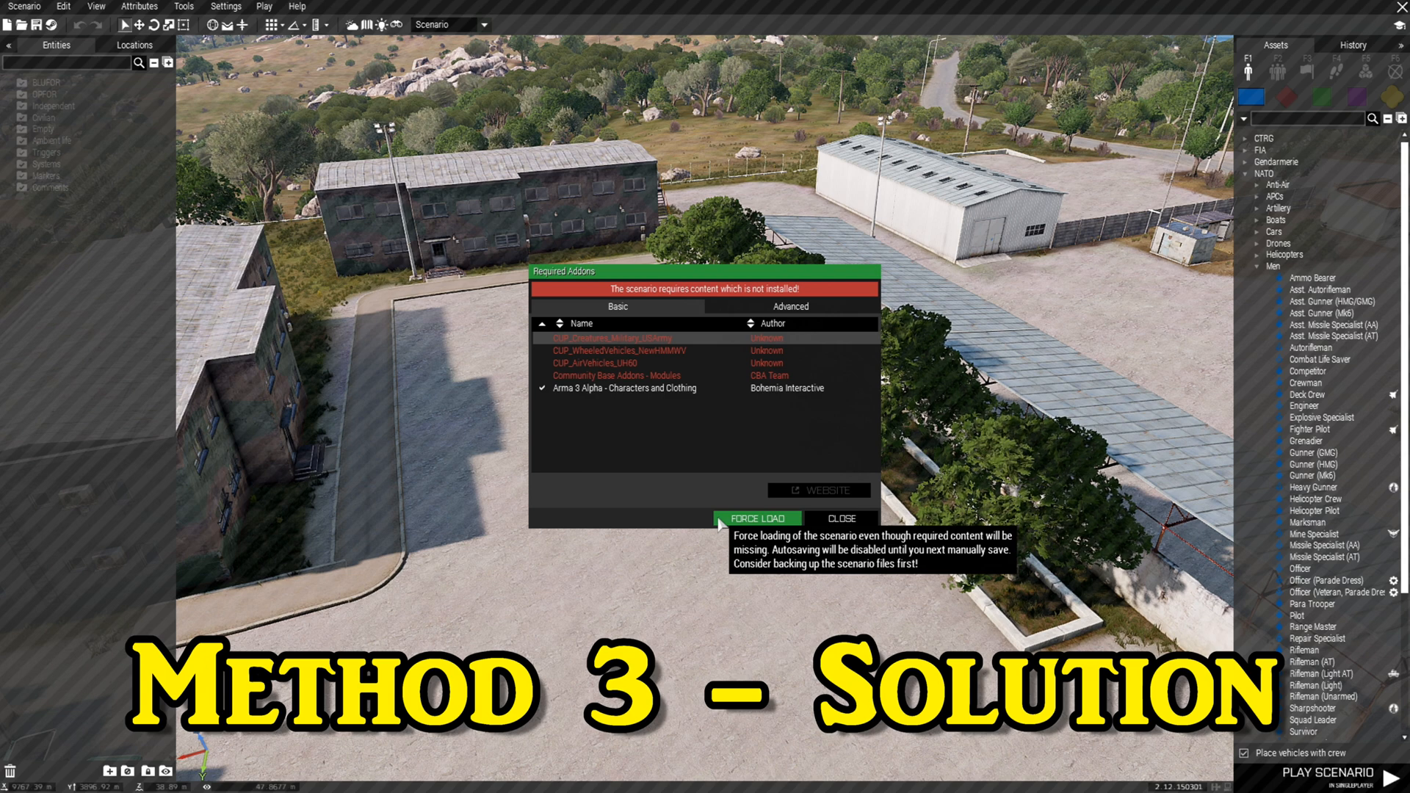
Force-load the scenario despite missing content and check its remaining required addons.
{"action": "left_click", "coordinate": [756, 517]}
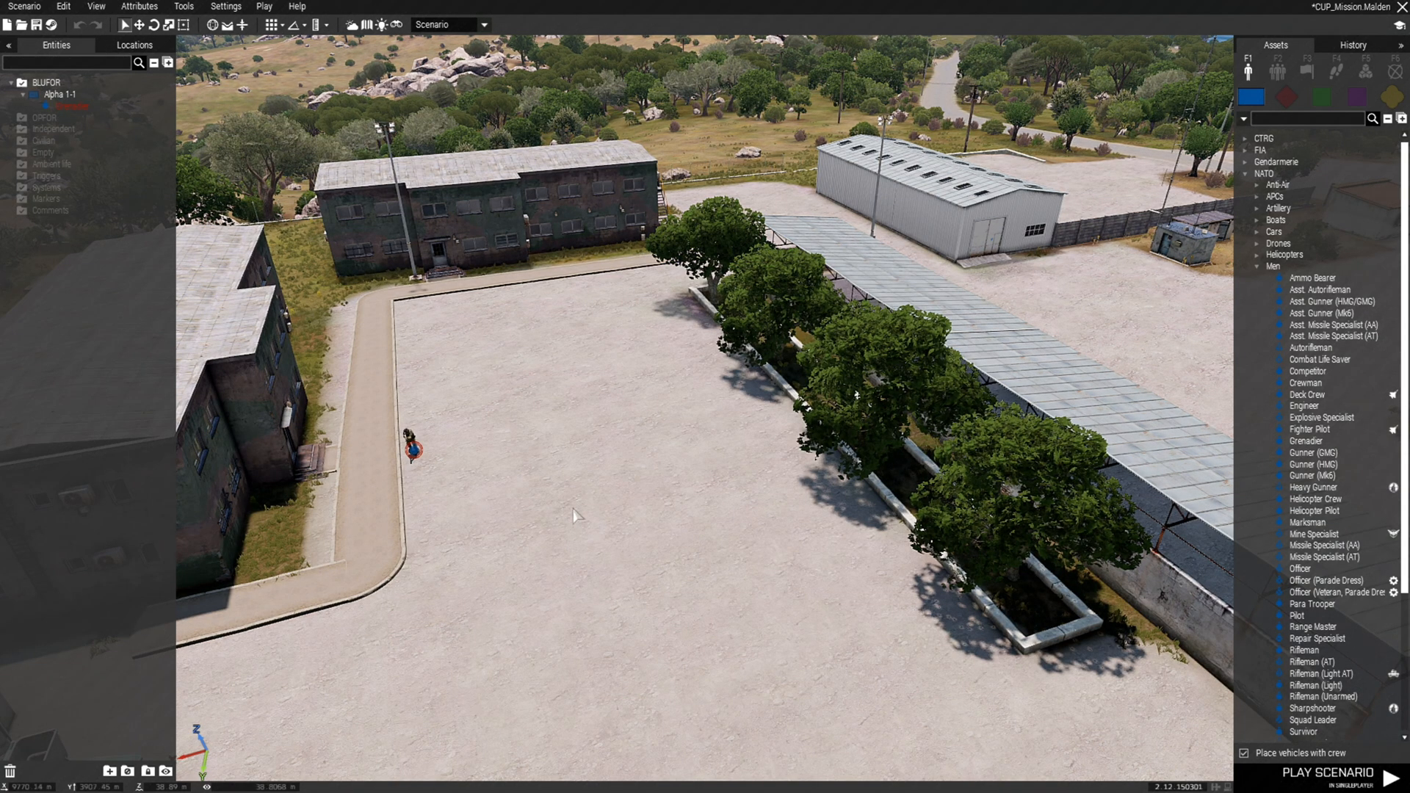
{"action": "mouse_move", "coordinate": [573, 536]}
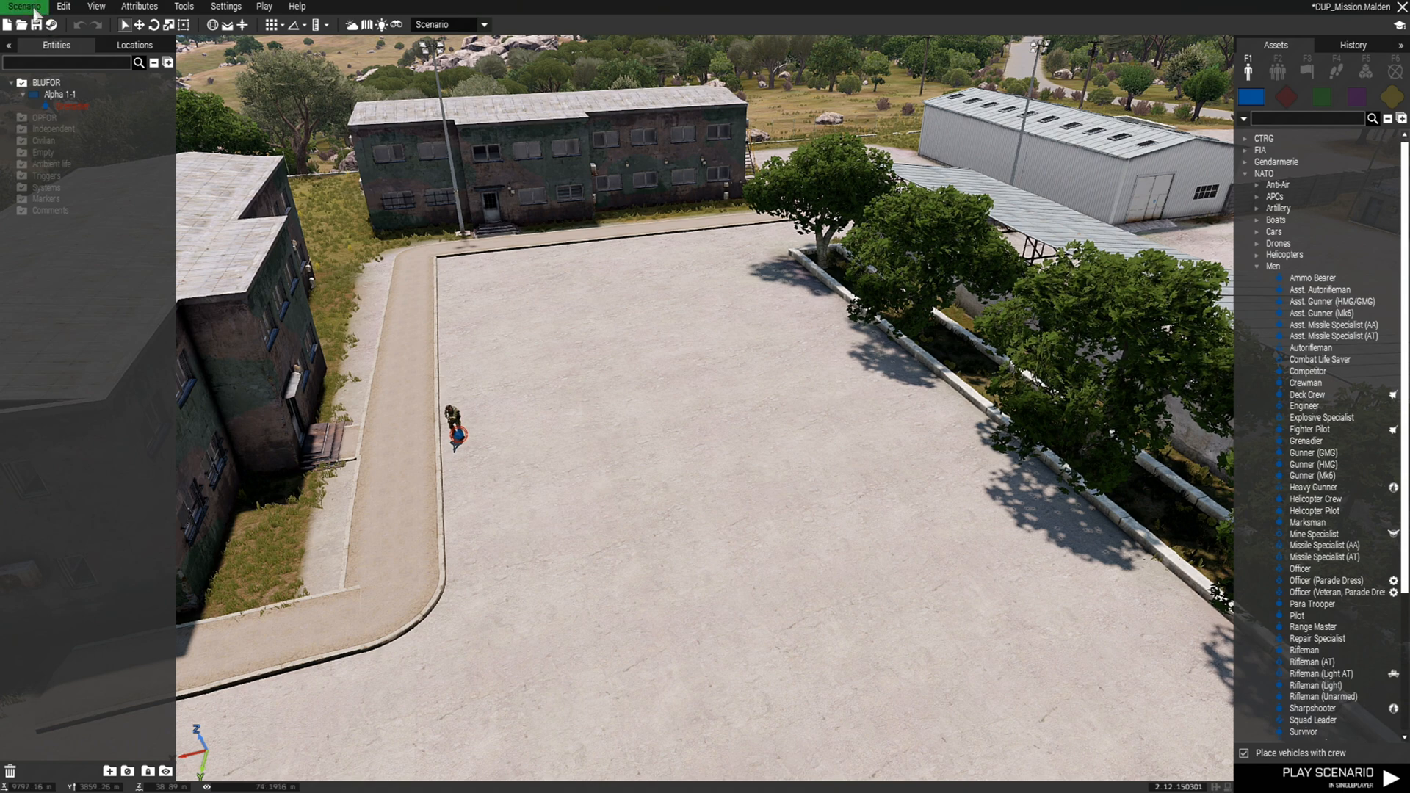
{"action": "left_click", "coordinate": [24, 7]}
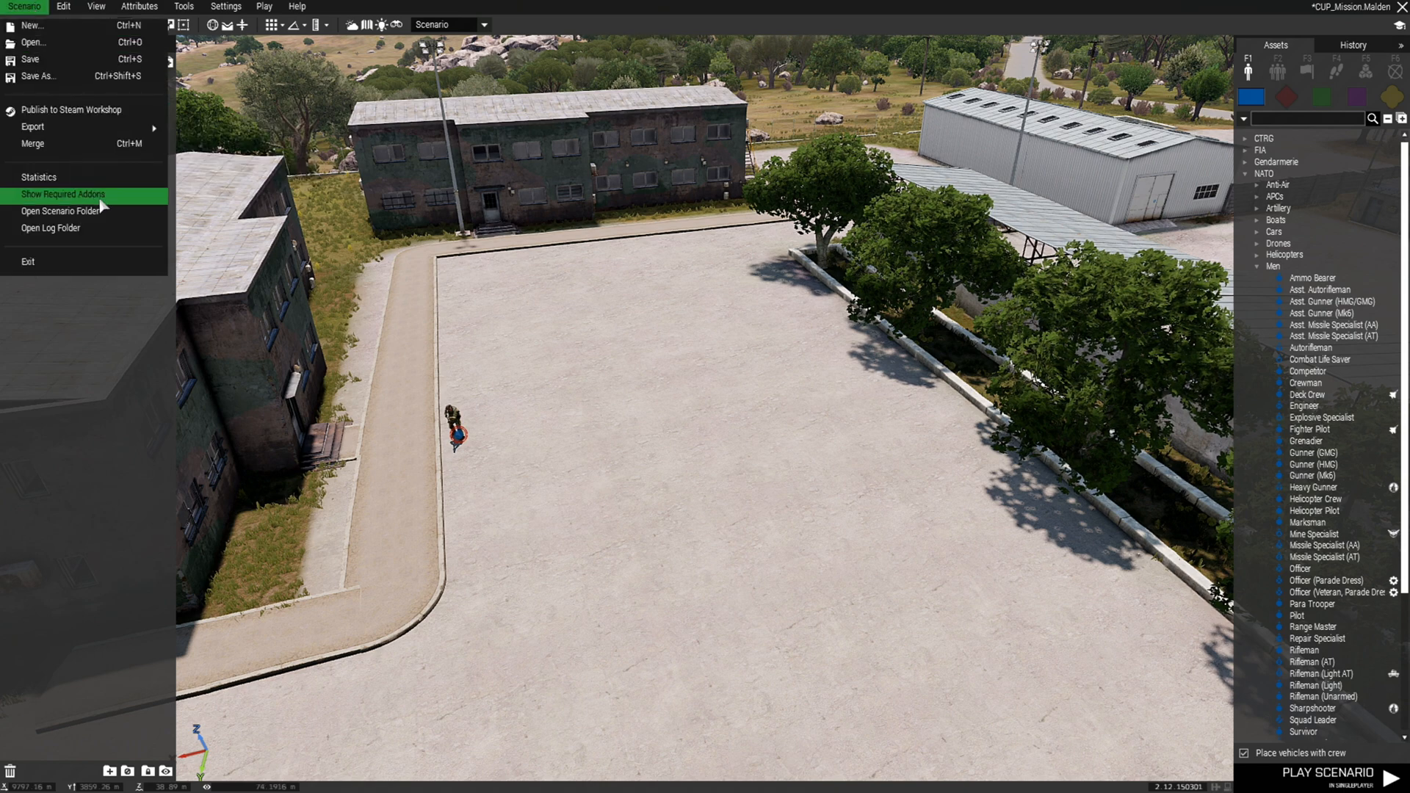
{"action": "left_click", "coordinate": [63, 194]}
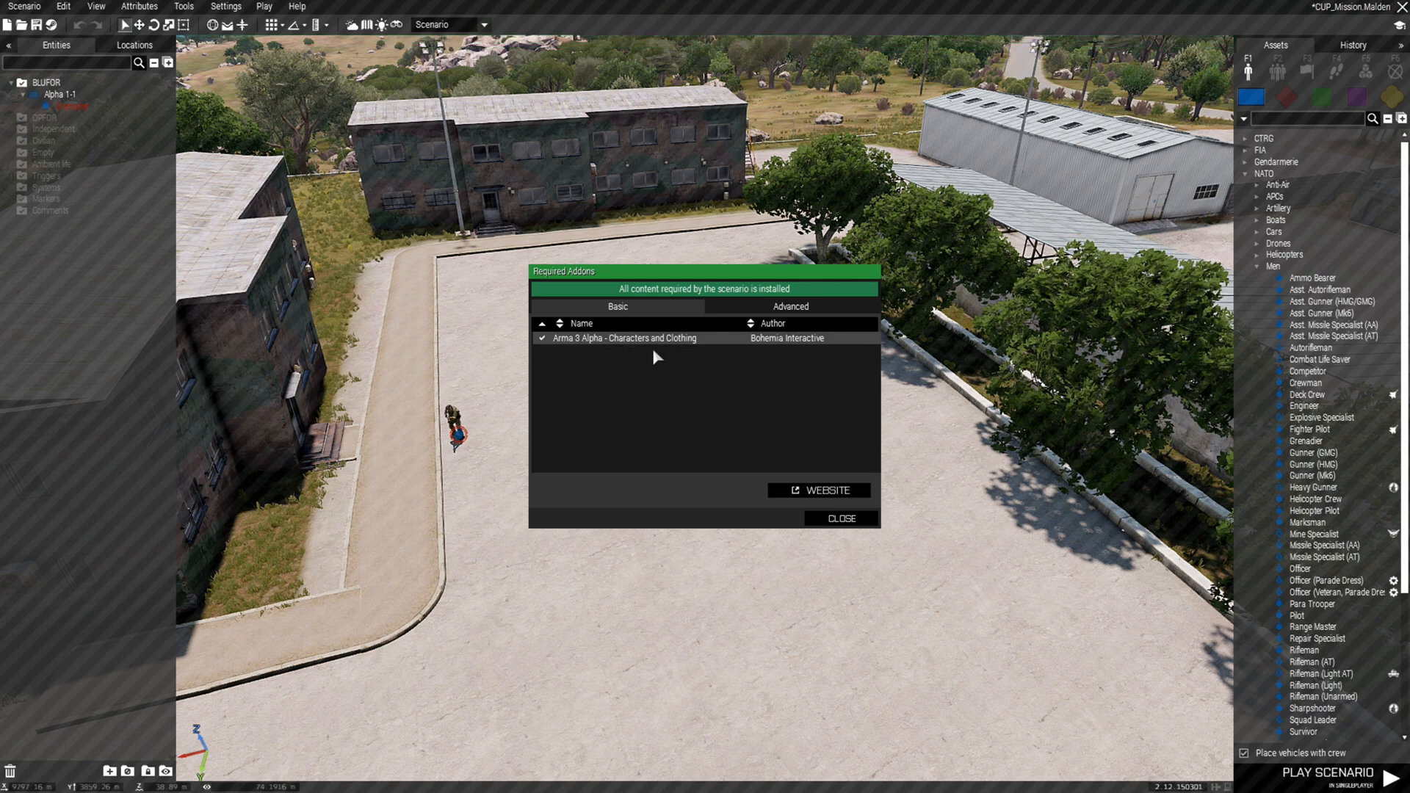
{"action": "mouse_move", "coordinate": [710, 368]}
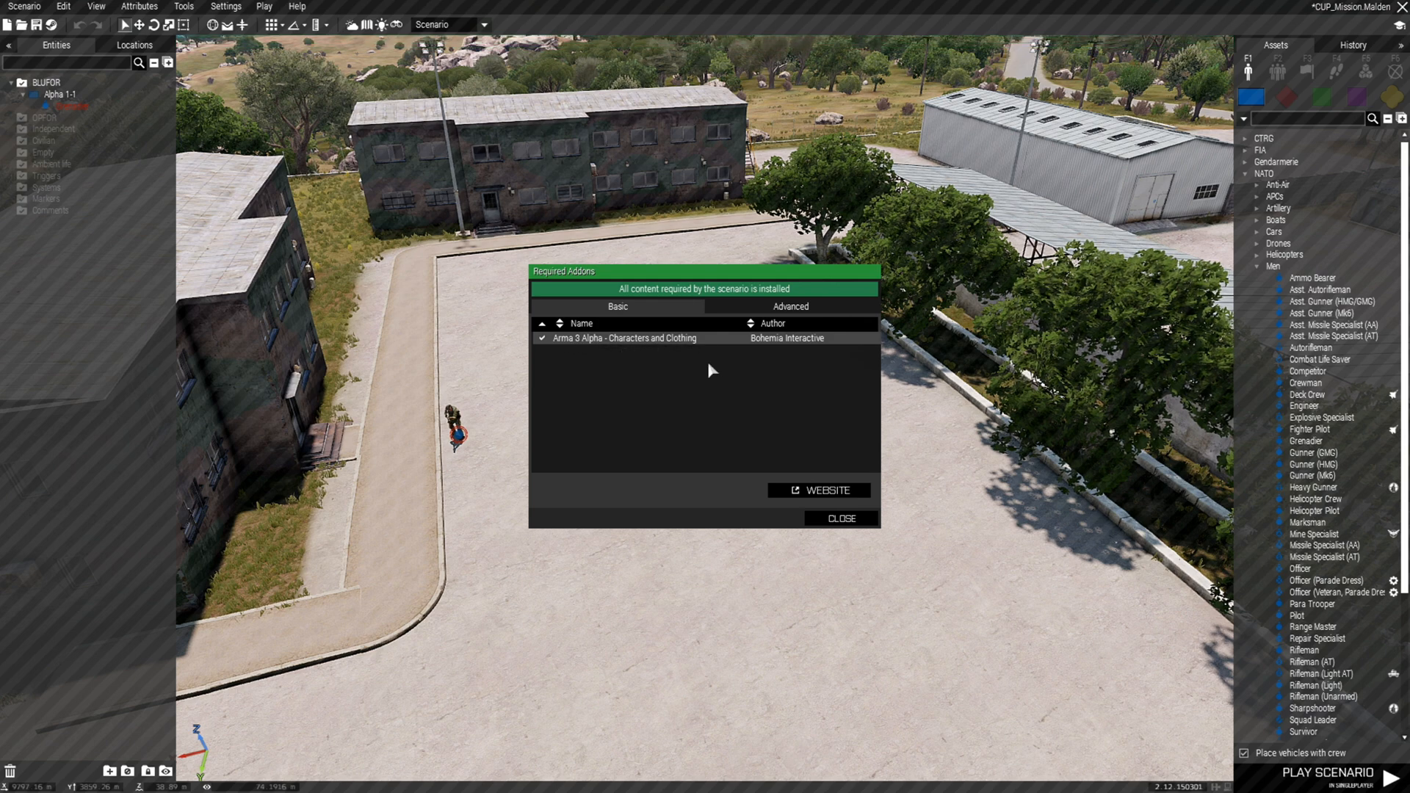
{"action": "left_click", "coordinate": [838, 518]}
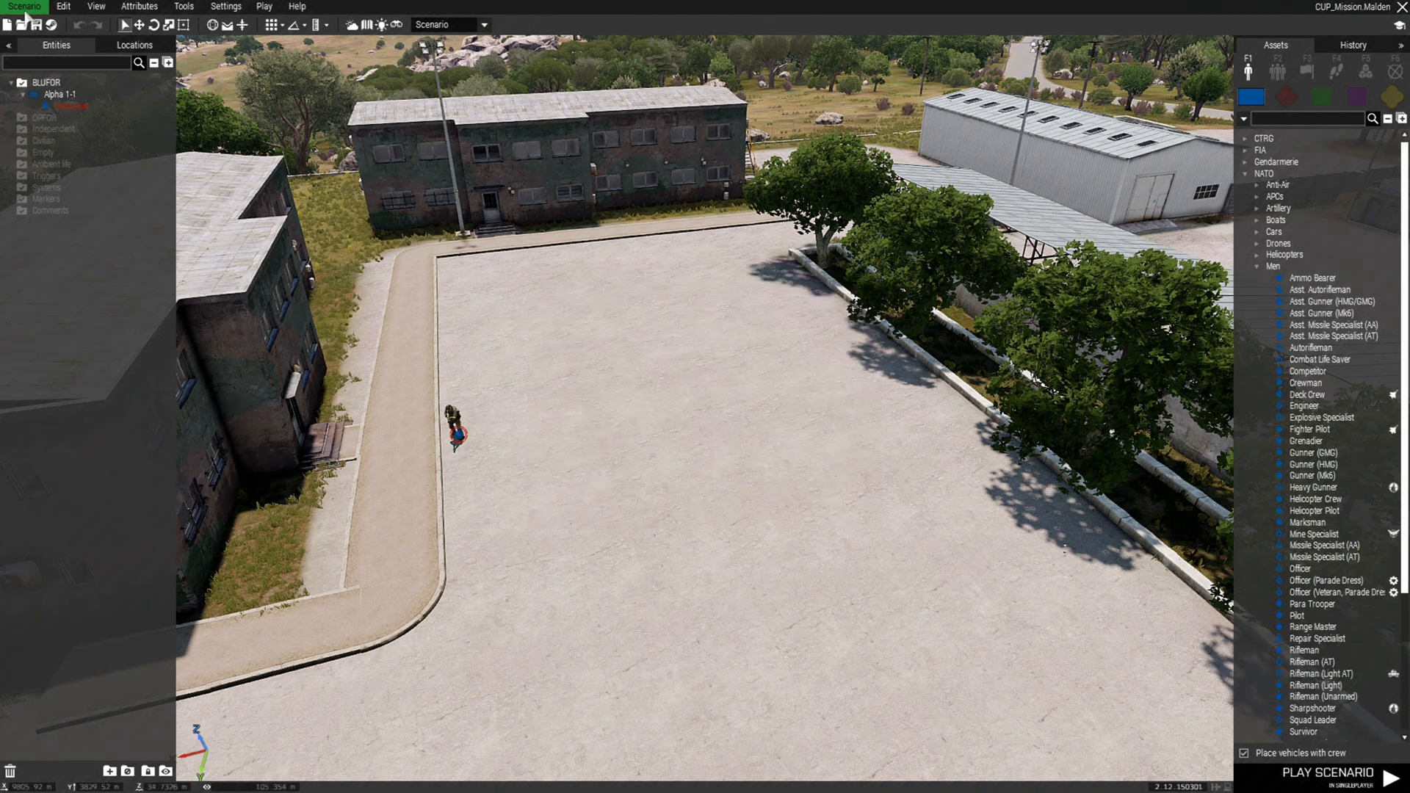
Recheck the required addons after saving, confirming only Arma 3 Alpha Characters and Clothing remains.
{"action": "left_click", "coordinate": [24, 8]}
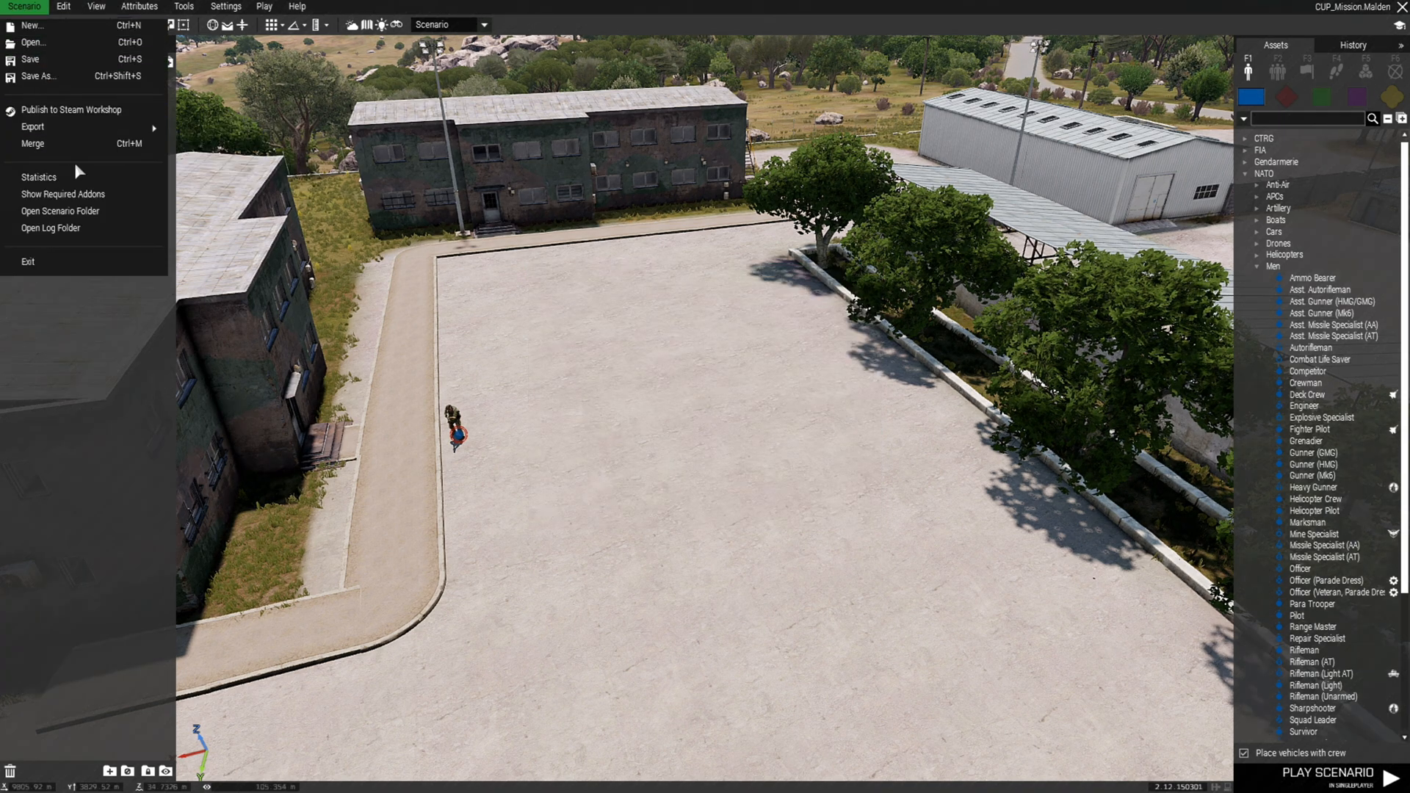
{"action": "left_click", "coordinate": [62, 193]}
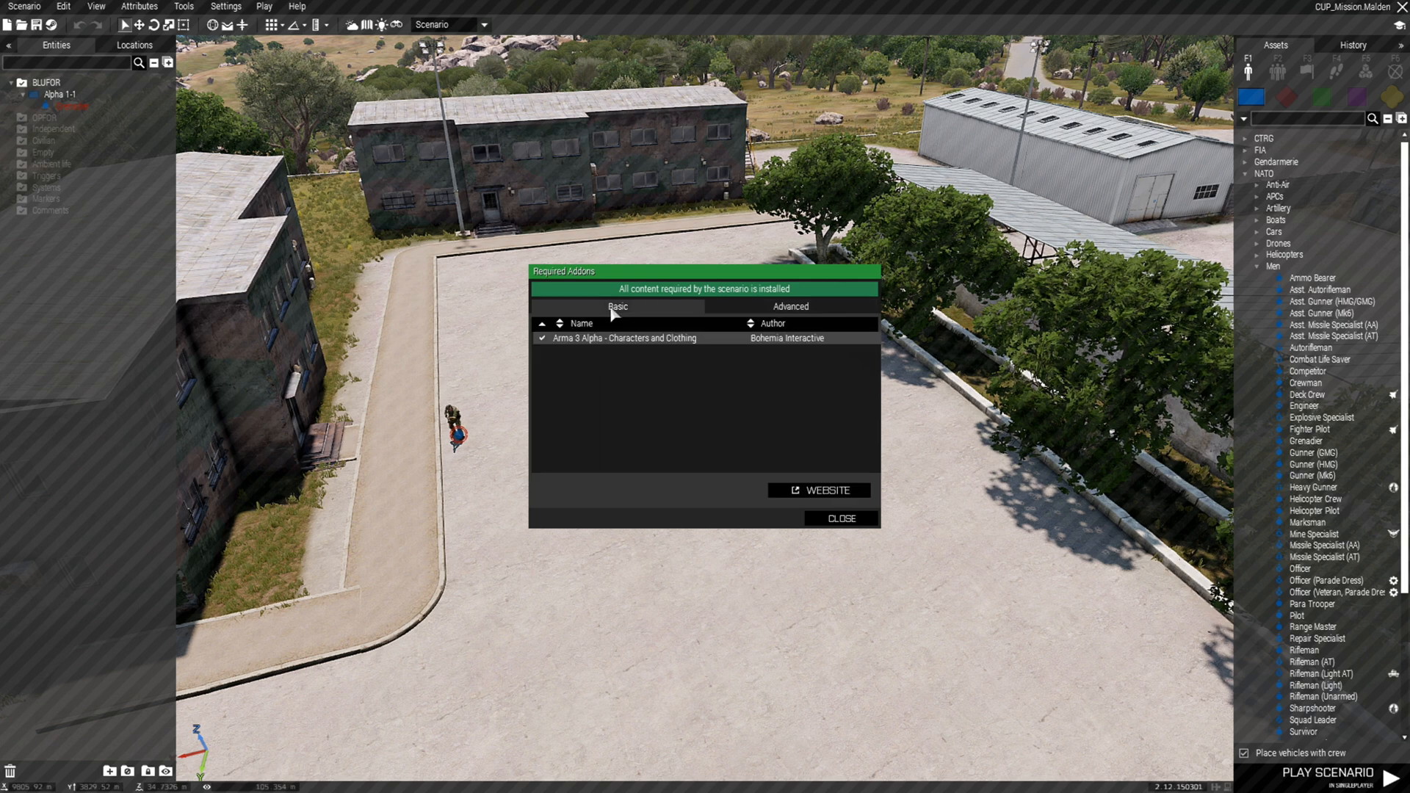
{"action": "left_click", "coordinate": [838, 518]}
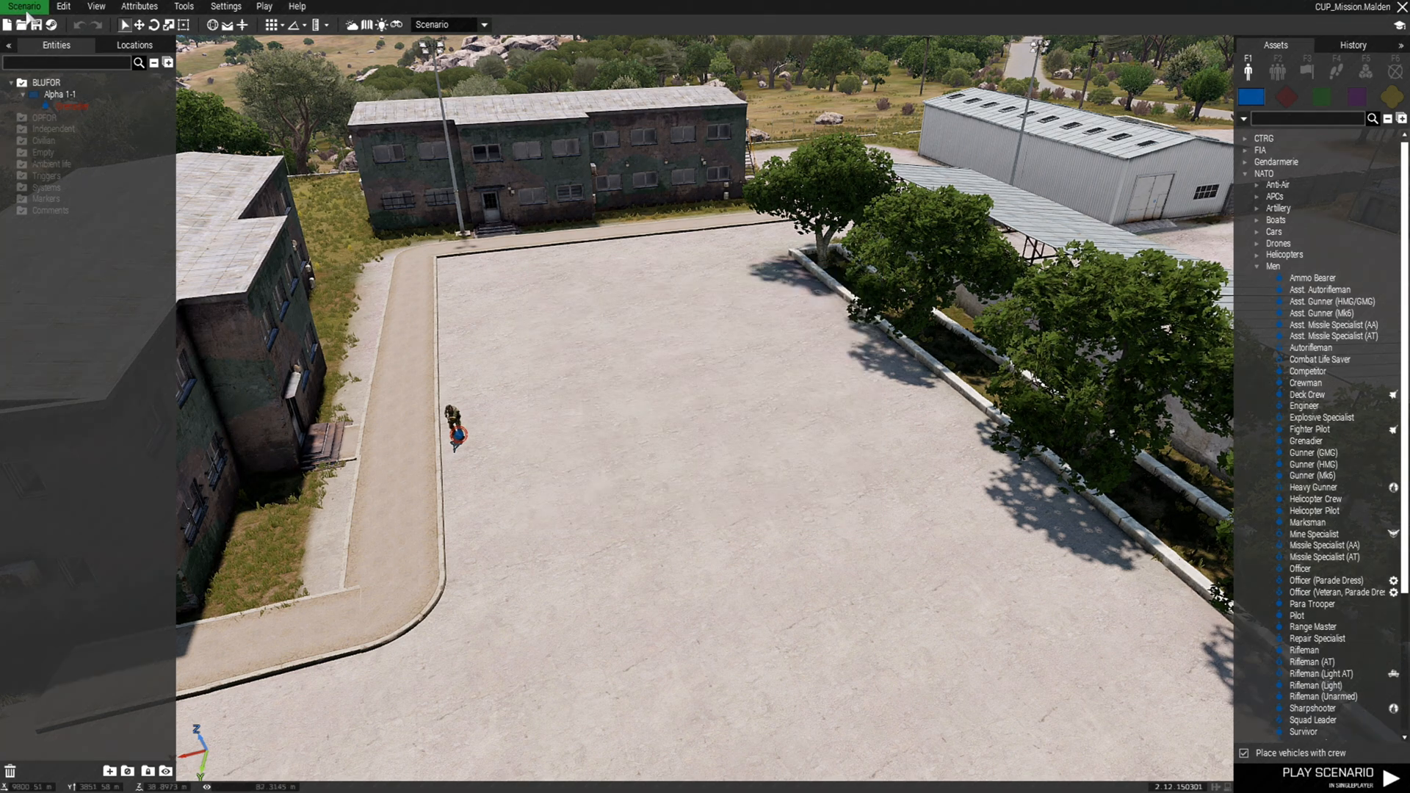
{"action": "left_click", "coordinate": [23, 6]}
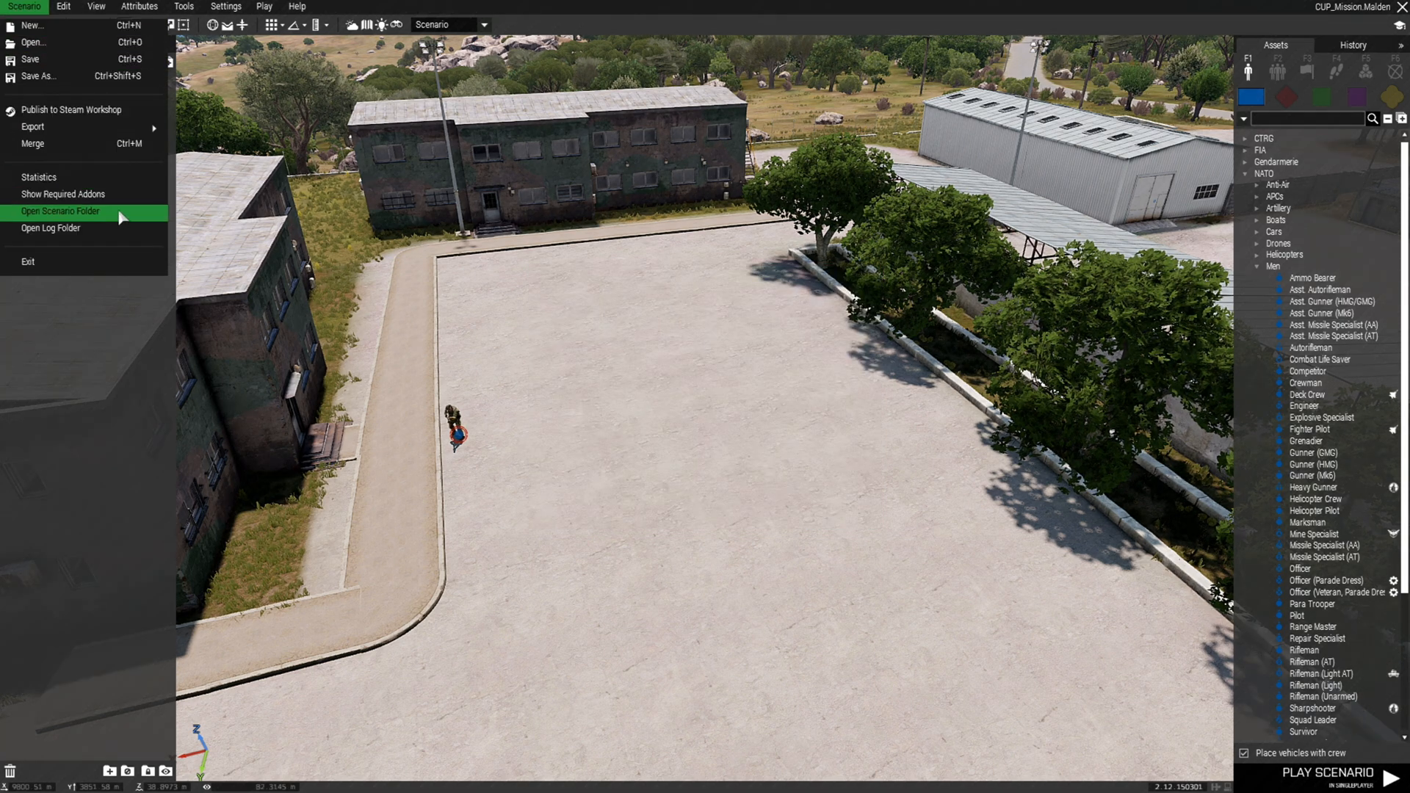
Read mission.sqm from the scenario folder, confirming addons[] holds only A3_Characters_F, then close it.
{"action": "left_click", "coordinate": [59, 211]}
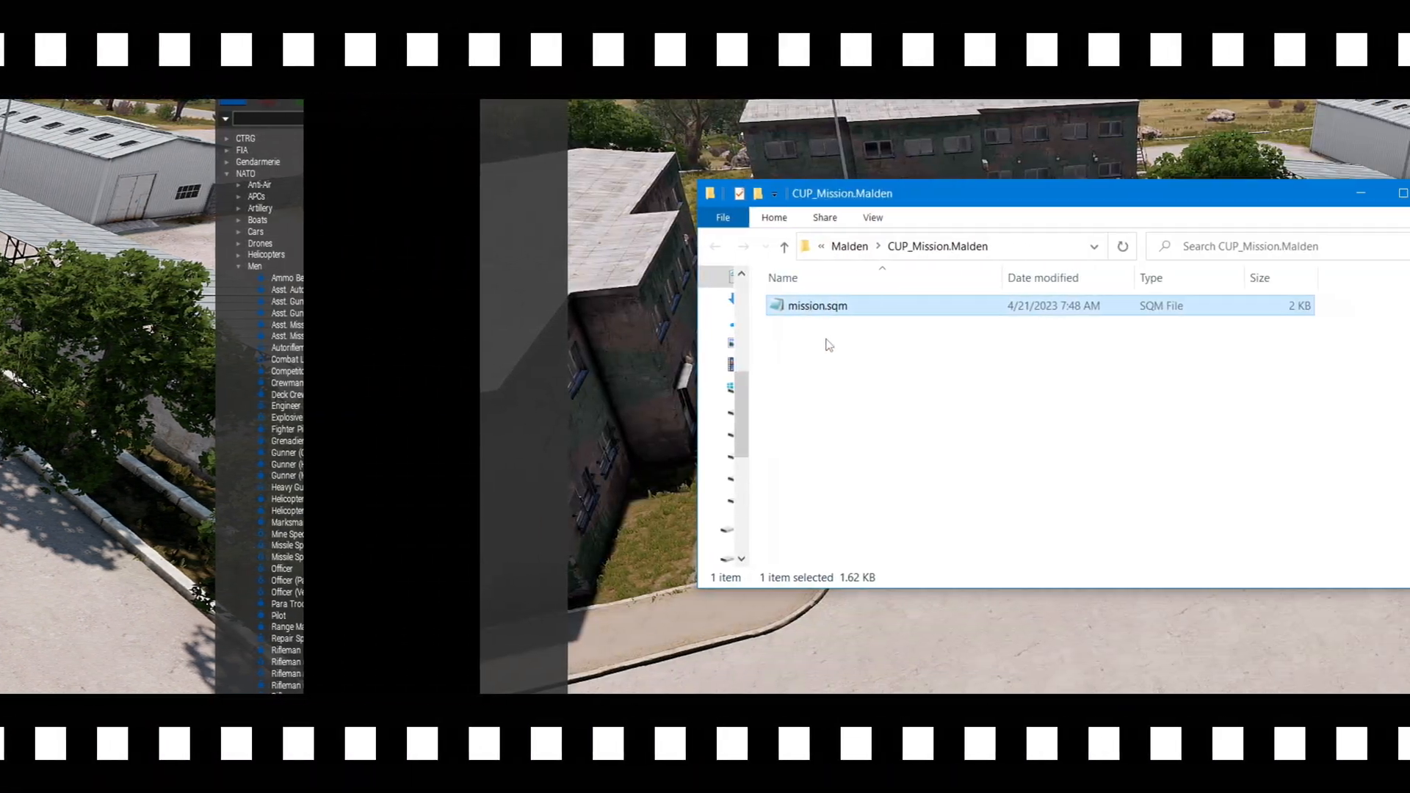
{"action": "double_click", "coordinate": [816, 306]}
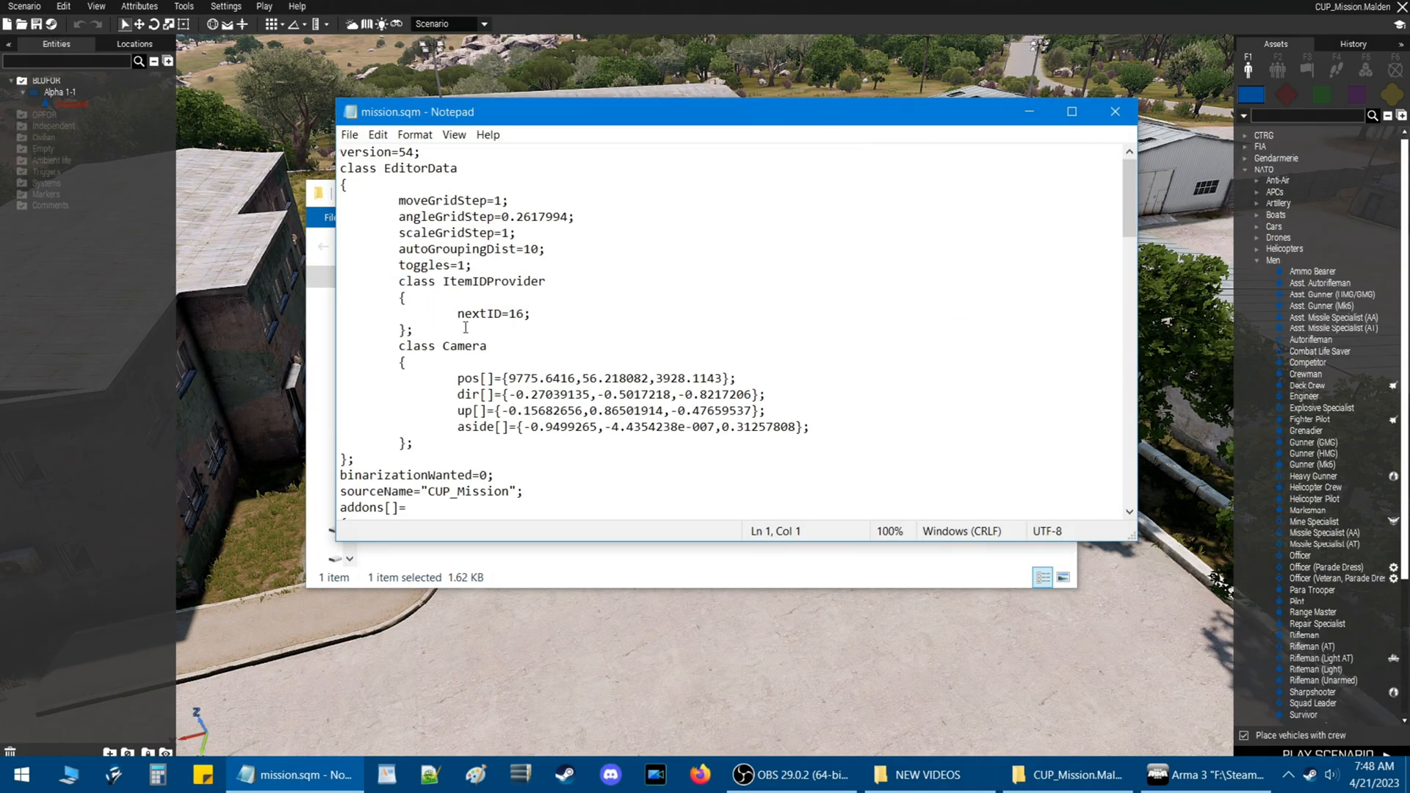
{"action": "scroll", "scroll_direction": "down", "scroll_amount": 3}
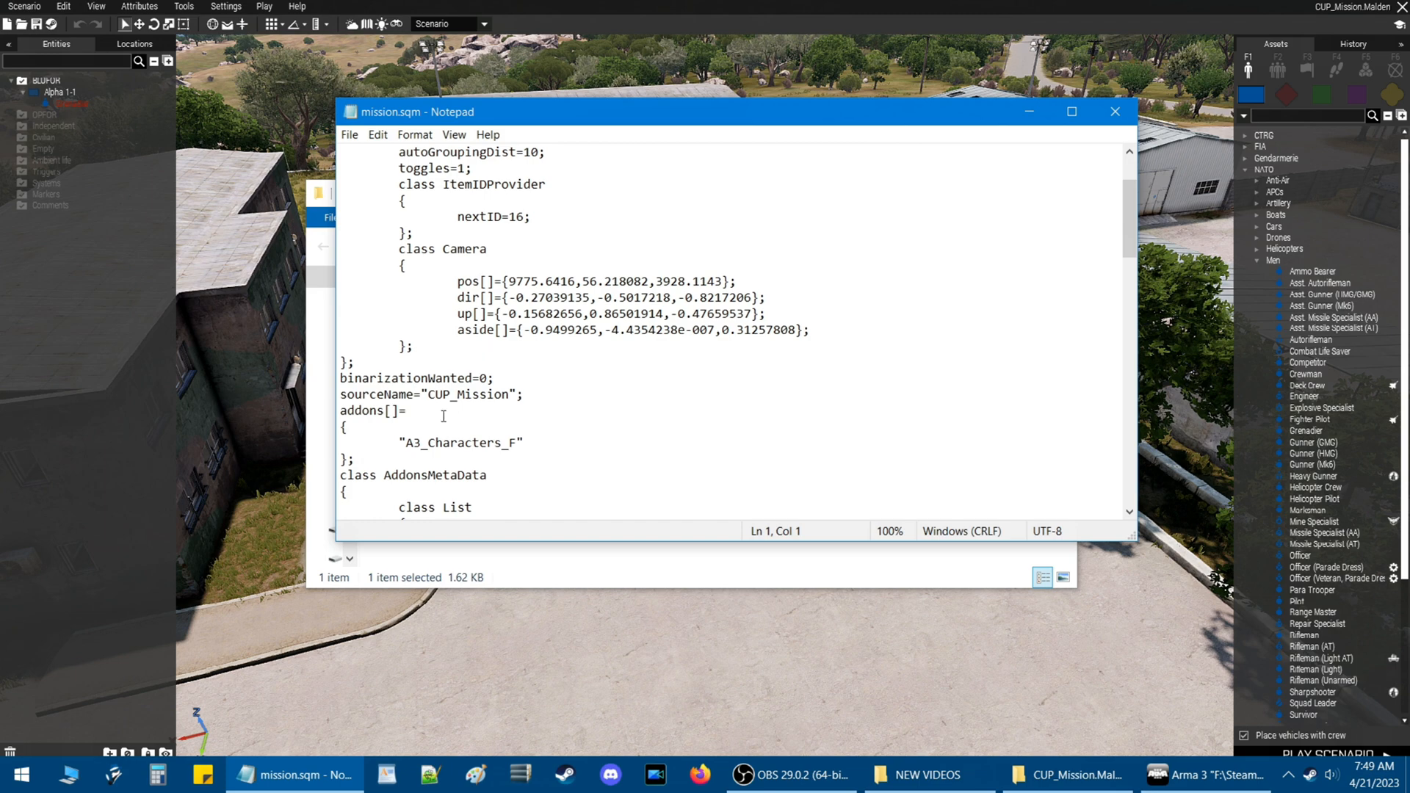
{"action": "double_click", "coordinate": [460, 441]}
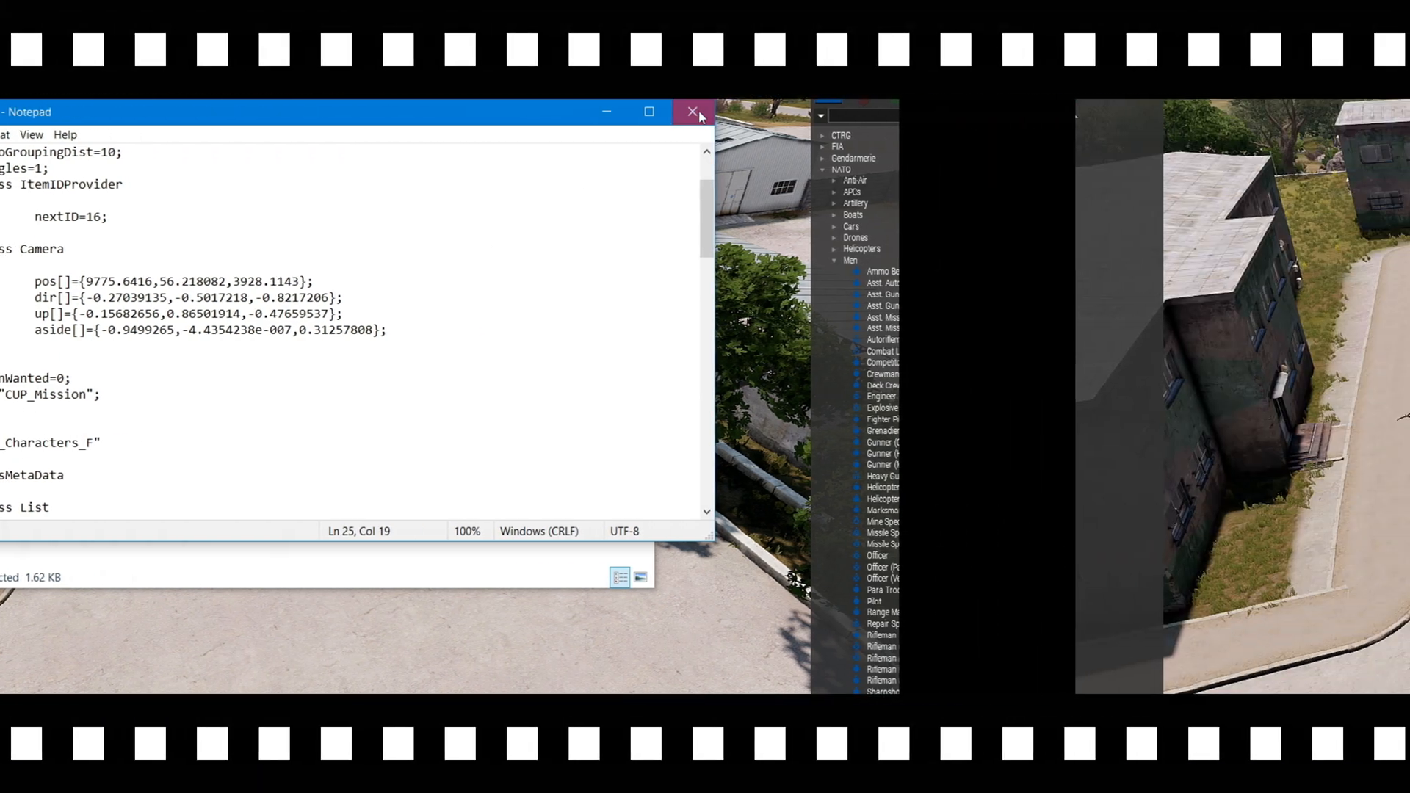
{"action": "left_click", "coordinate": [693, 111]}
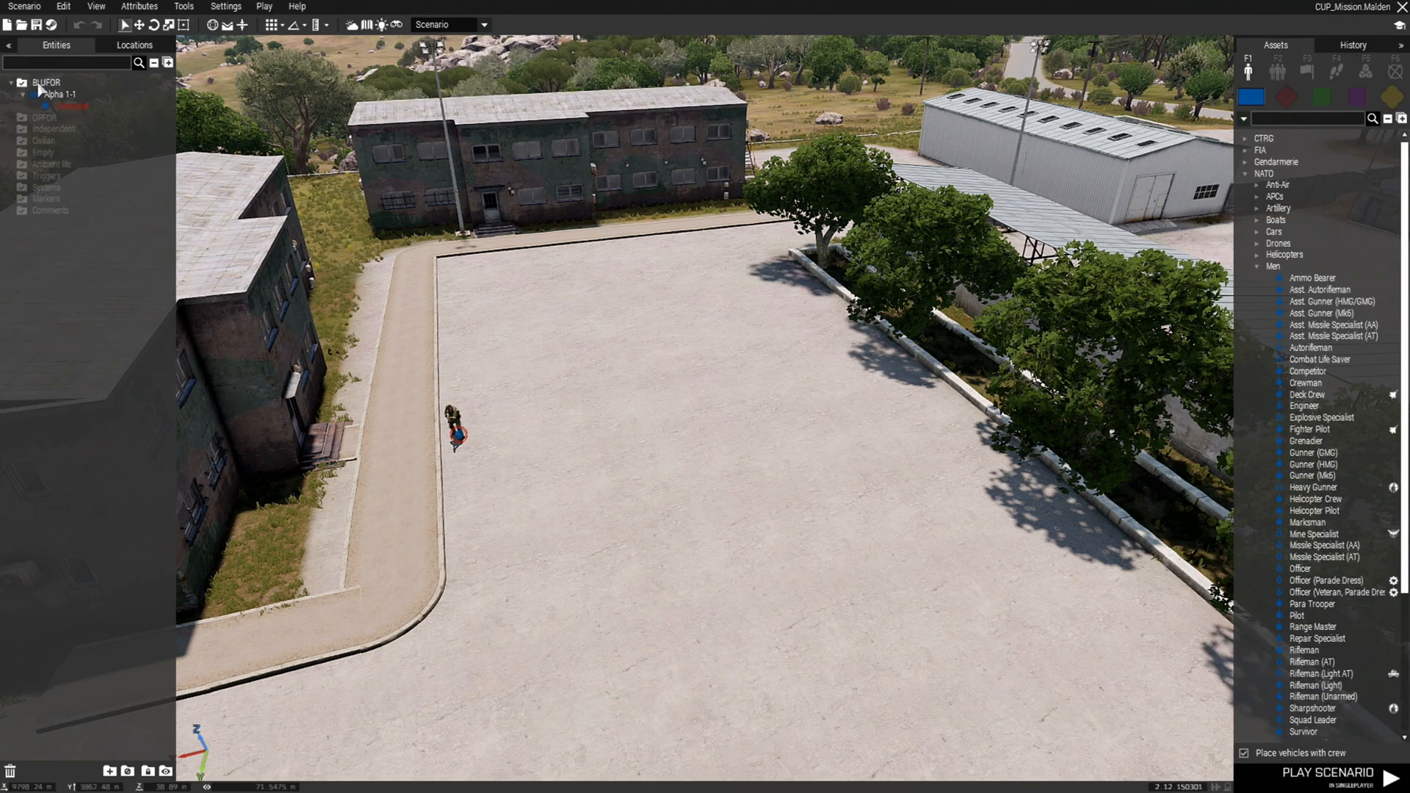
Review the latest RPT log's 'Missing addons detected' entries for the CUP and CBA content.
{"action": "left_click", "coordinate": [24, 7]}
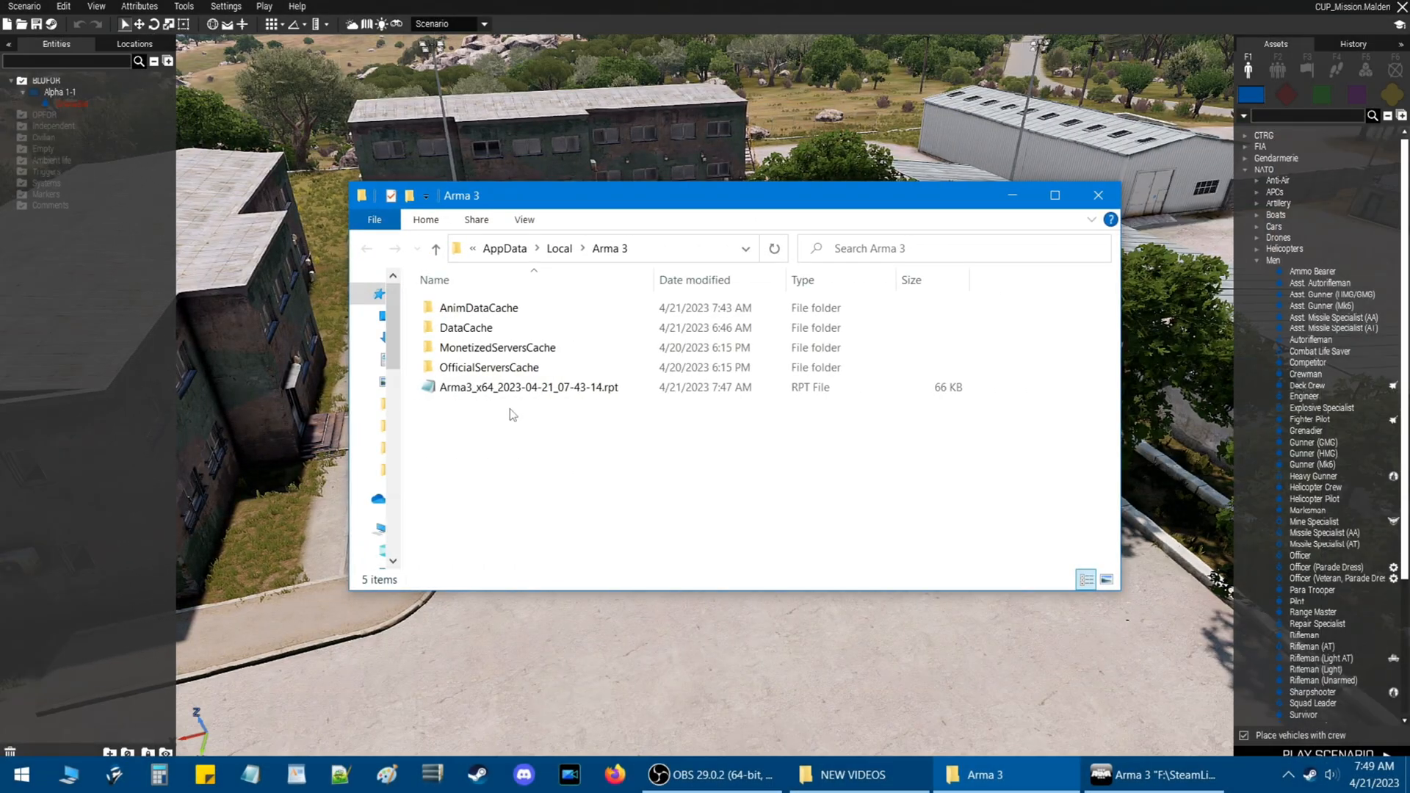
{"action": "double_click", "coordinate": [529, 387]}
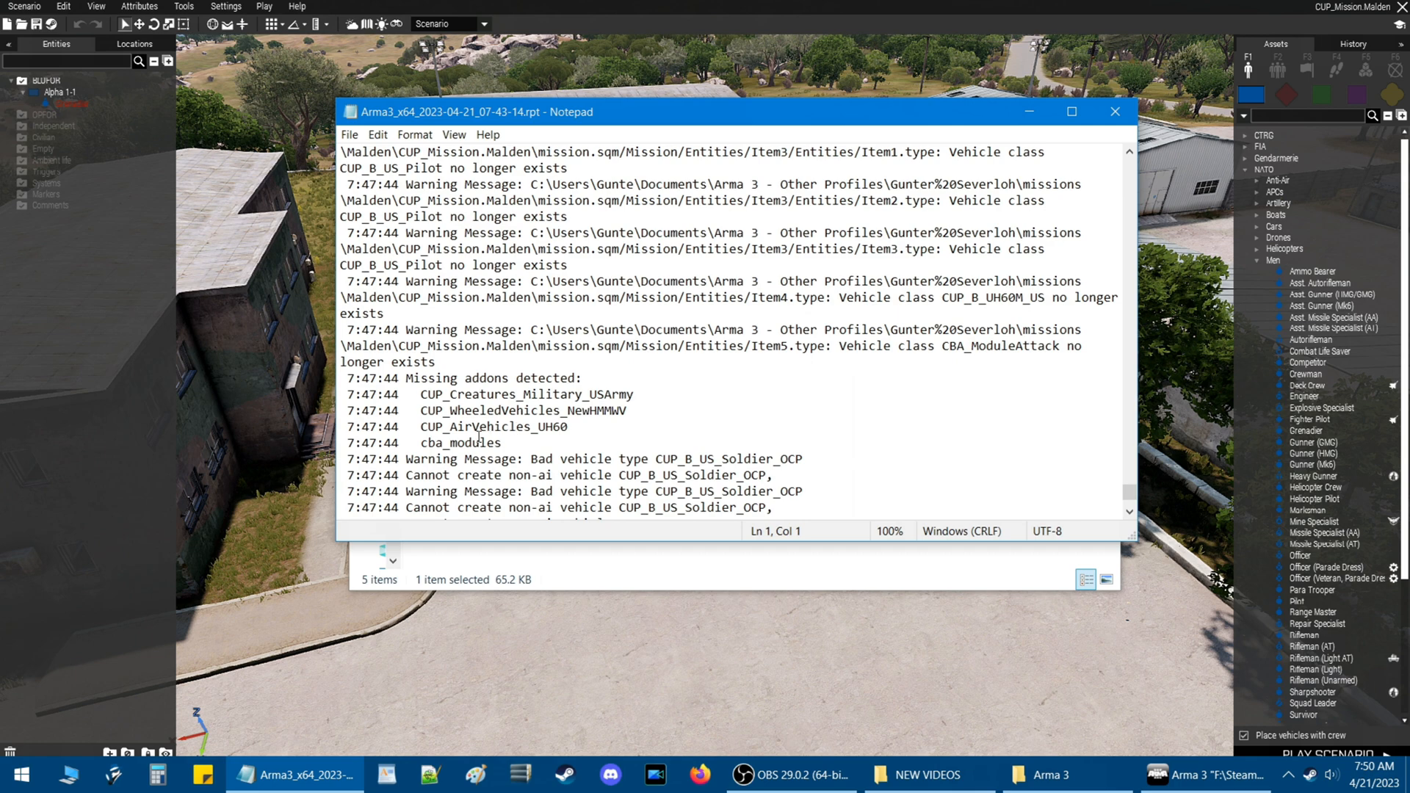
{"action": "scroll", "scroll_direction": "down", "scroll_amount": 3}
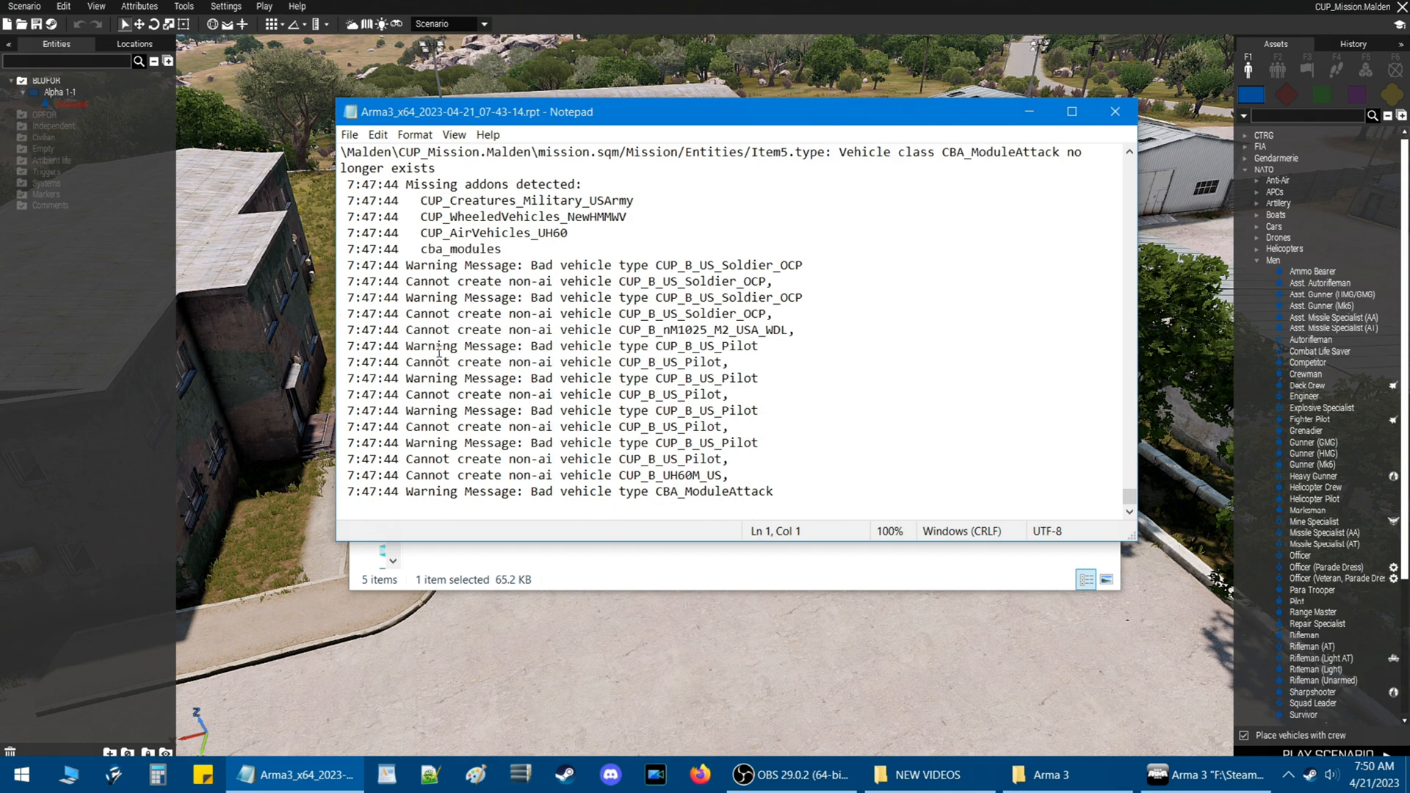